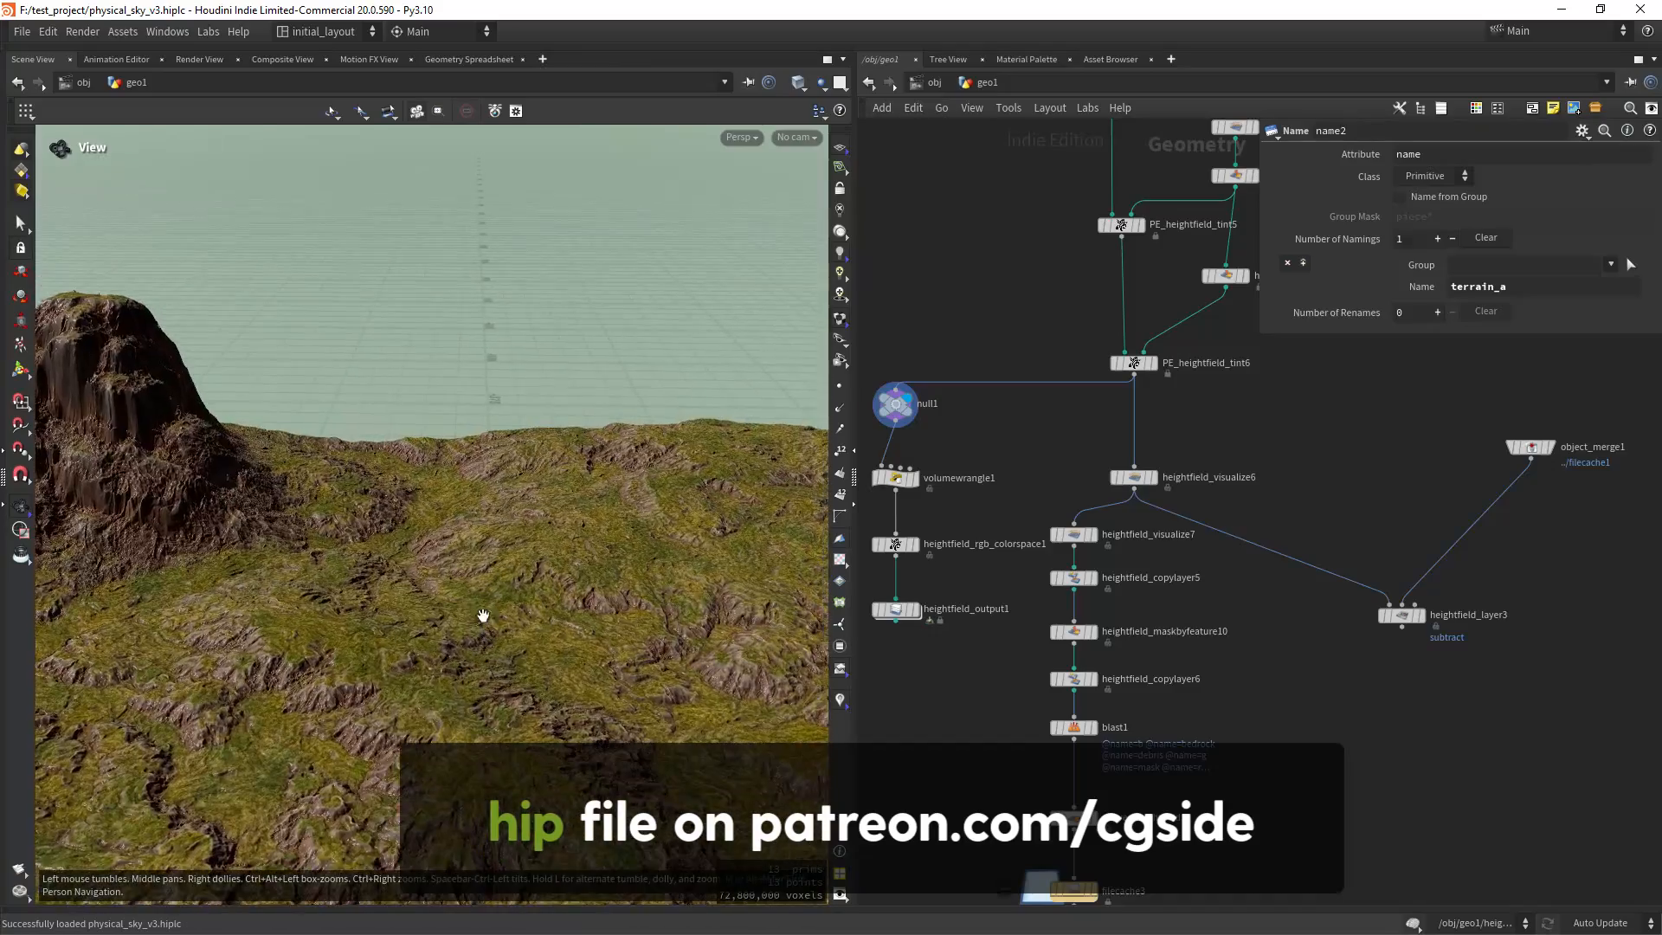
# Orbit around the colorized terrain, view it from above, then return to a low view of the peak.
pyautogui.moveTo(483, 614); pyautogui.dragTo(511, 682)
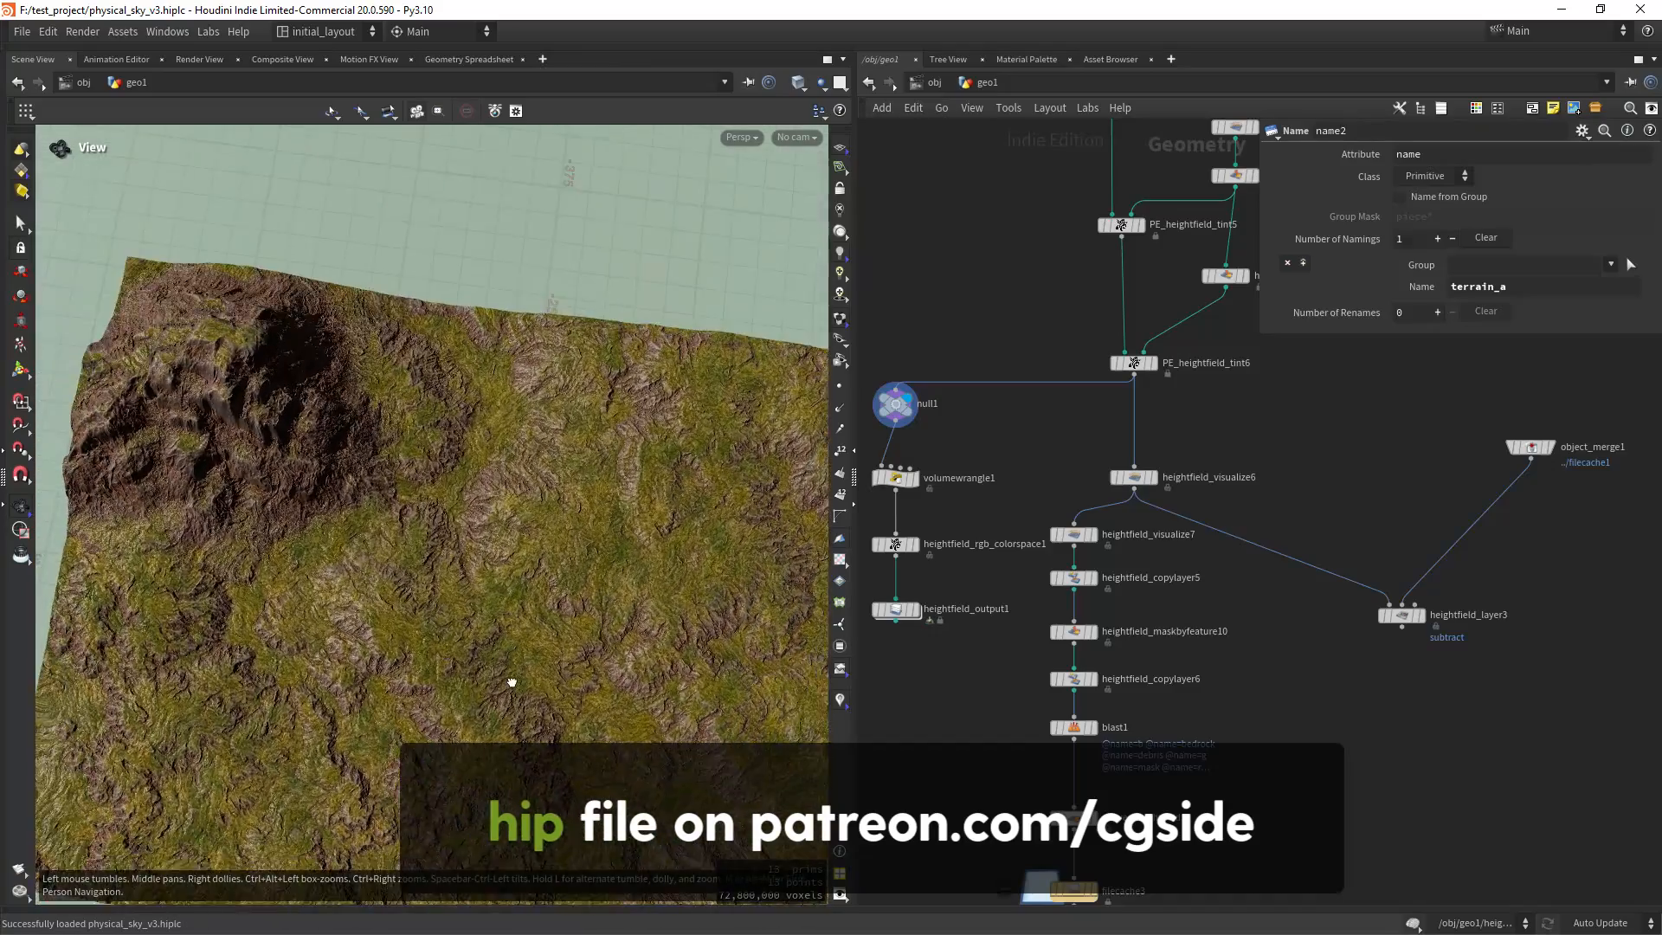
pyautogui.moveTo(511, 681); pyautogui.dragTo(573, 589)
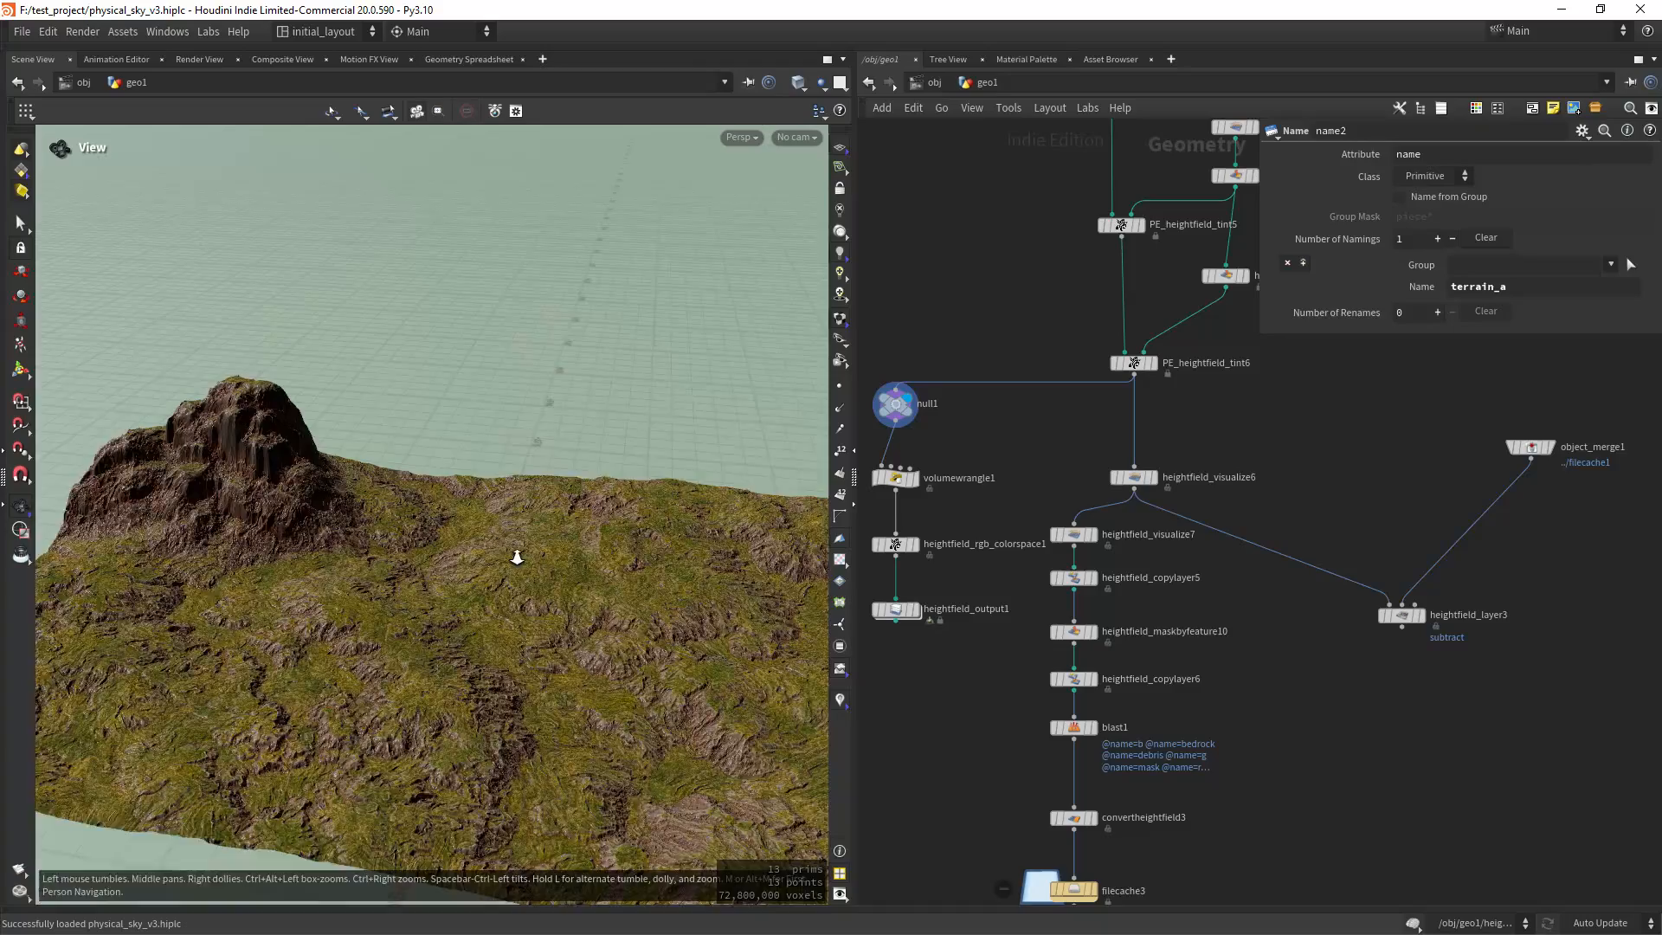
pyautogui.moveTo(516, 555); pyautogui.dragTo(511, 618)
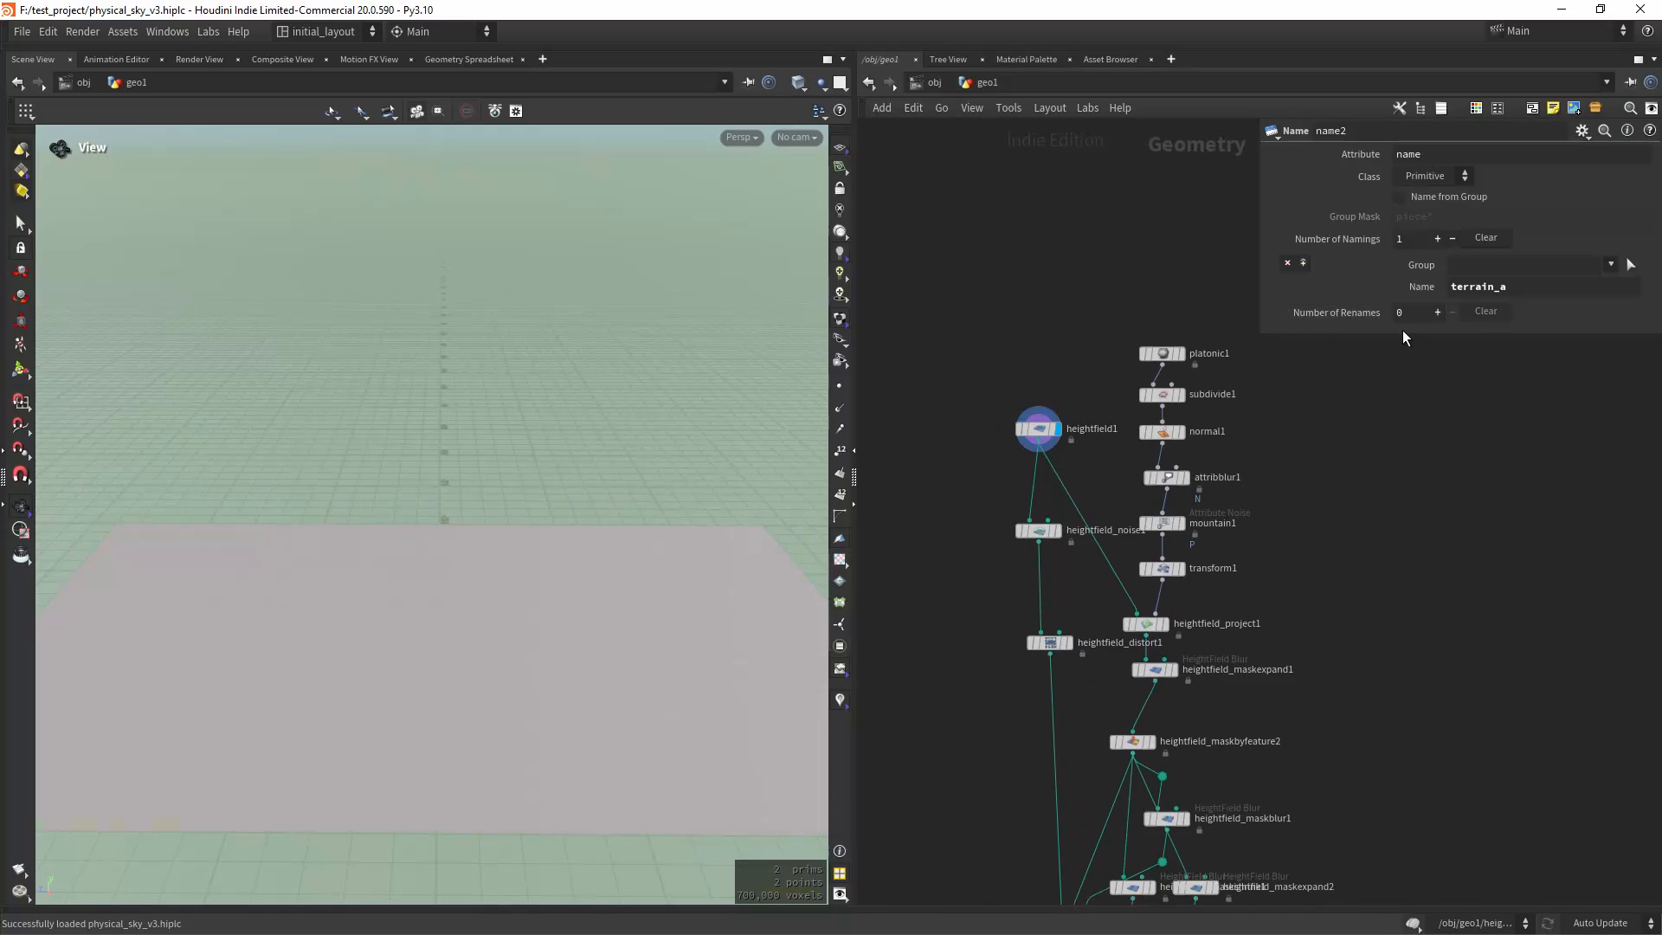
# Check heightfield1's size settings, then display and inspect the heightfield noise result.
pyautogui.click(1036, 427)
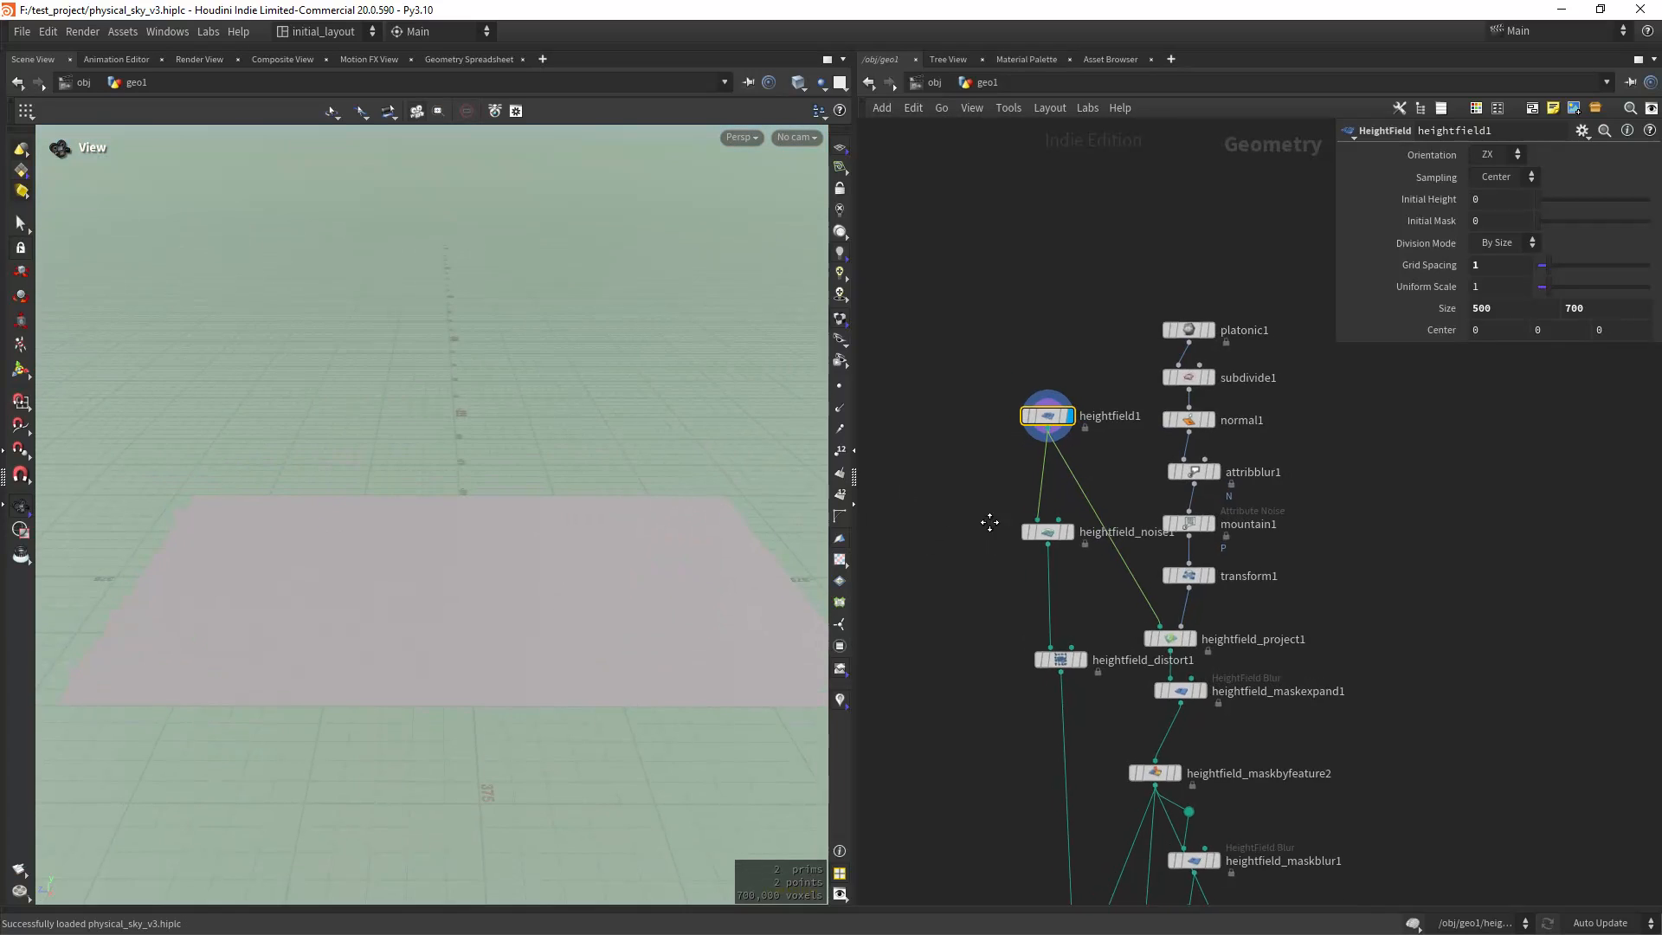
pyautogui.click(1048, 531)
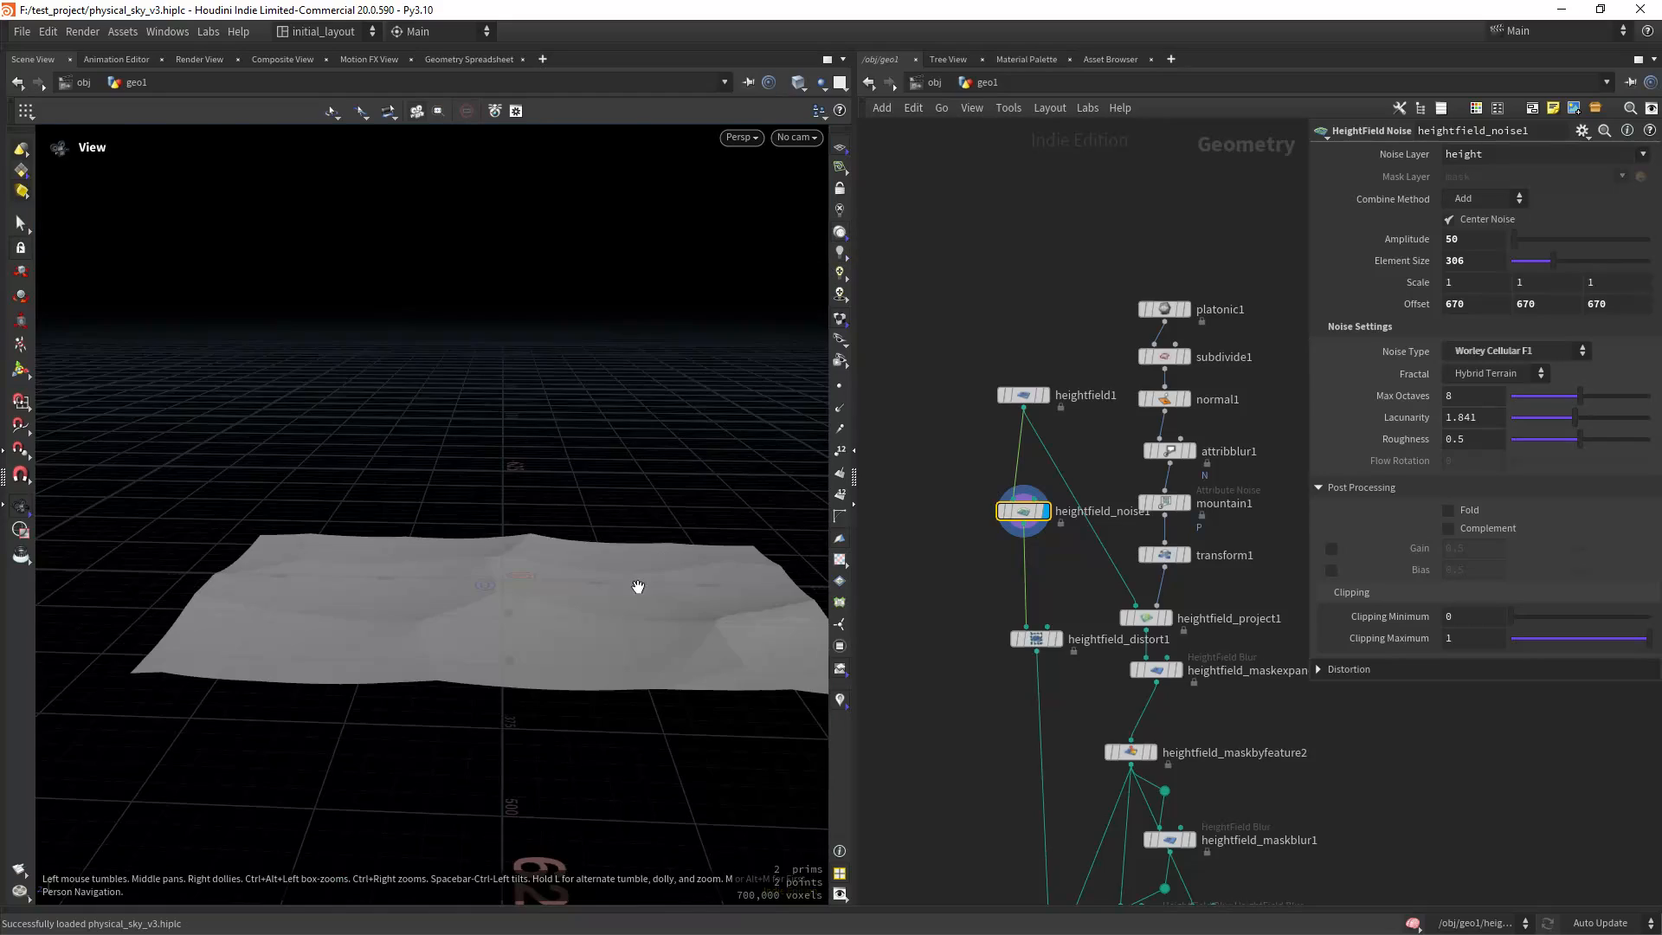
pyautogui.moveTo(638, 587); pyautogui.dragTo(596, 644)
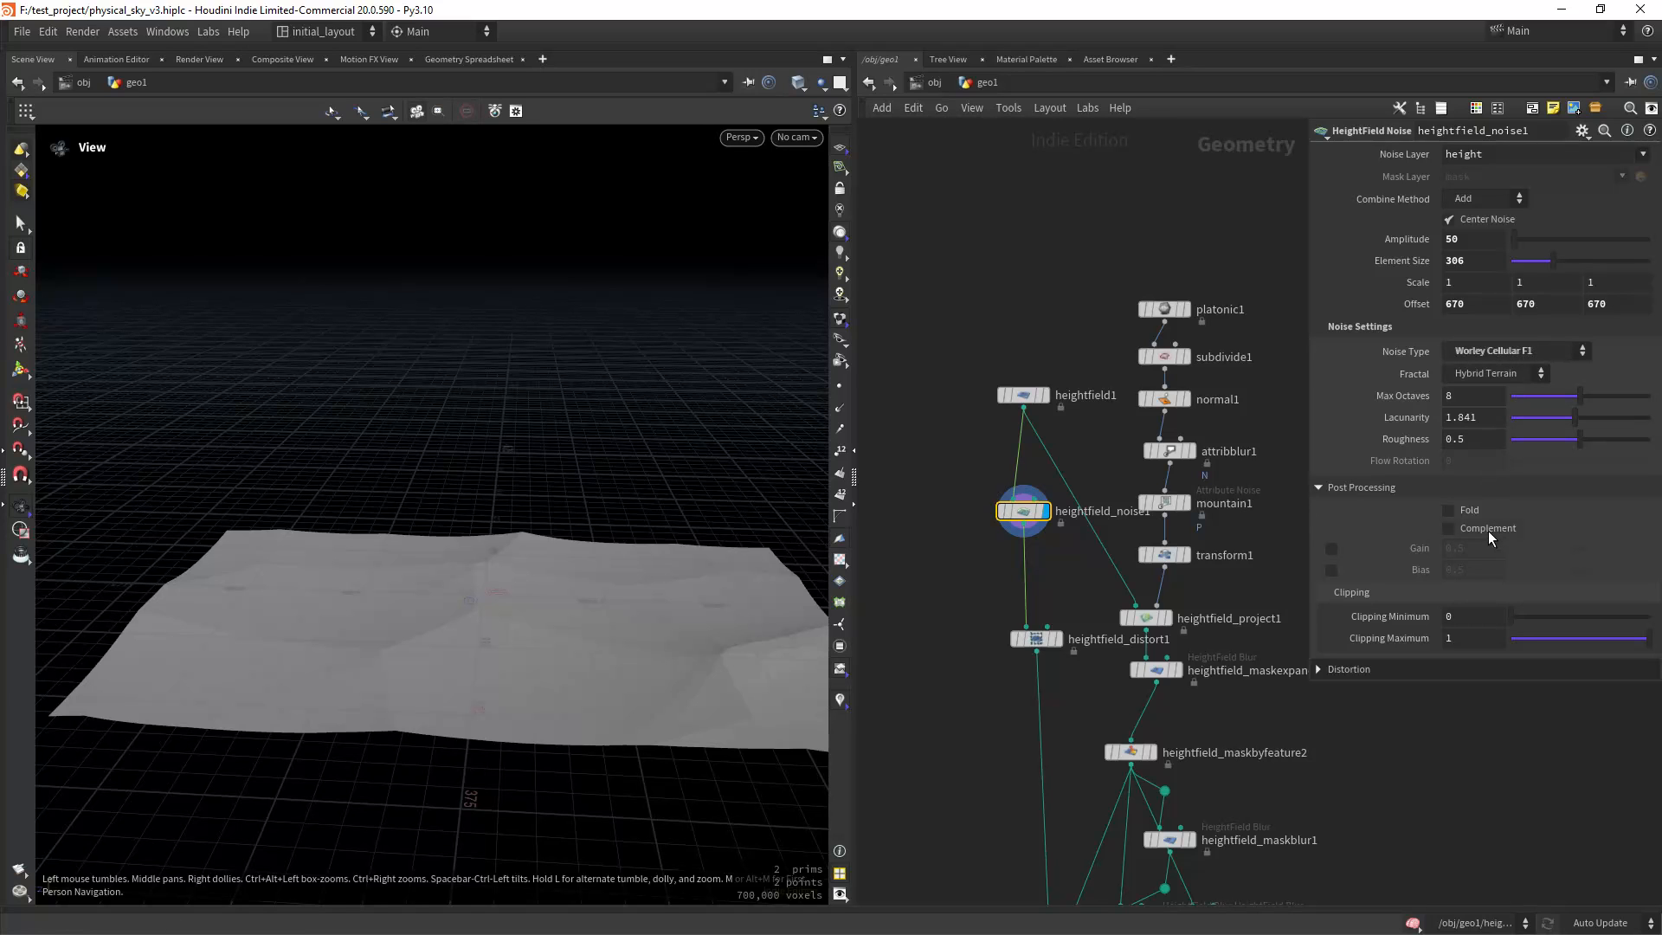
# Invert the noise with Complement and bring up heightfield_distort1's settings.
pyautogui.click(1449, 528)
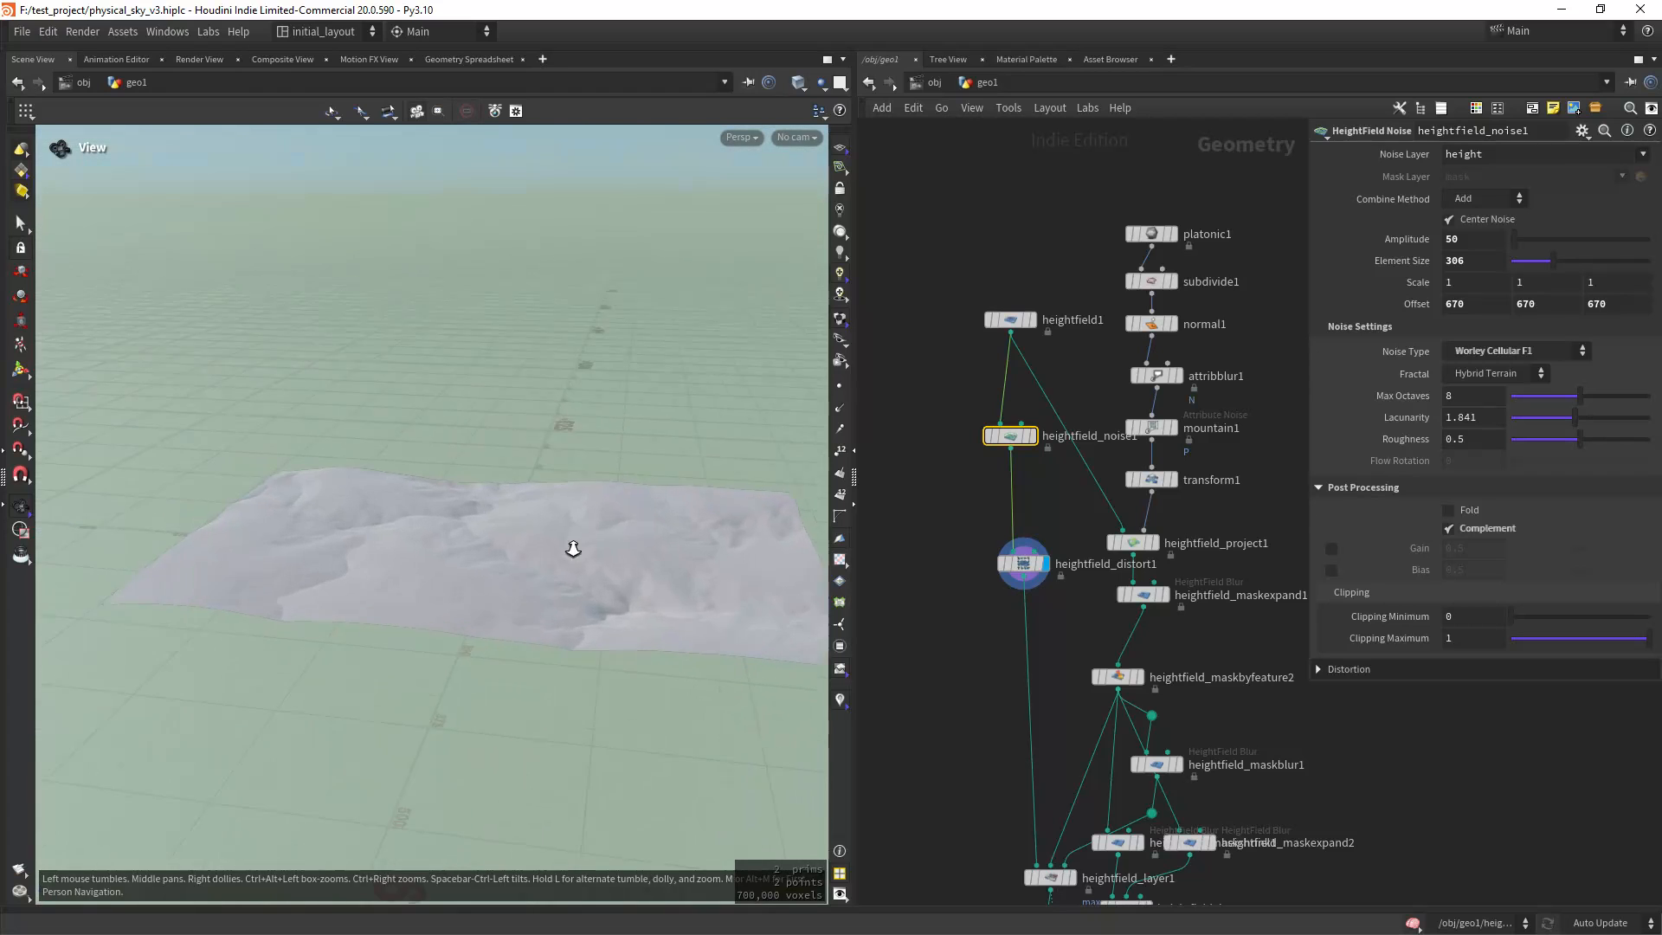
pyautogui.moveTo(573, 548); pyautogui.dragTo(526, 570)
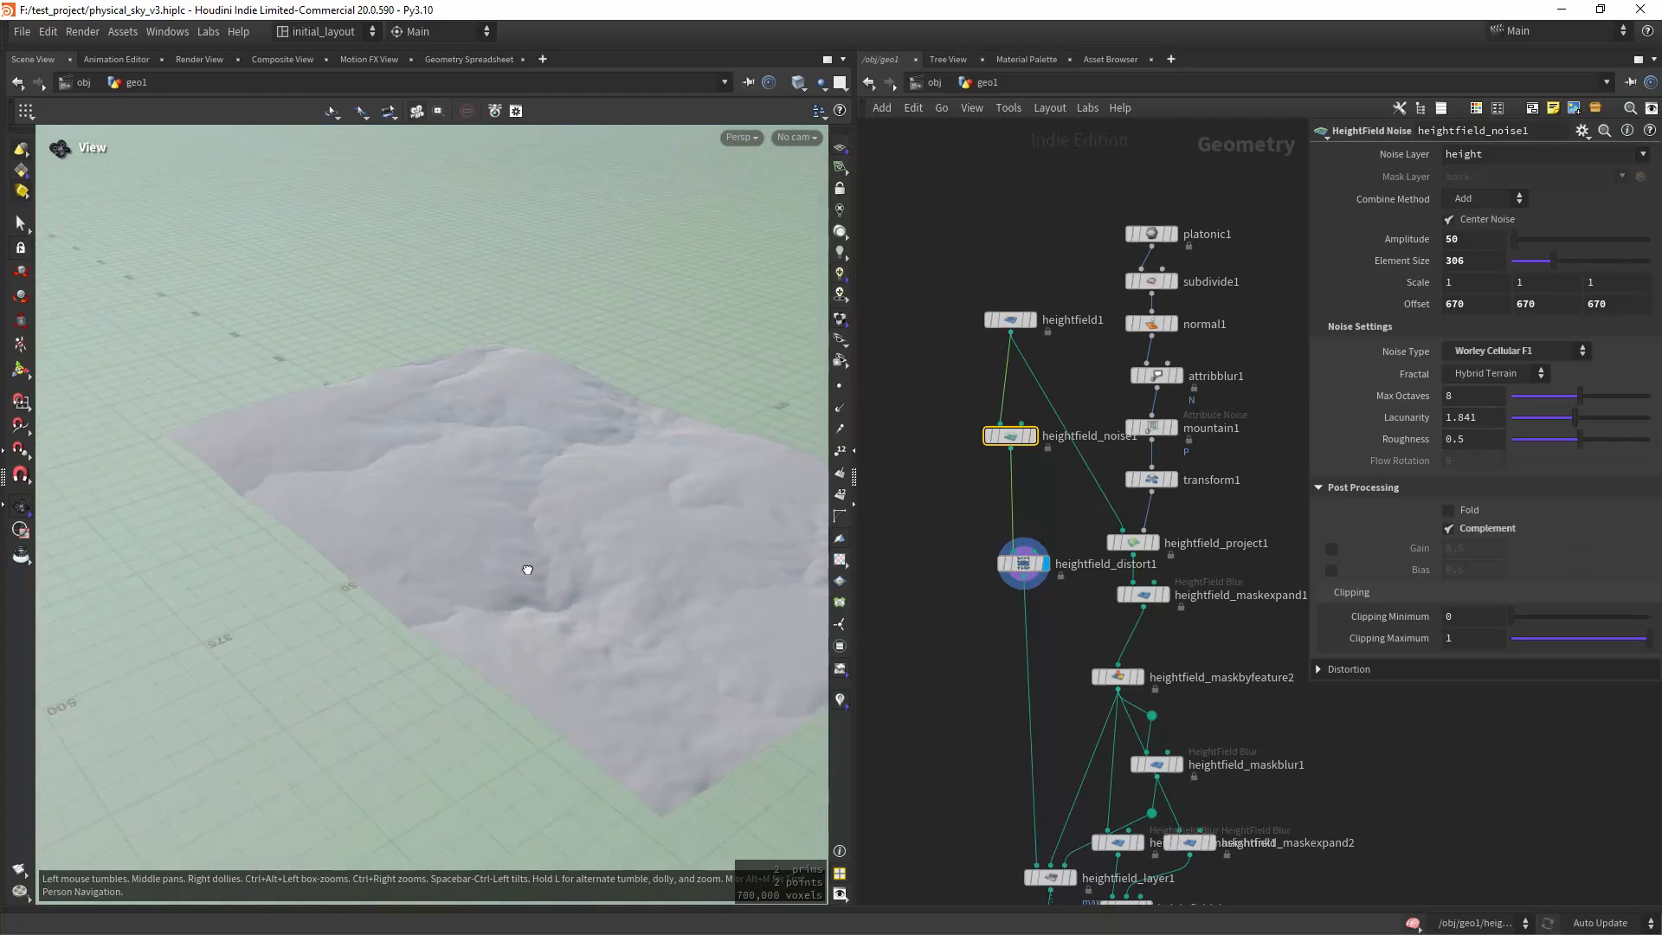
pyautogui.click(1023, 563)
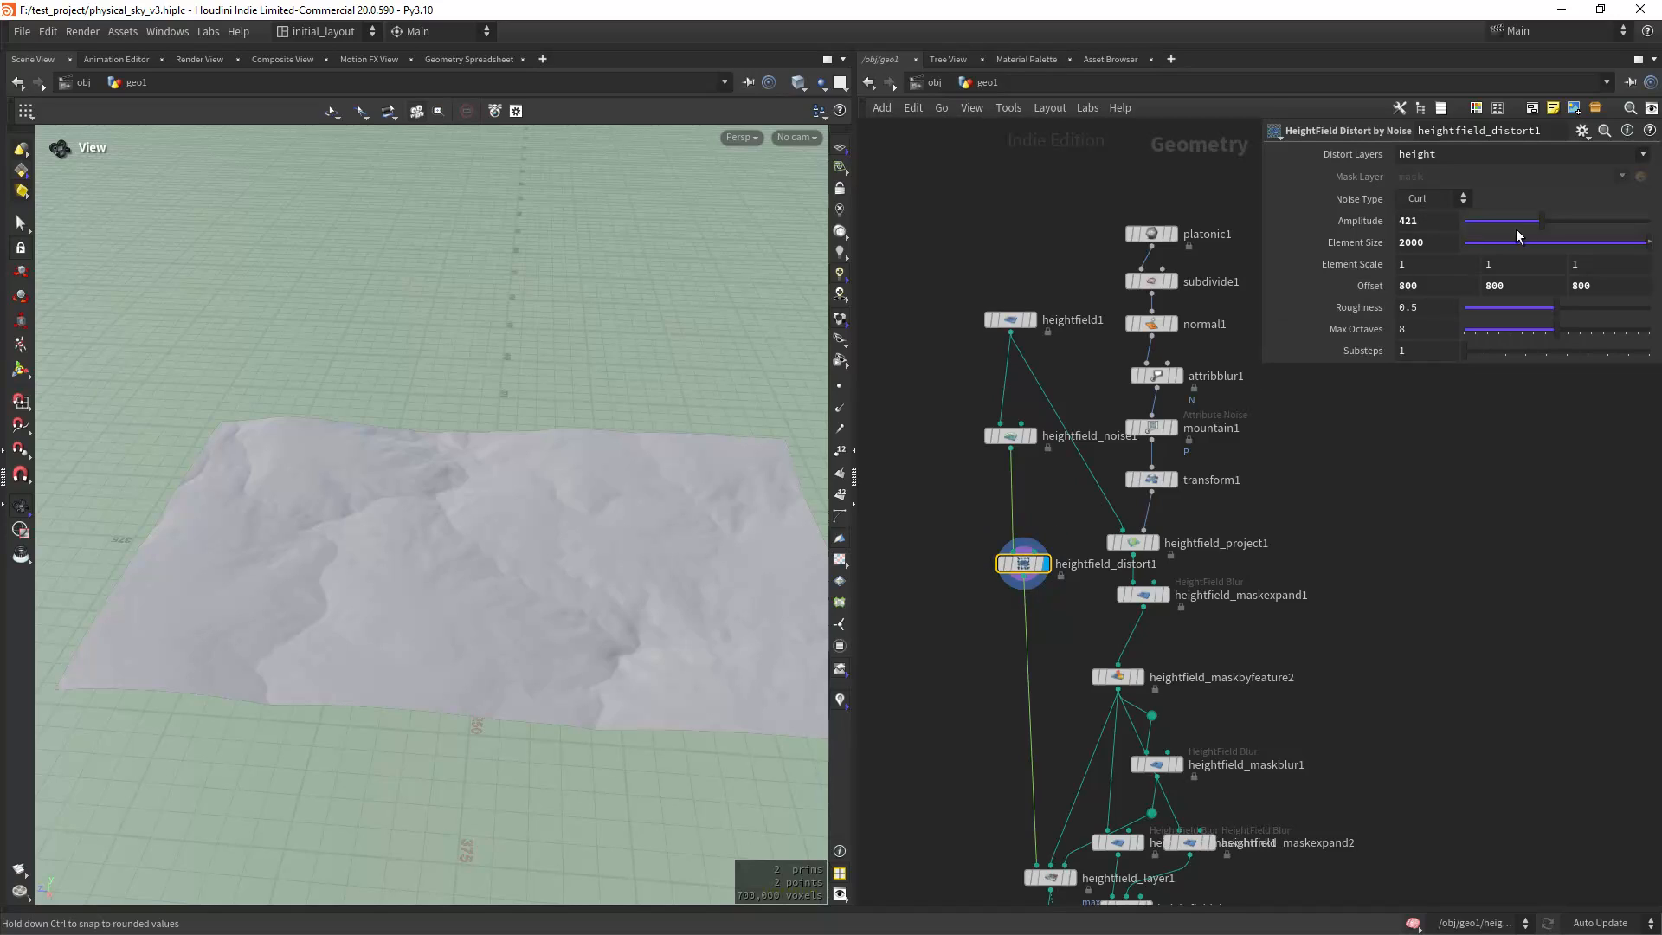
pyautogui.moveTo(1379, 254)
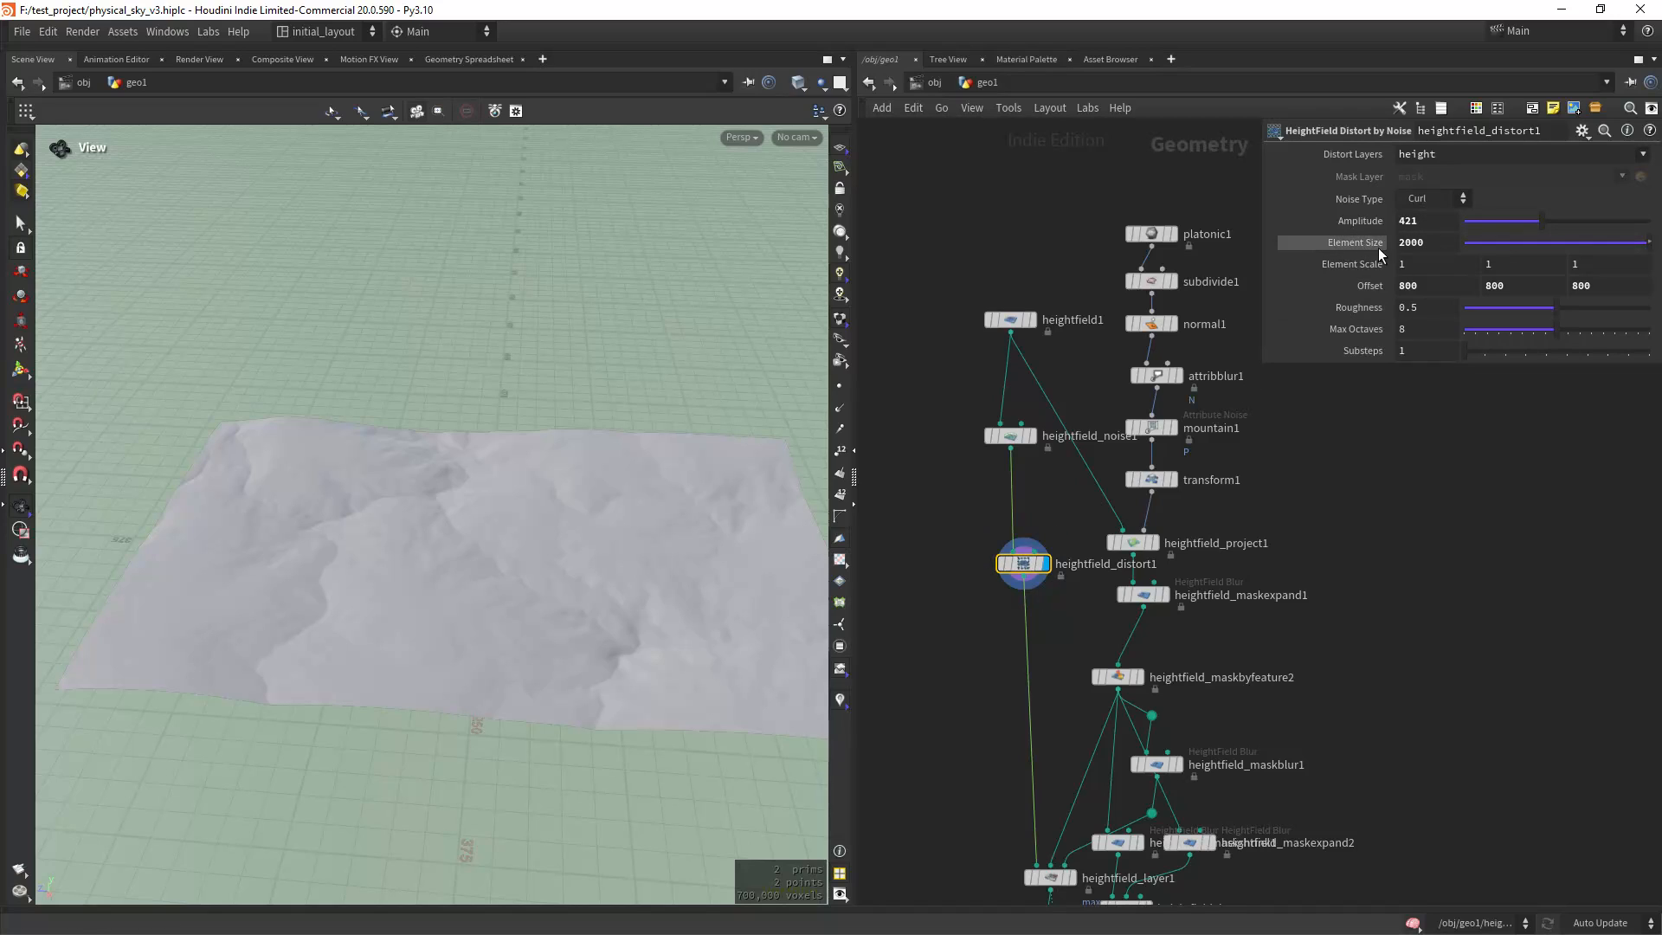
pyautogui.scroll(-3)
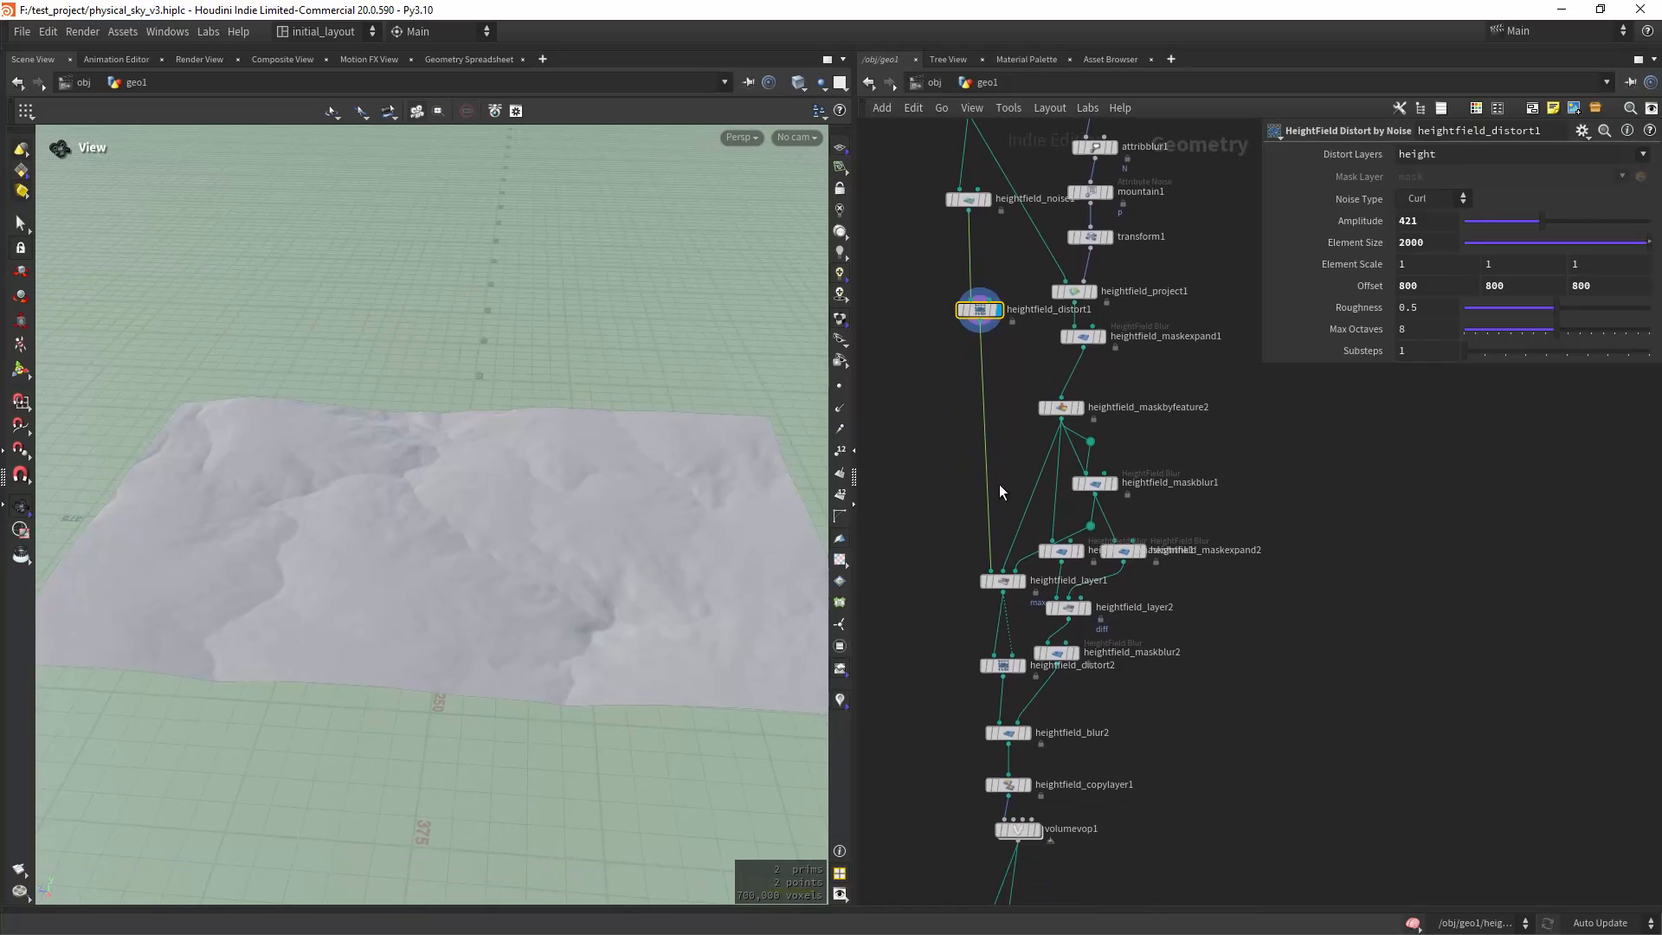
# Display the red mountain mask layer and zoom the network in on the mountain nodes.
pyautogui.click(1002, 579)
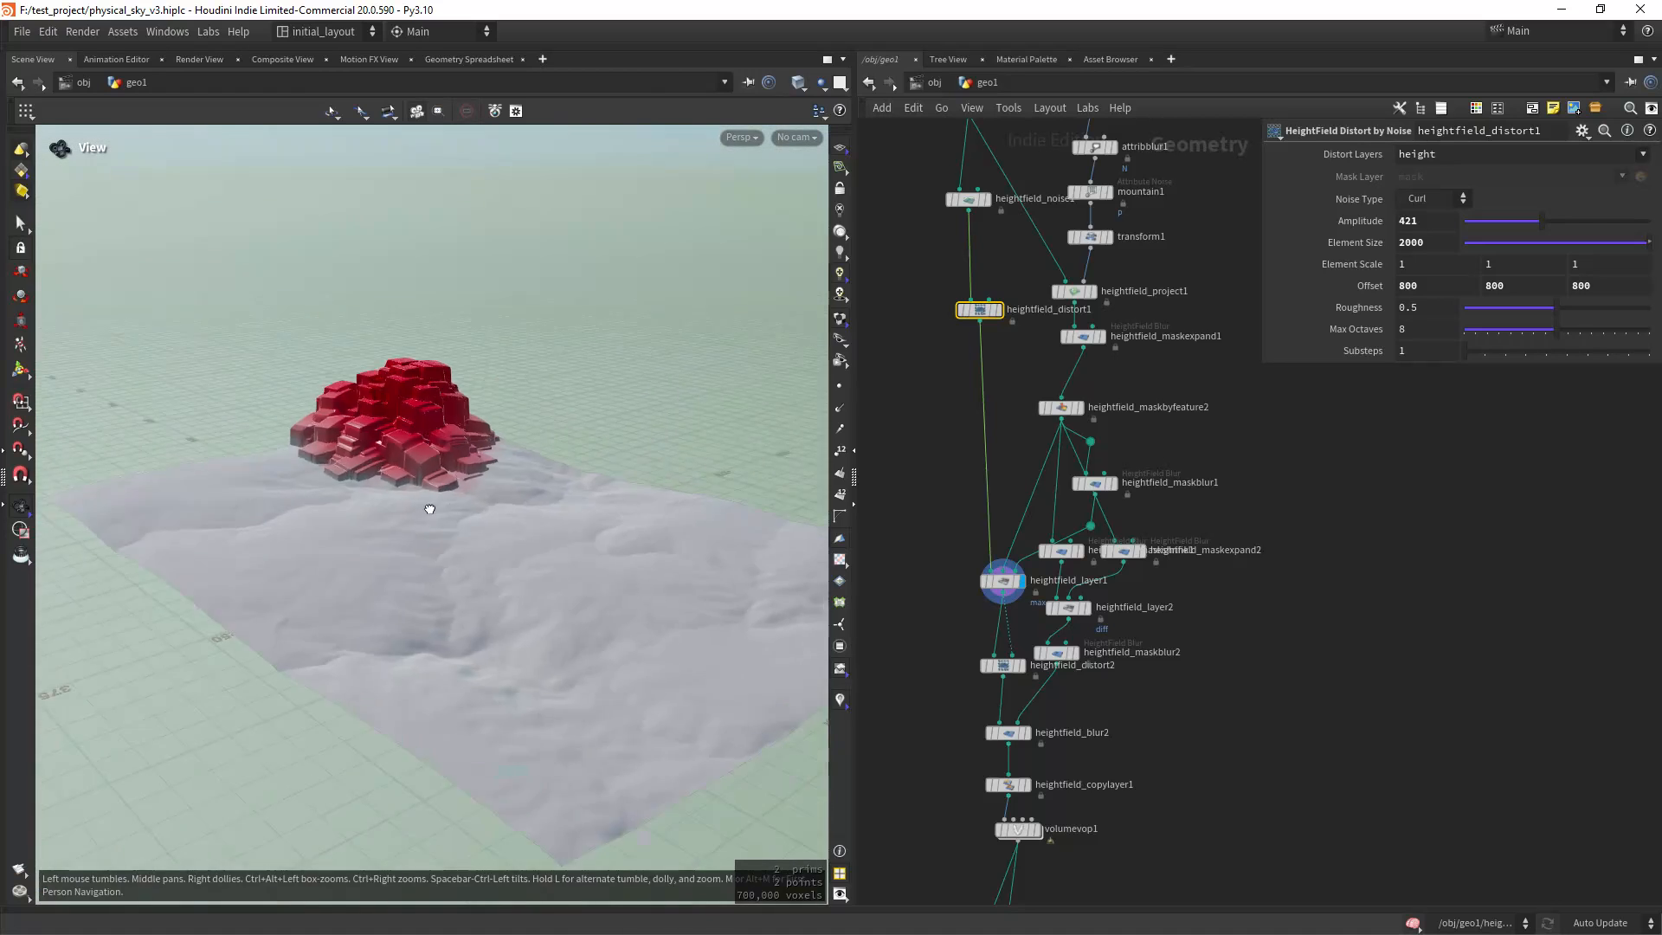
pyautogui.moveTo(429, 507); pyautogui.dragTo(588, 488)
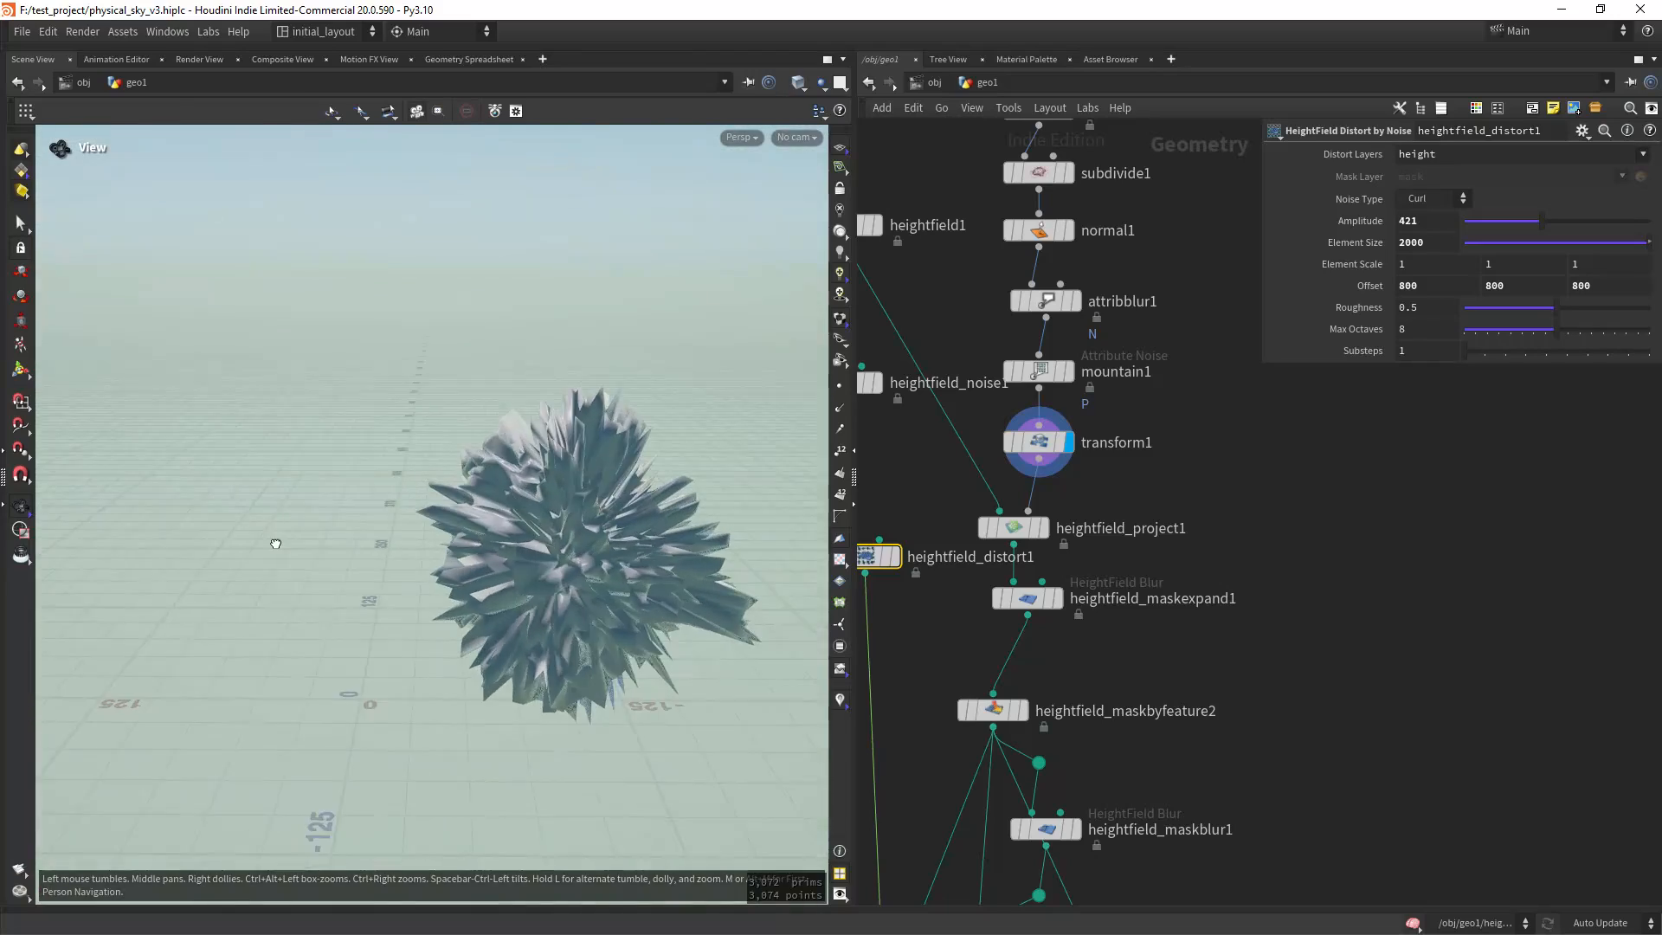
pyautogui.moveTo(275, 543); pyautogui.dragTo(471, 514)
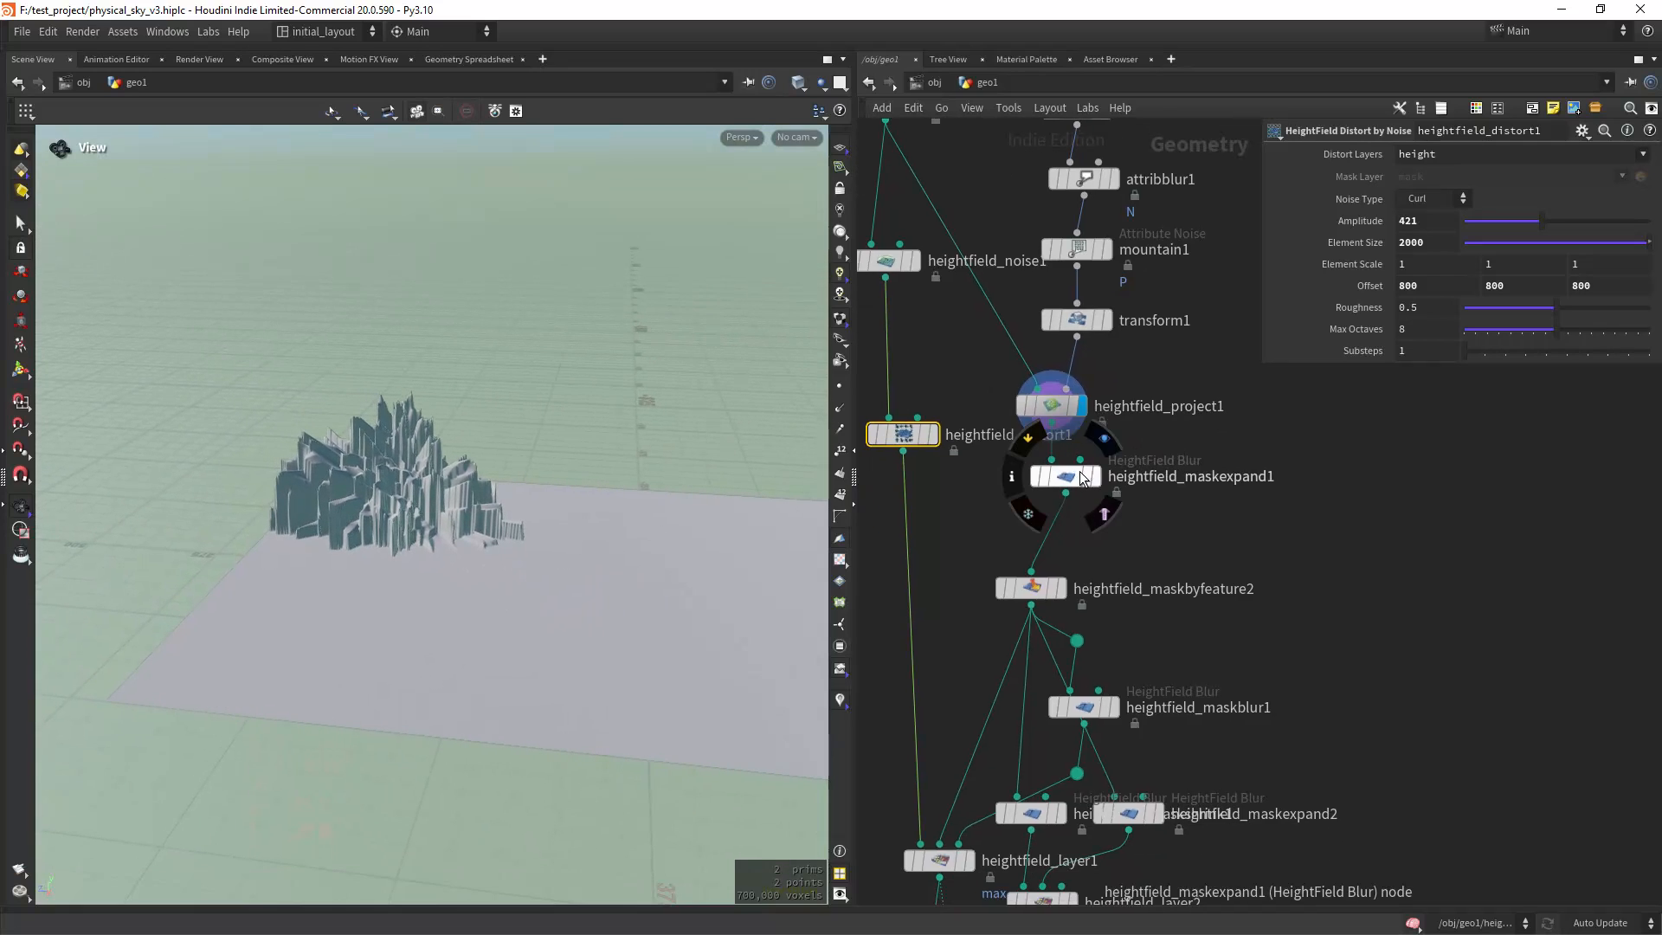
# Show the expanded blocky mountain mask from heightfield_maskexpand1.
pyautogui.click(1065, 476)
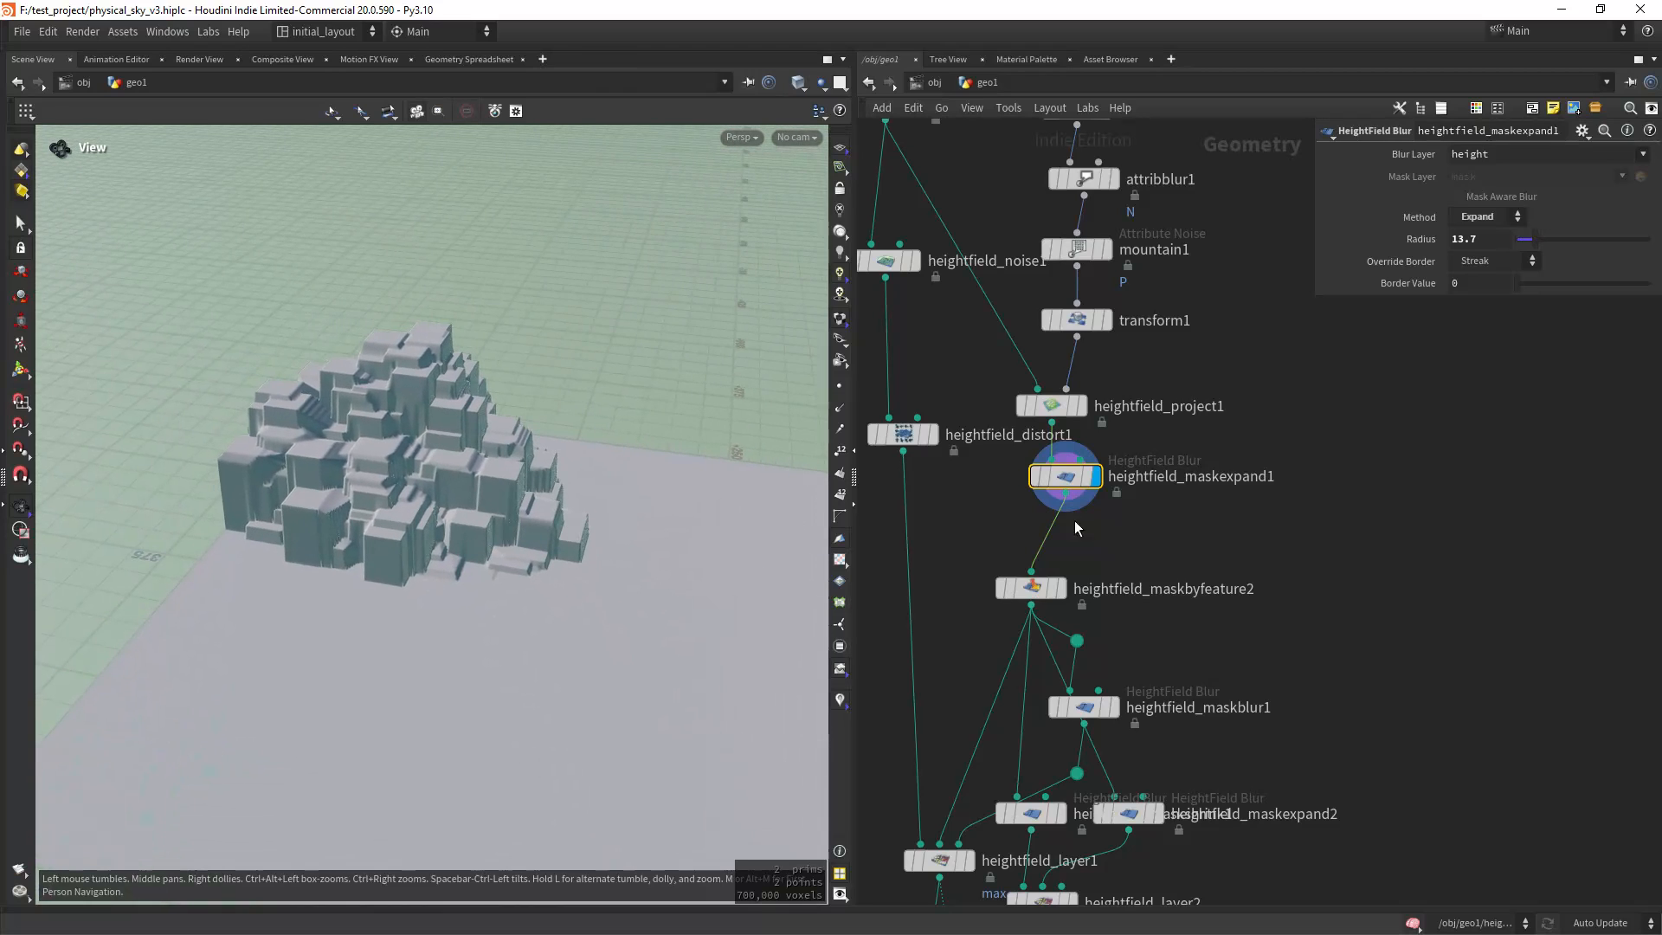
pyautogui.scroll(-3)
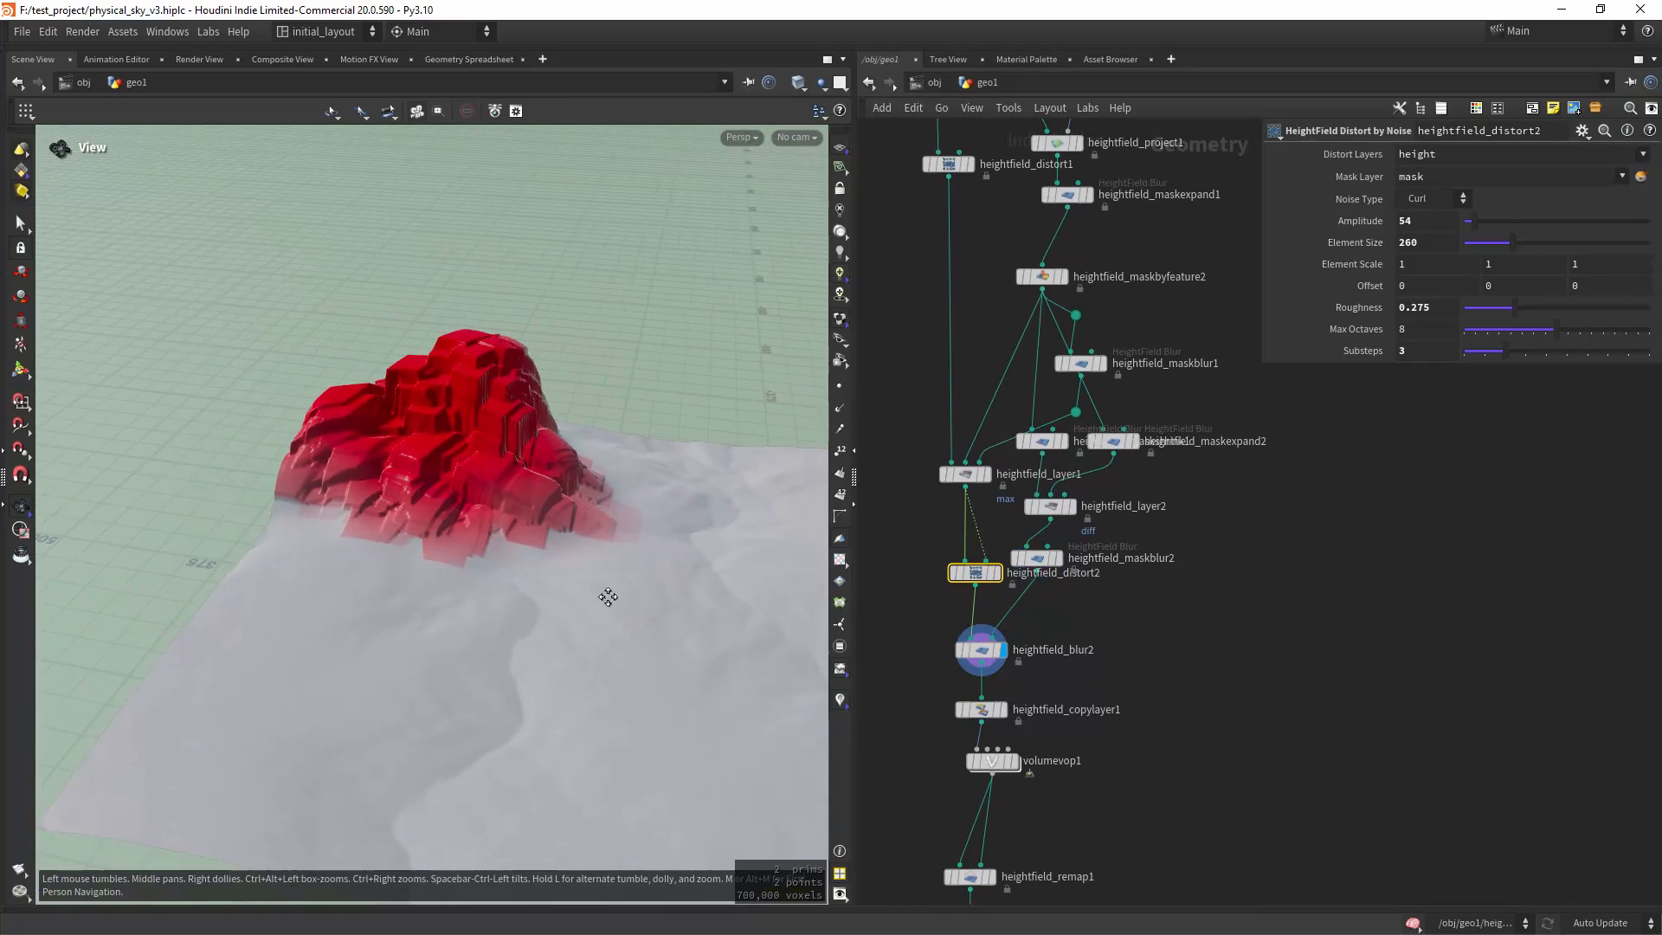
# Check heightfield_copylayer1's Source/Destination settings copying the mask into the mountain layer.
pyautogui.moveTo(608, 597); pyautogui.dragTo(516, 569)
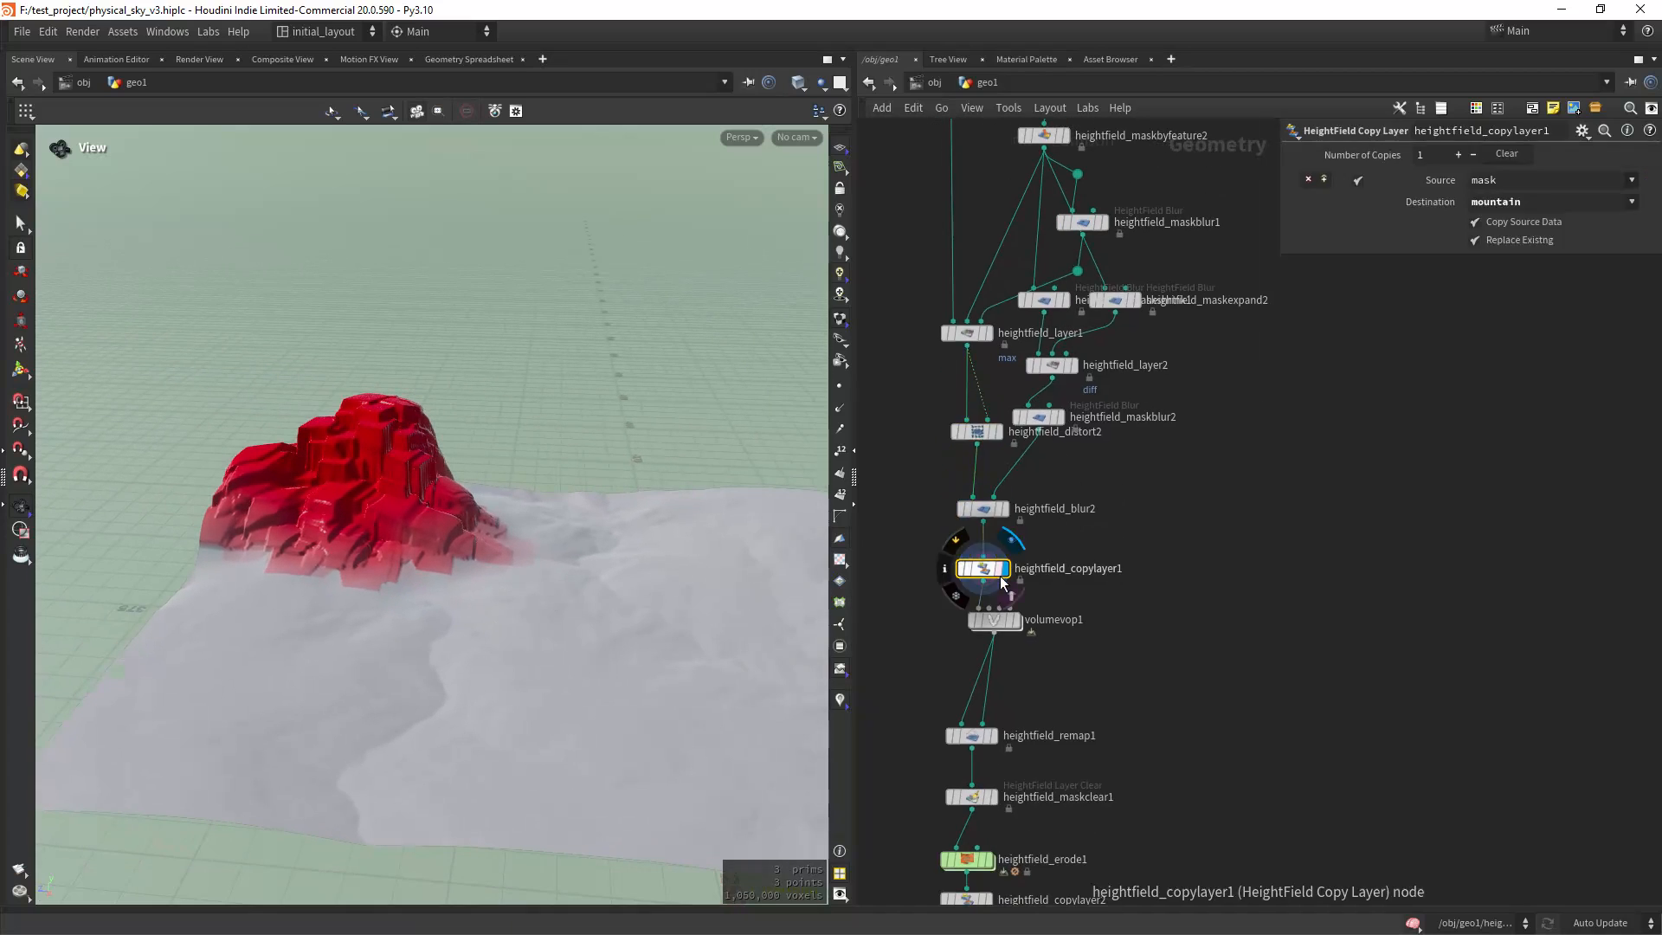
pyautogui.click(1542, 201)
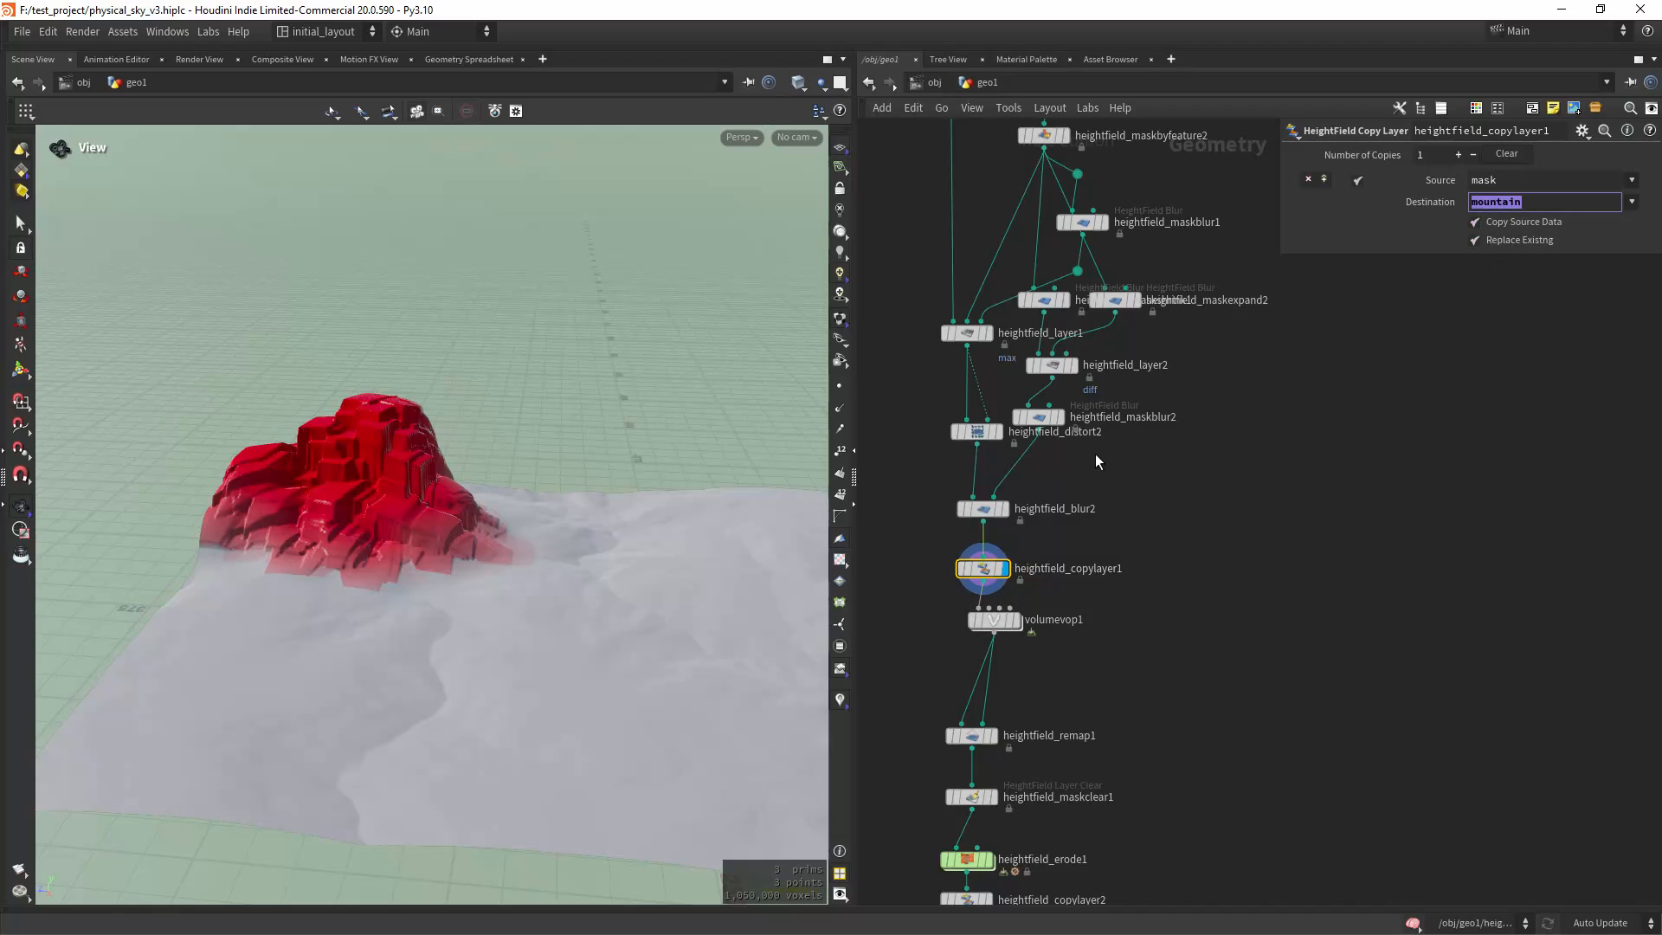
pyautogui.moveTo(1018, 719)
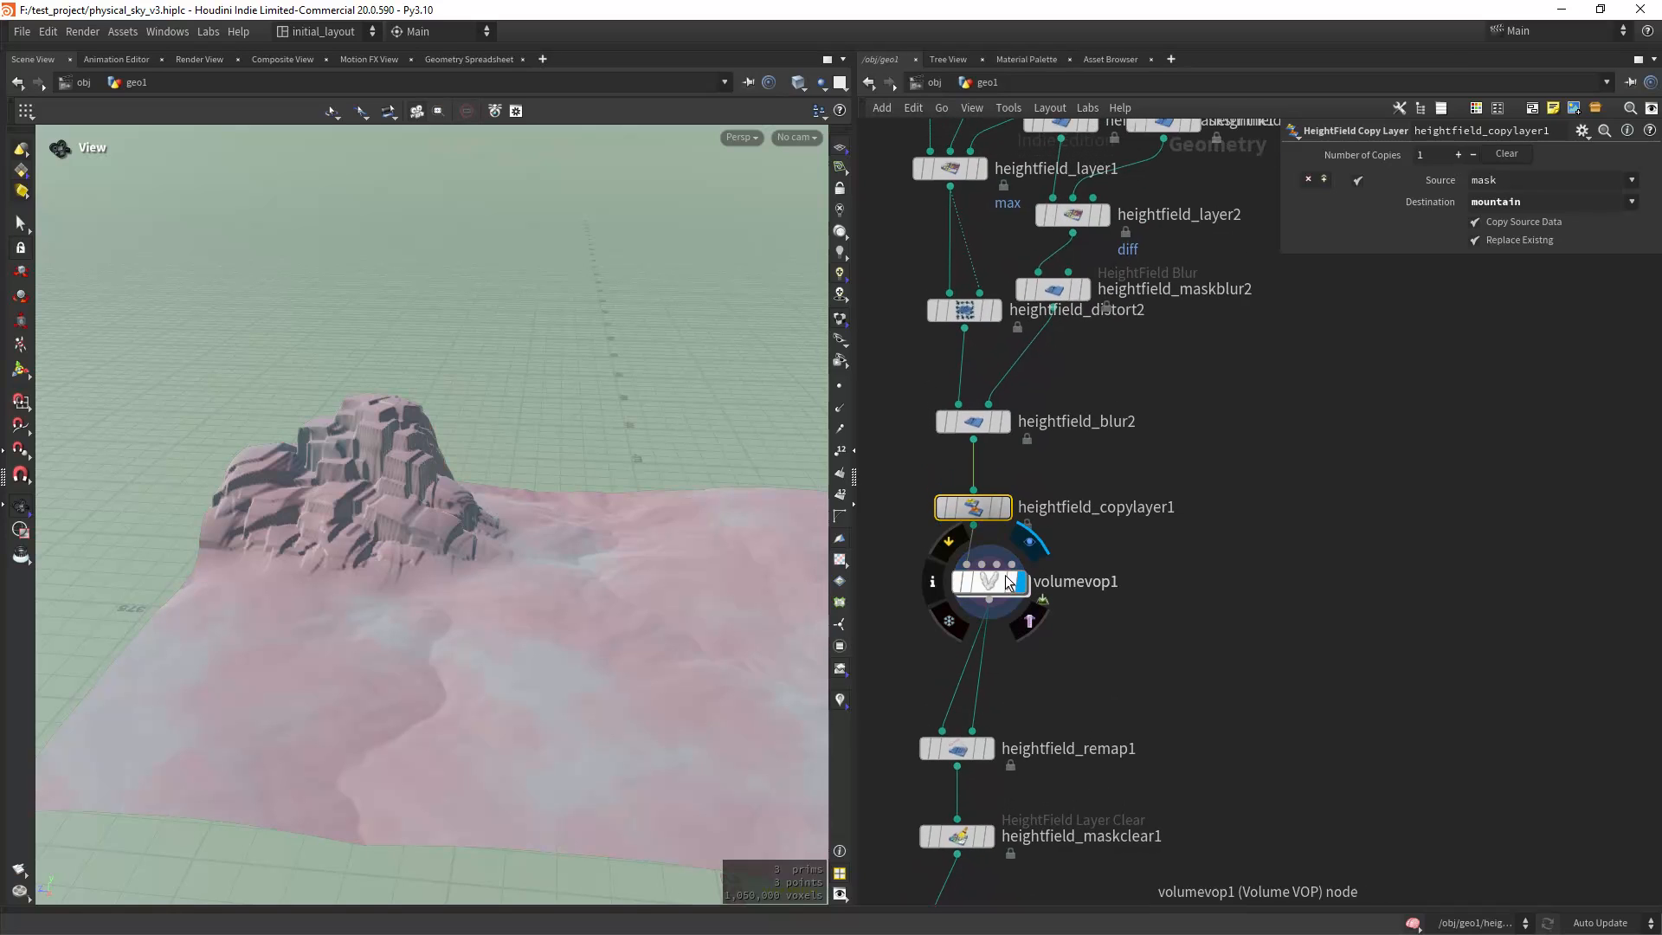
# Dive into volumevop1 to review the cloud-noise mask, then display the remapped terrain.
pyautogui.doubleClick(985, 581)
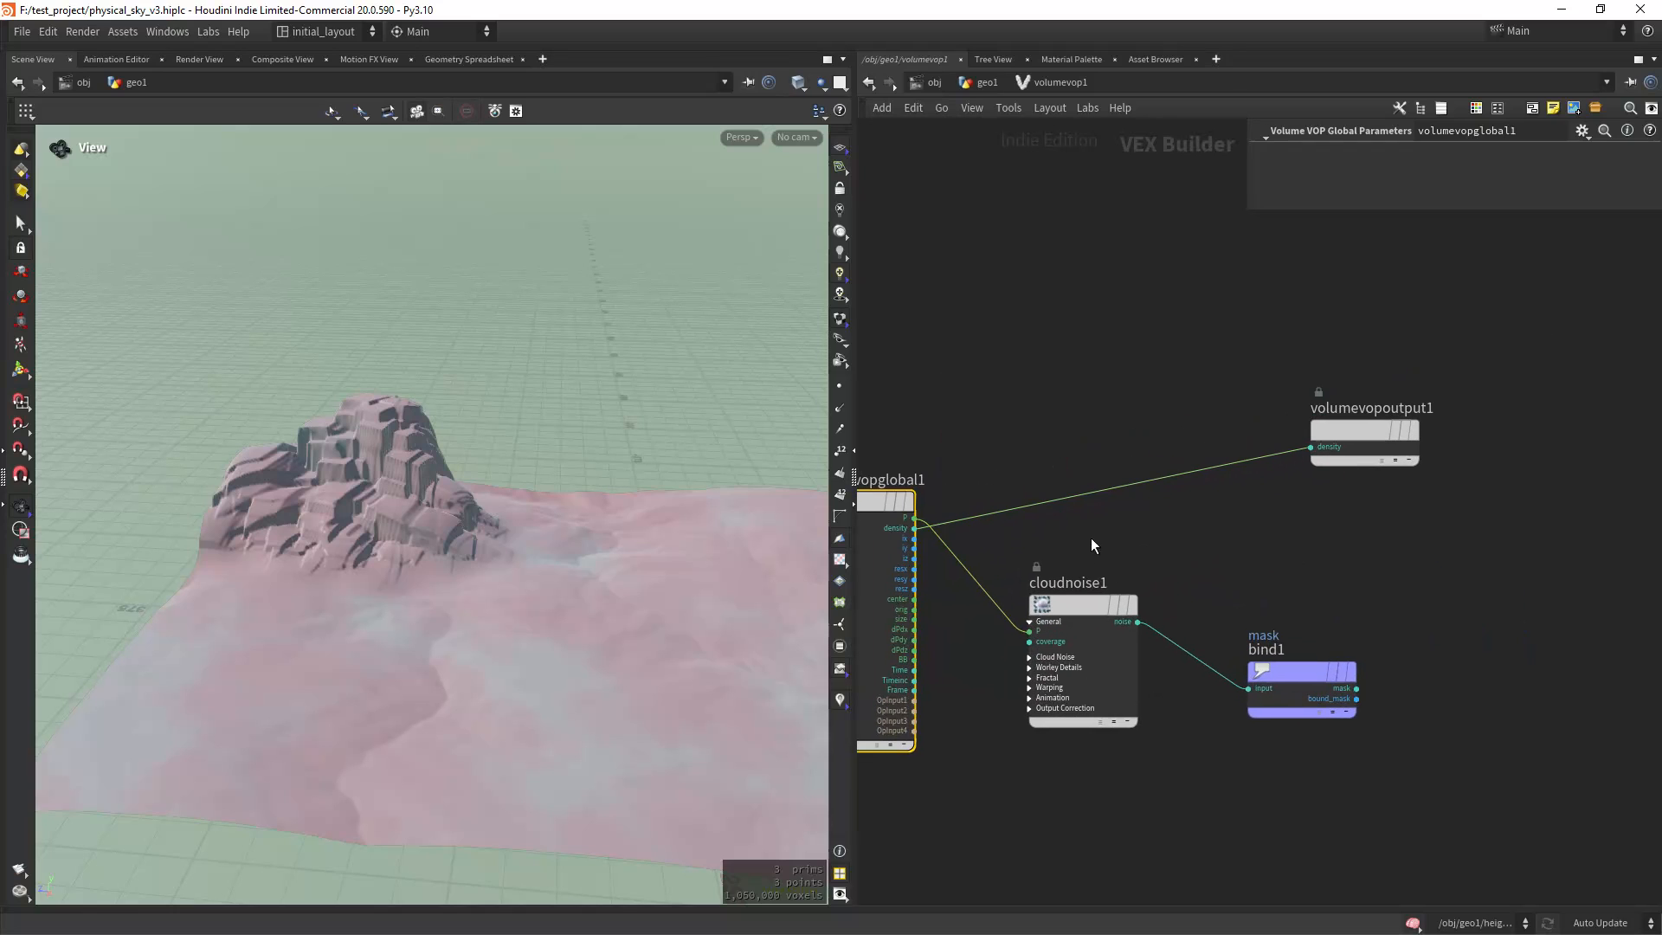
pyautogui.click(1078, 582)
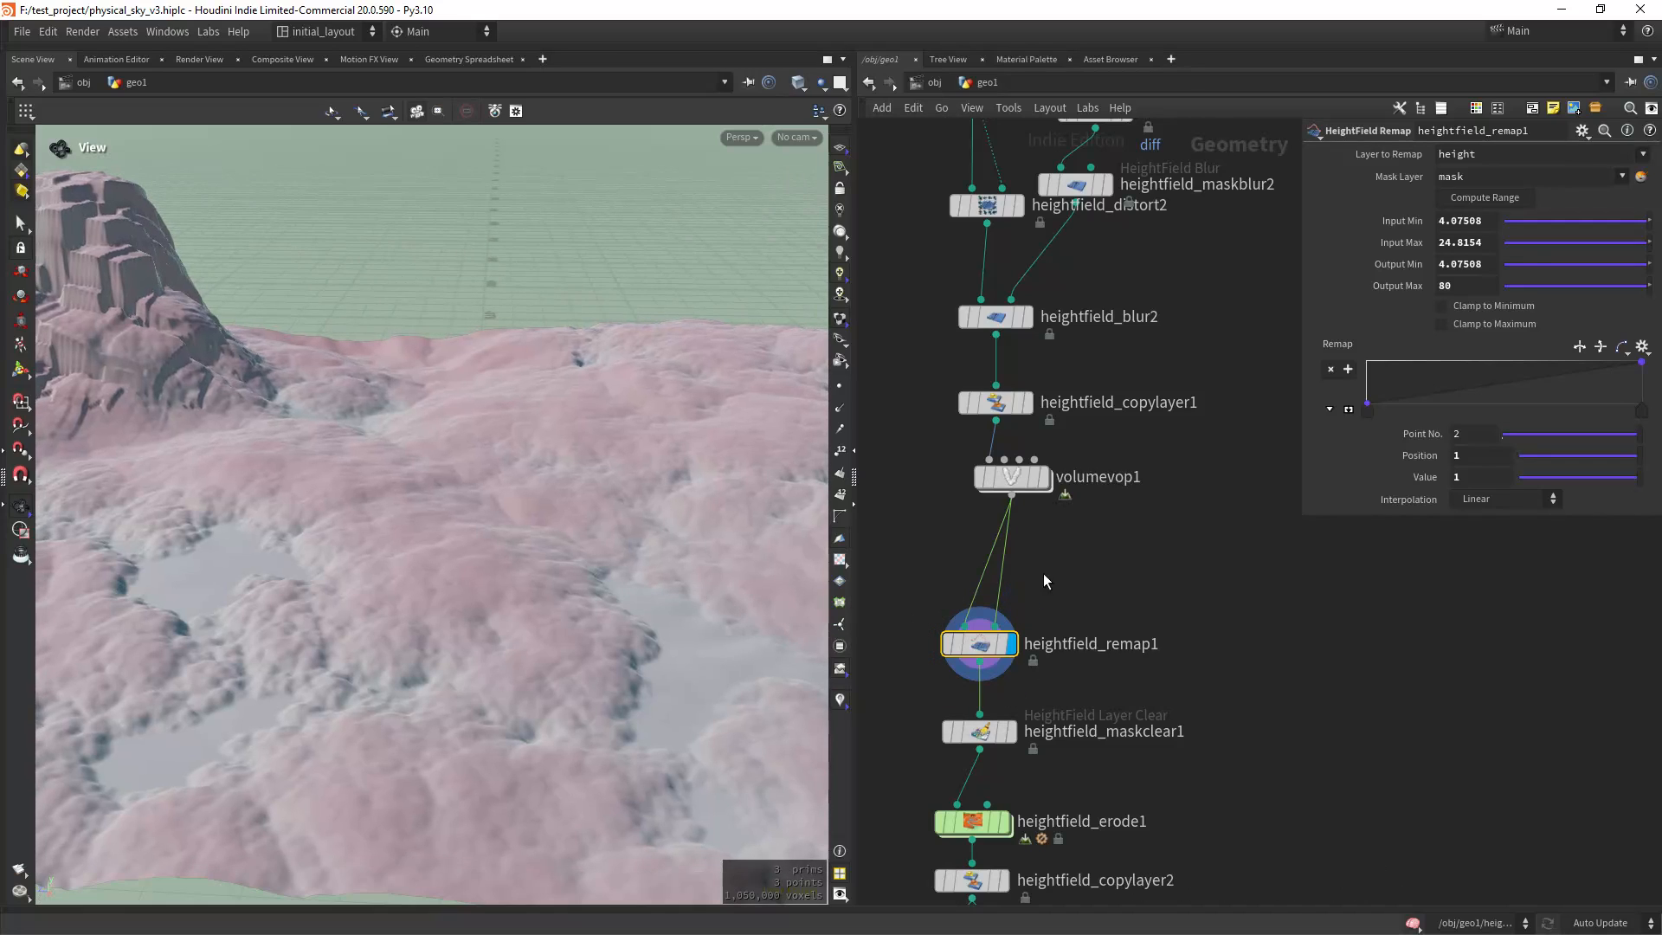
pyautogui.click(1466, 286)
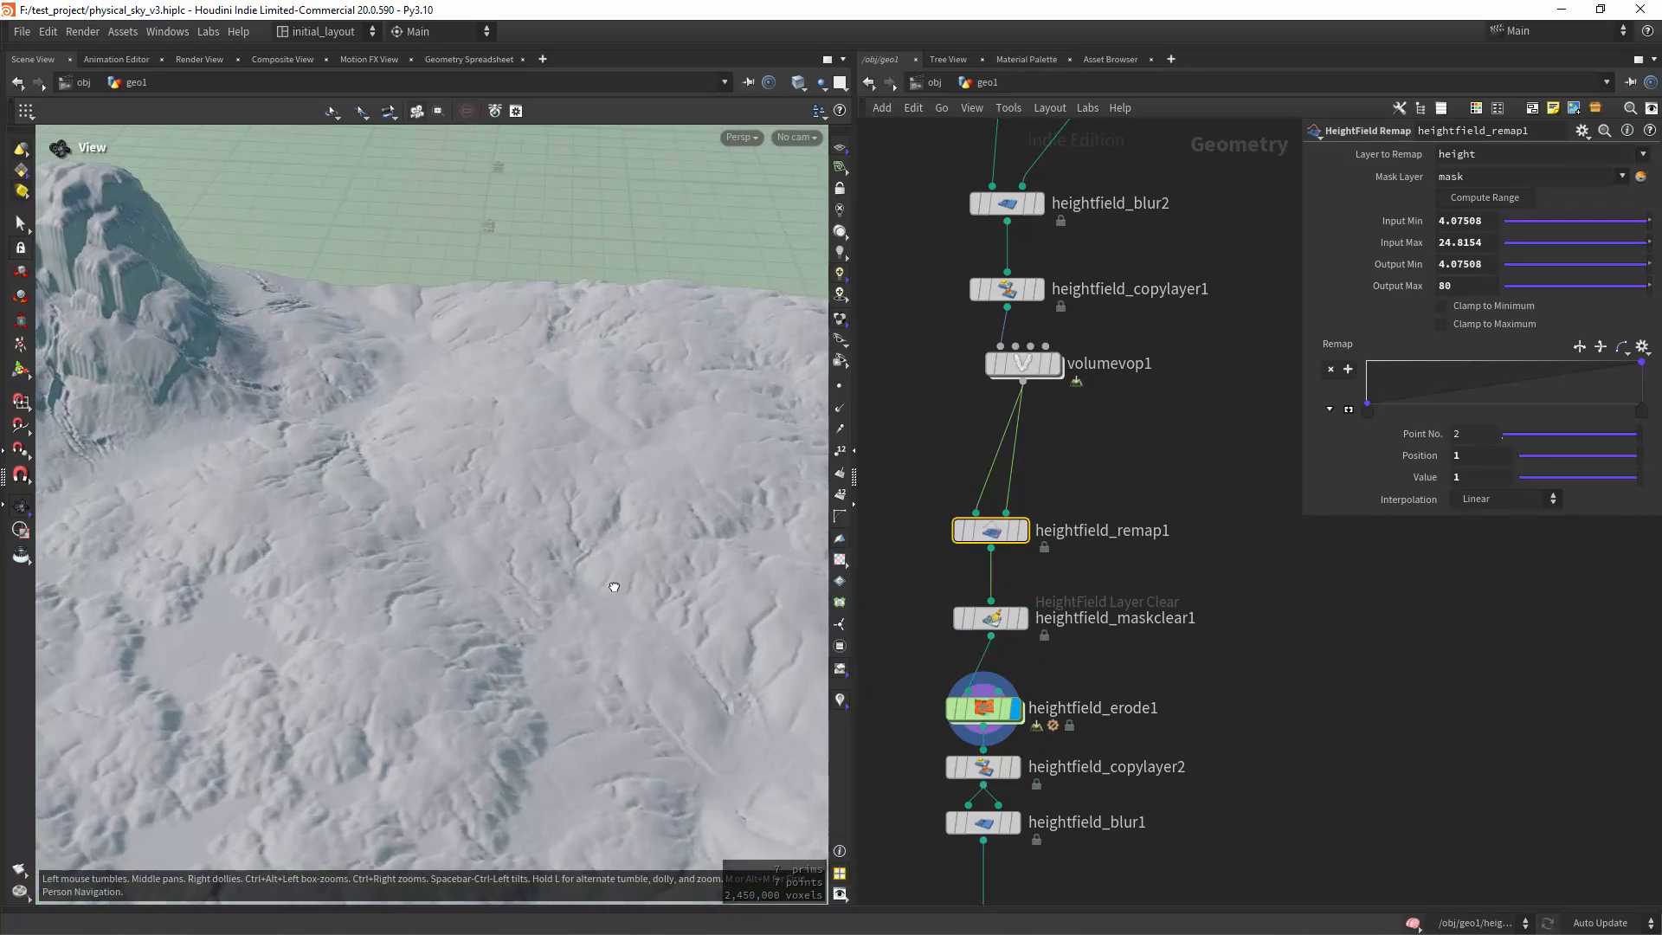
# Orbit over the eroded terrain to inspect the rocky peak and weathered ground.
pyautogui.moveTo(613, 586); pyautogui.dragTo(587, 526)
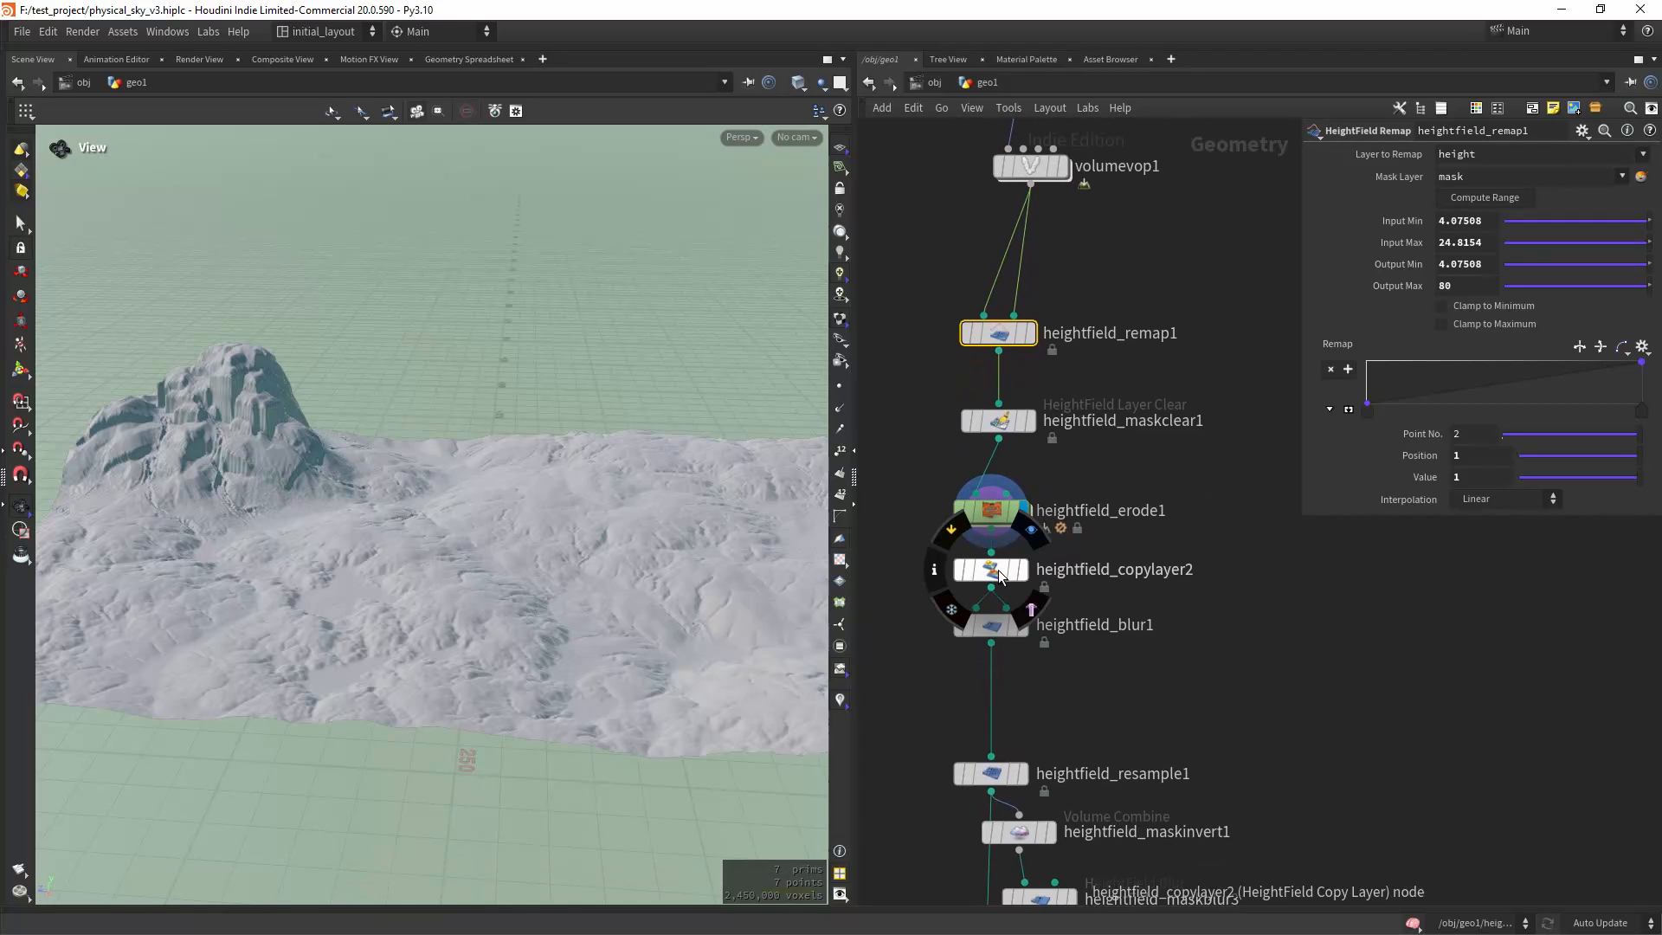
# Check heightfield_copylayer2's mountain-to-mask settings and display the resampled terrain.
pyautogui.click(990, 570)
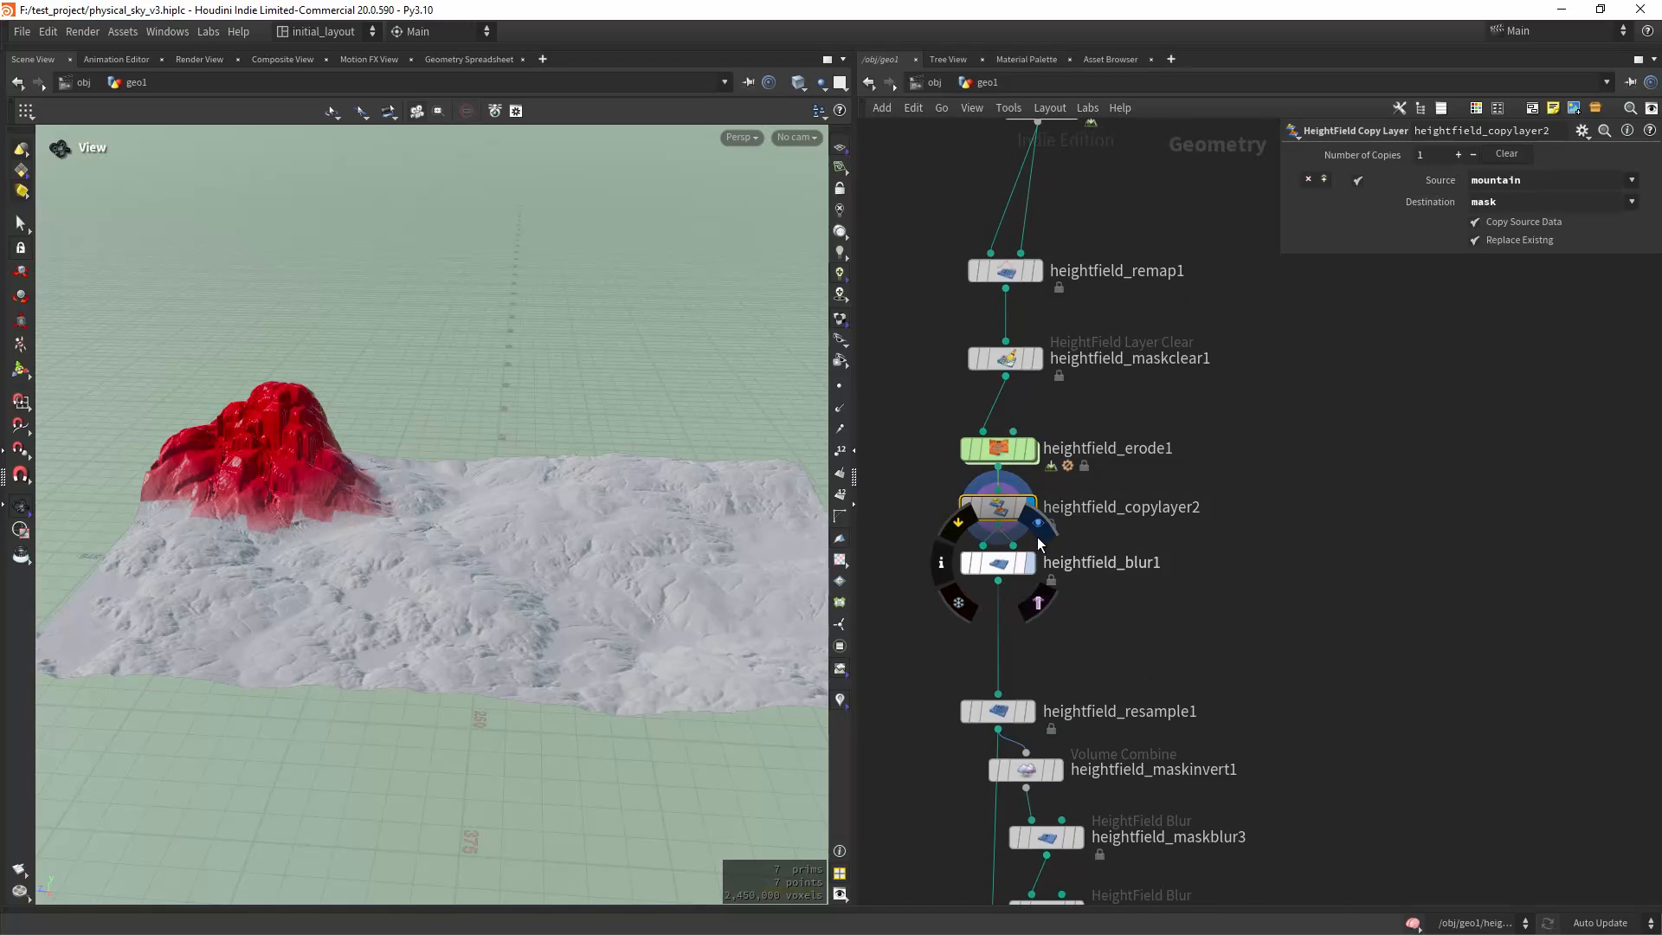
pyautogui.click(997, 561)
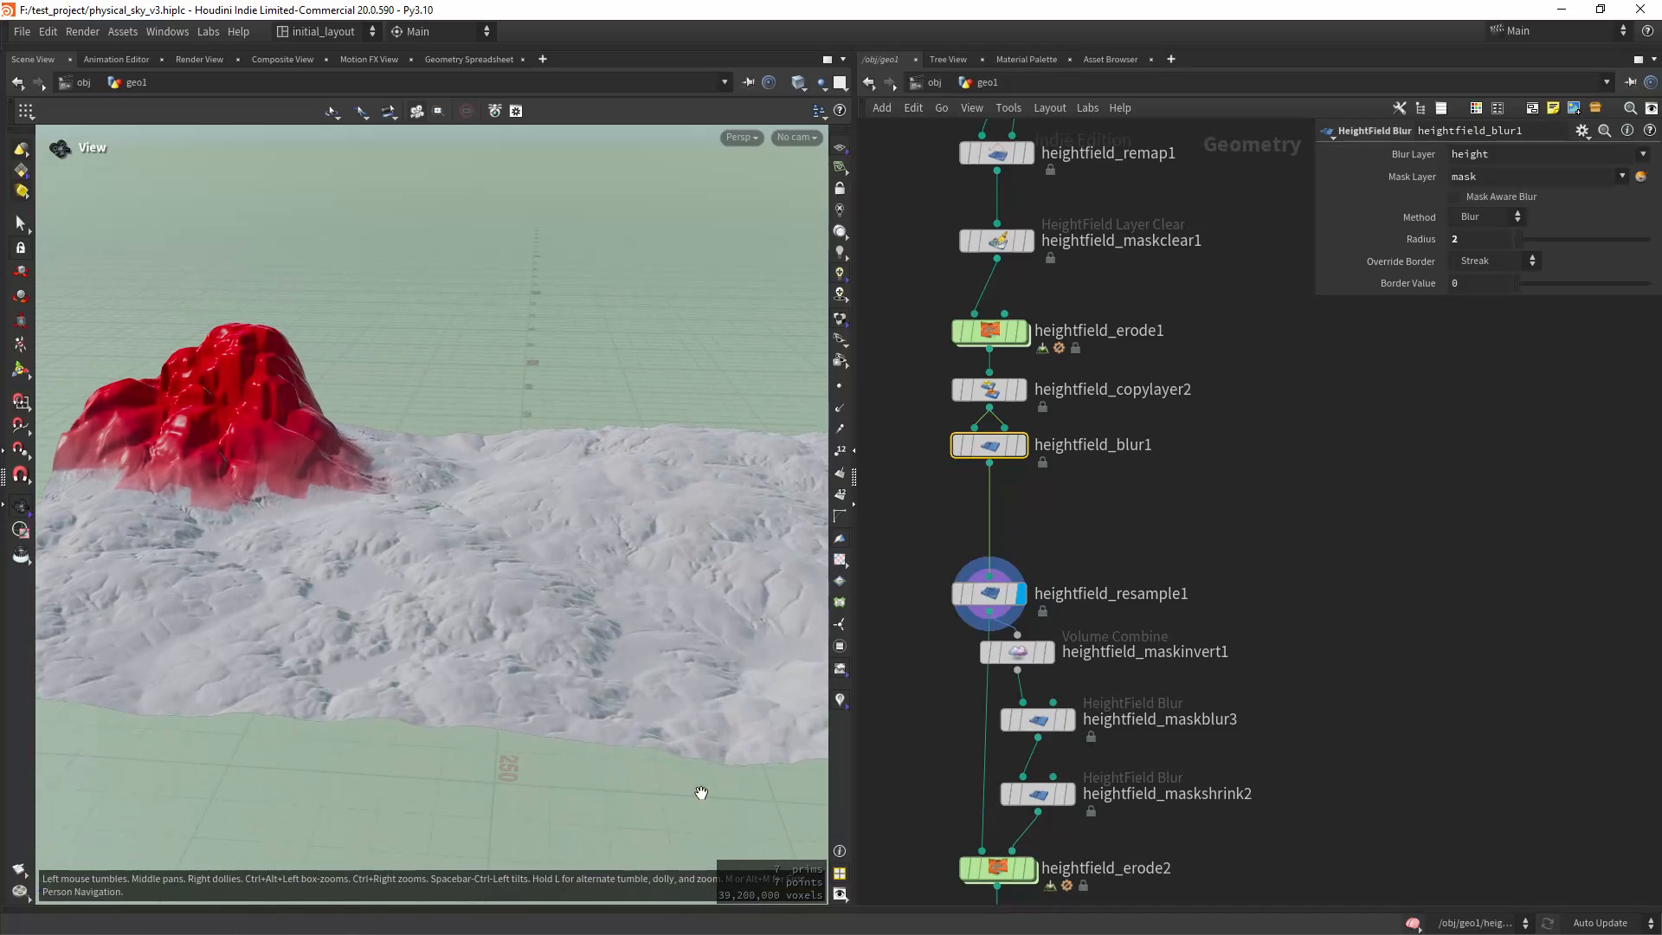
pyautogui.moveTo(699, 793); pyautogui.dragTo(607, 616)
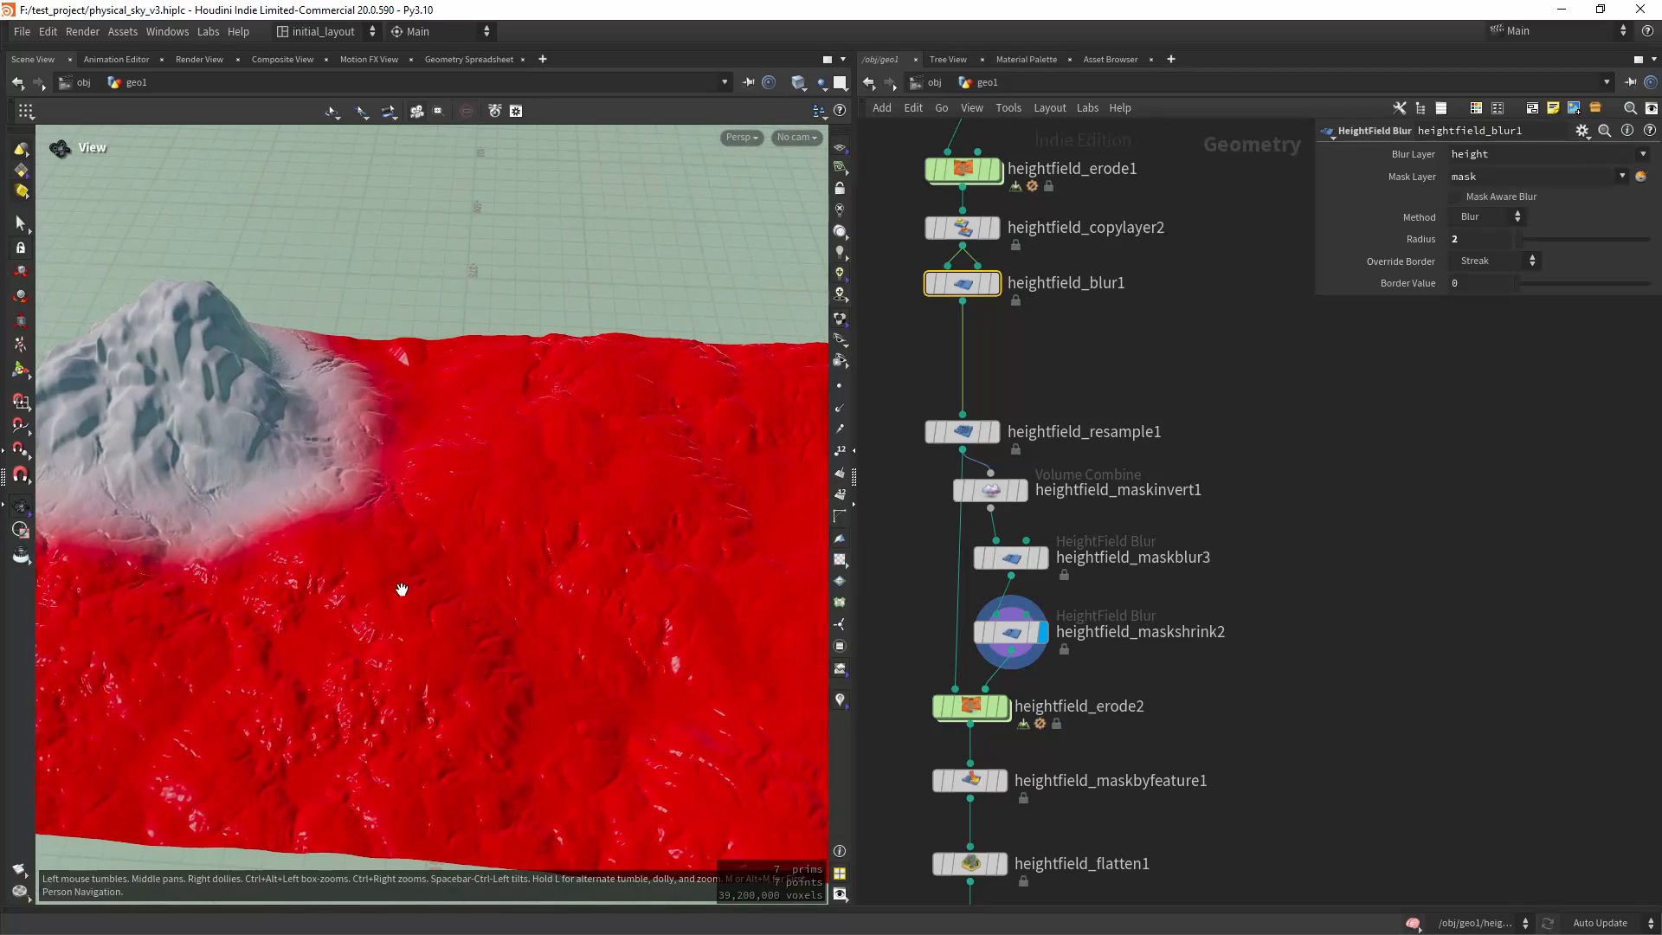
# Inspect the inverted ground mask and the second erosion result.
pyautogui.moveTo(400, 588); pyautogui.dragTo(283, 400)
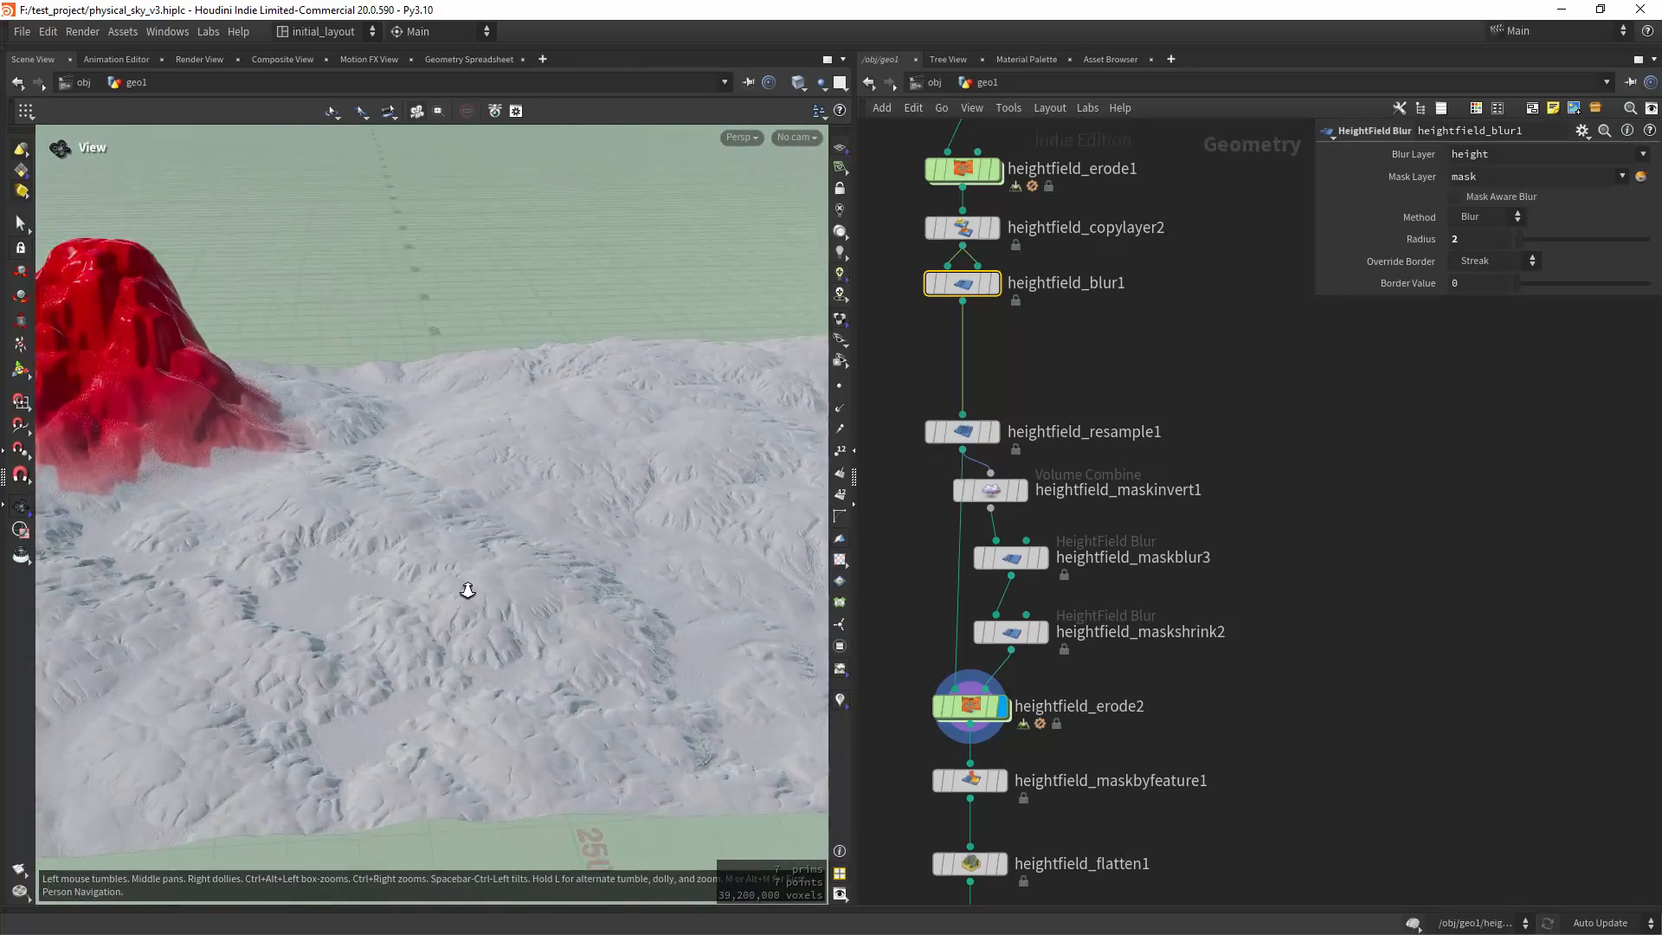
pyautogui.moveTo(468, 590); pyautogui.dragTo(543, 644)
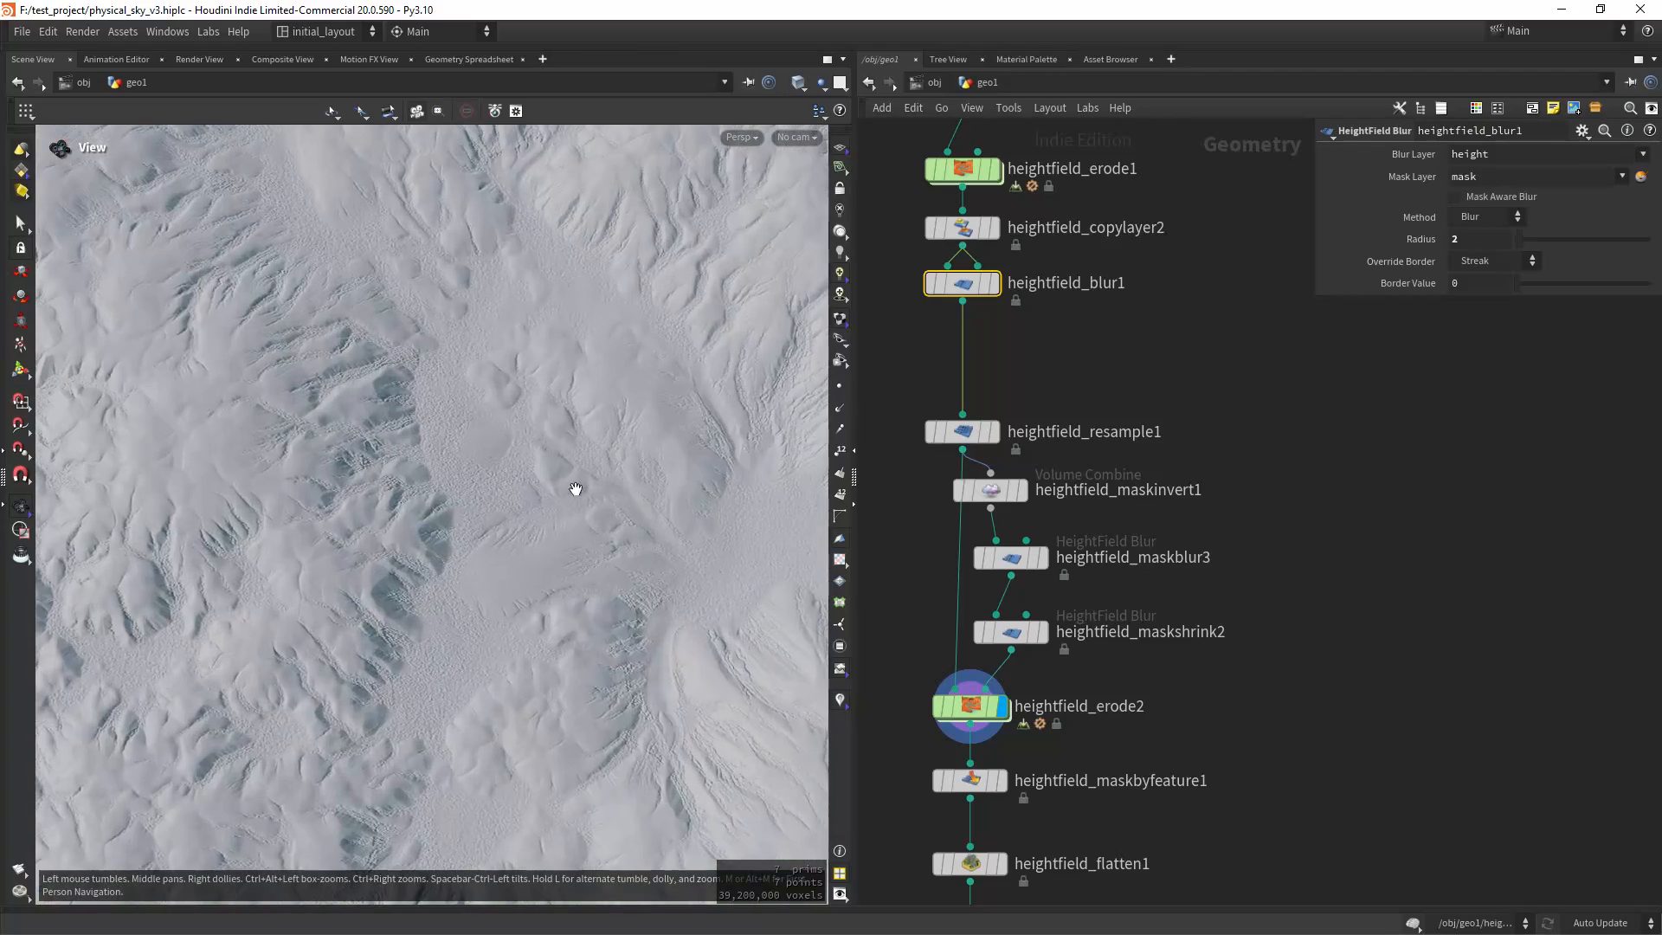
# Zoom in on the erosion detail, show the slope-based feature mask, then inspect the cached terrain.
pyautogui.moveTo(575, 488); pyautogui.dragTo(535, 635)
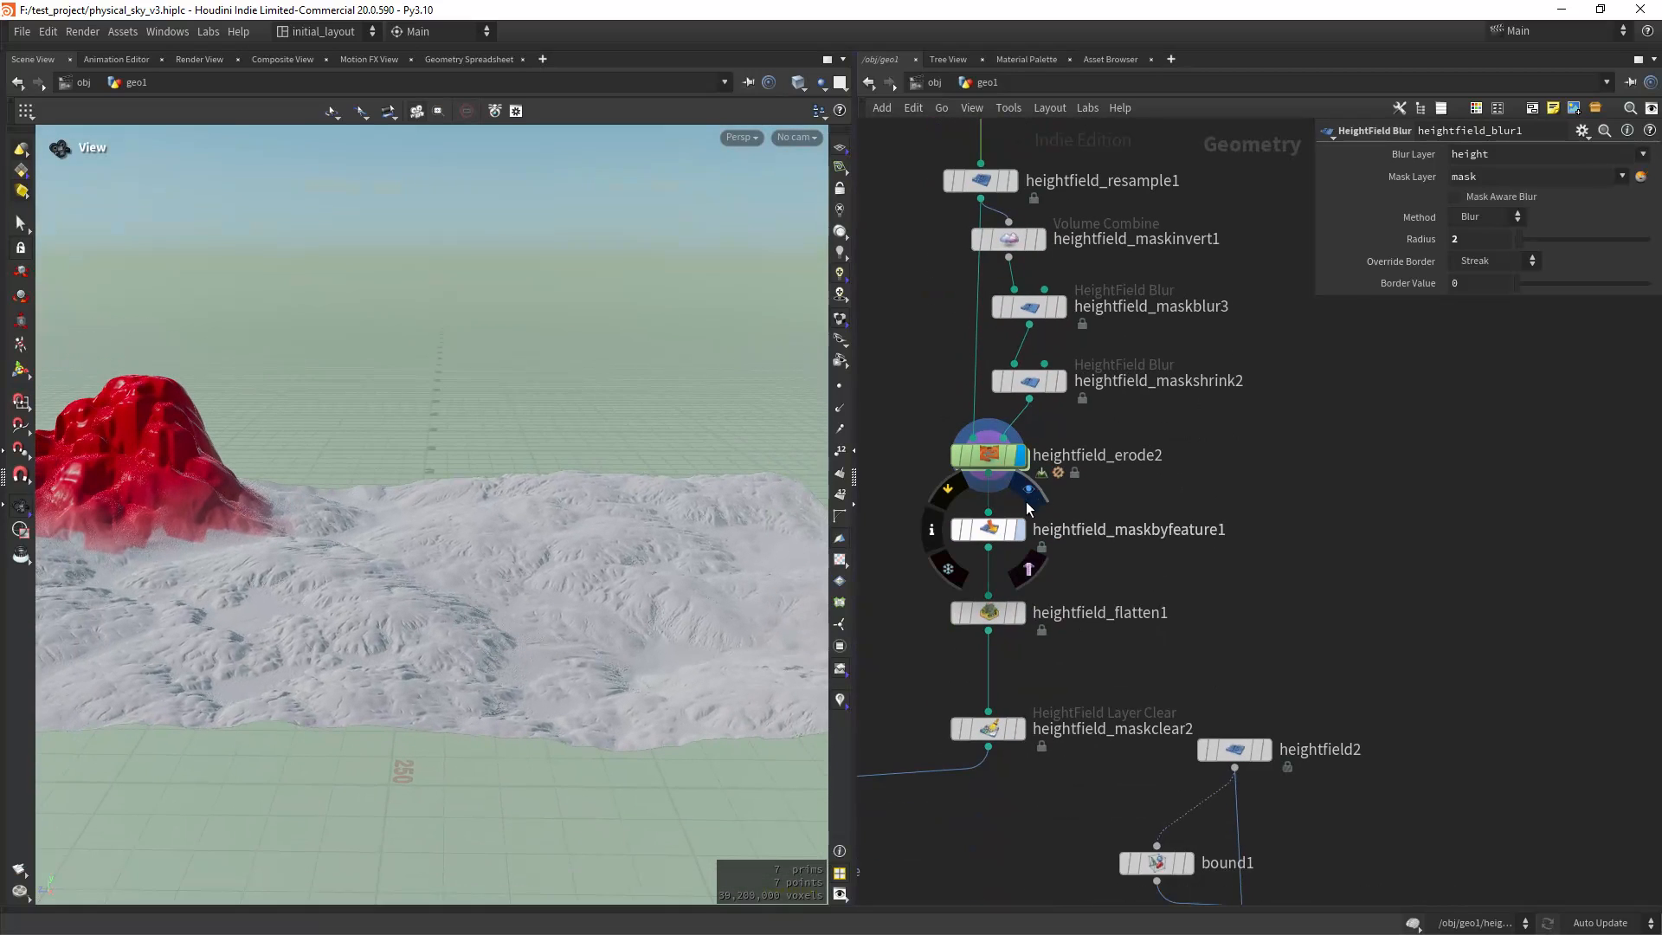
pyautogui.click(985, 530)
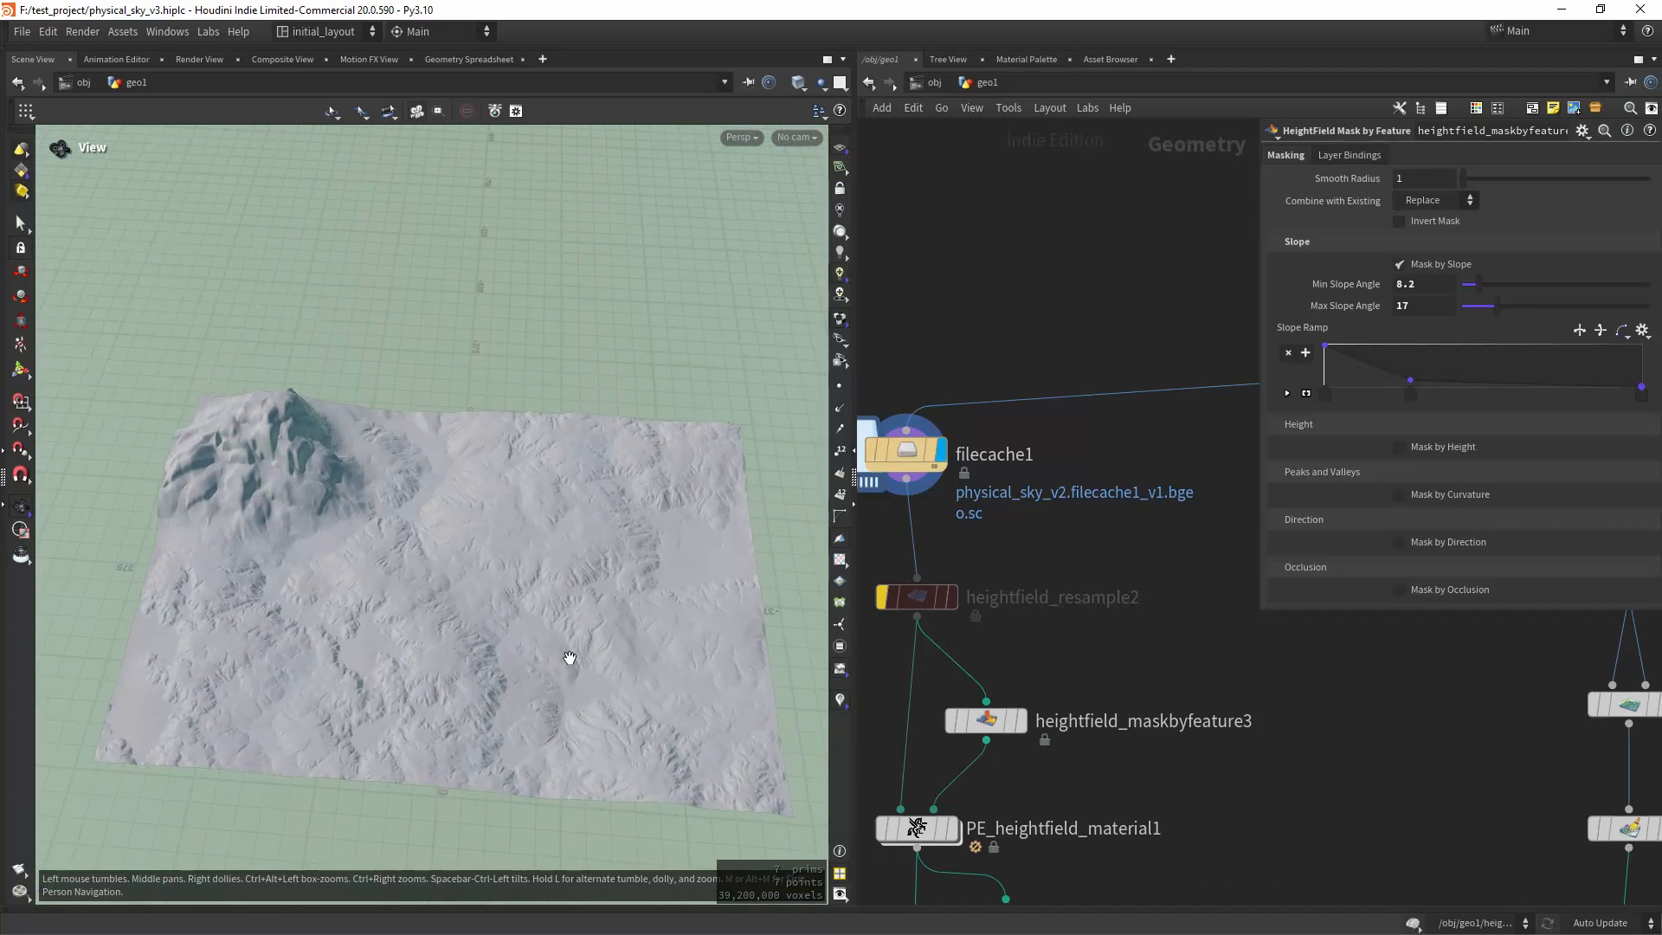
pyautogui.moveTo(570, 658); pyautogui.dragTo(490, 654)
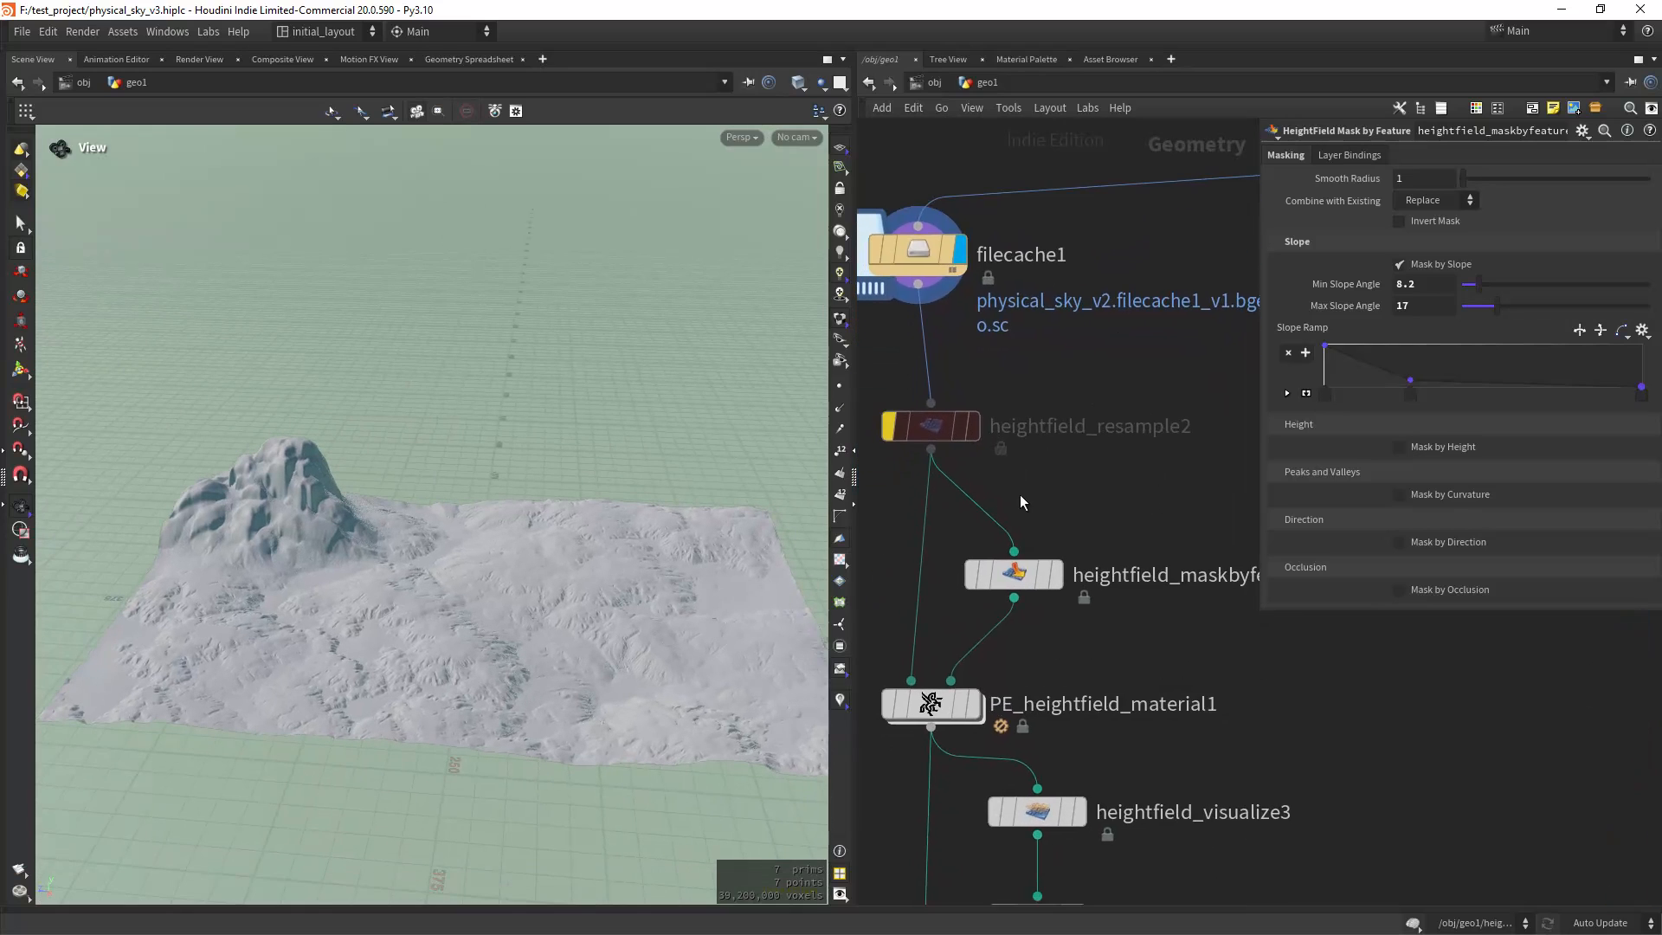
# Review the Rock_Cliff material settings, display the slope mask, then return to the rock-material terrain.
pyautogui.scroll(-3)
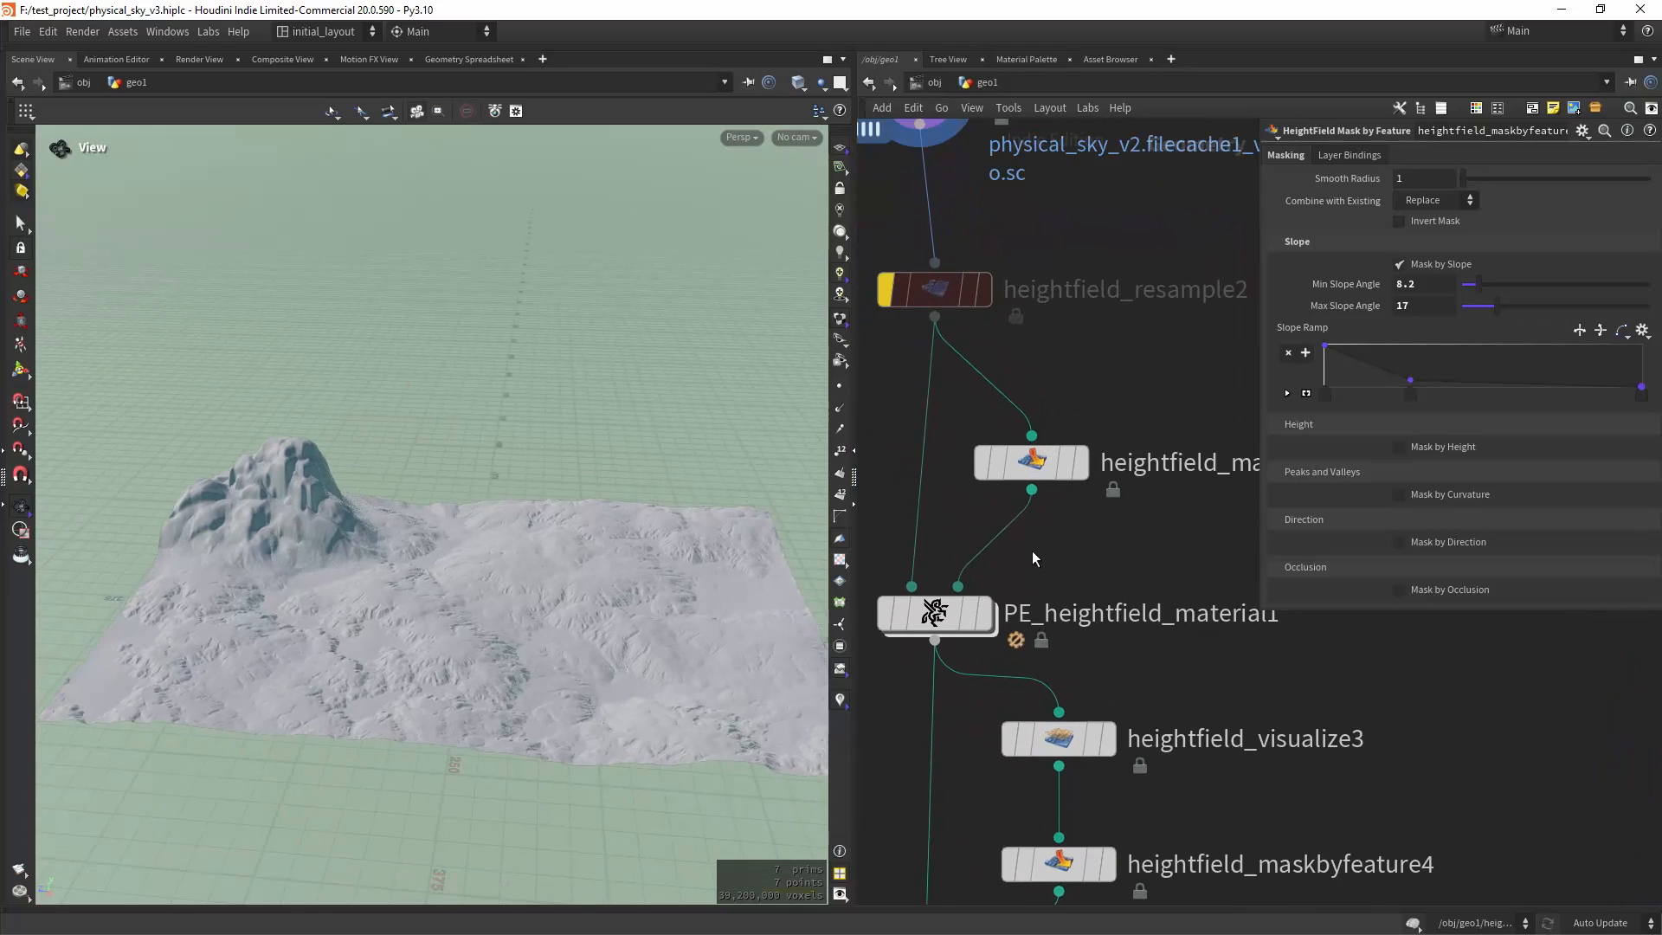
pyautogui.click(933, 613)
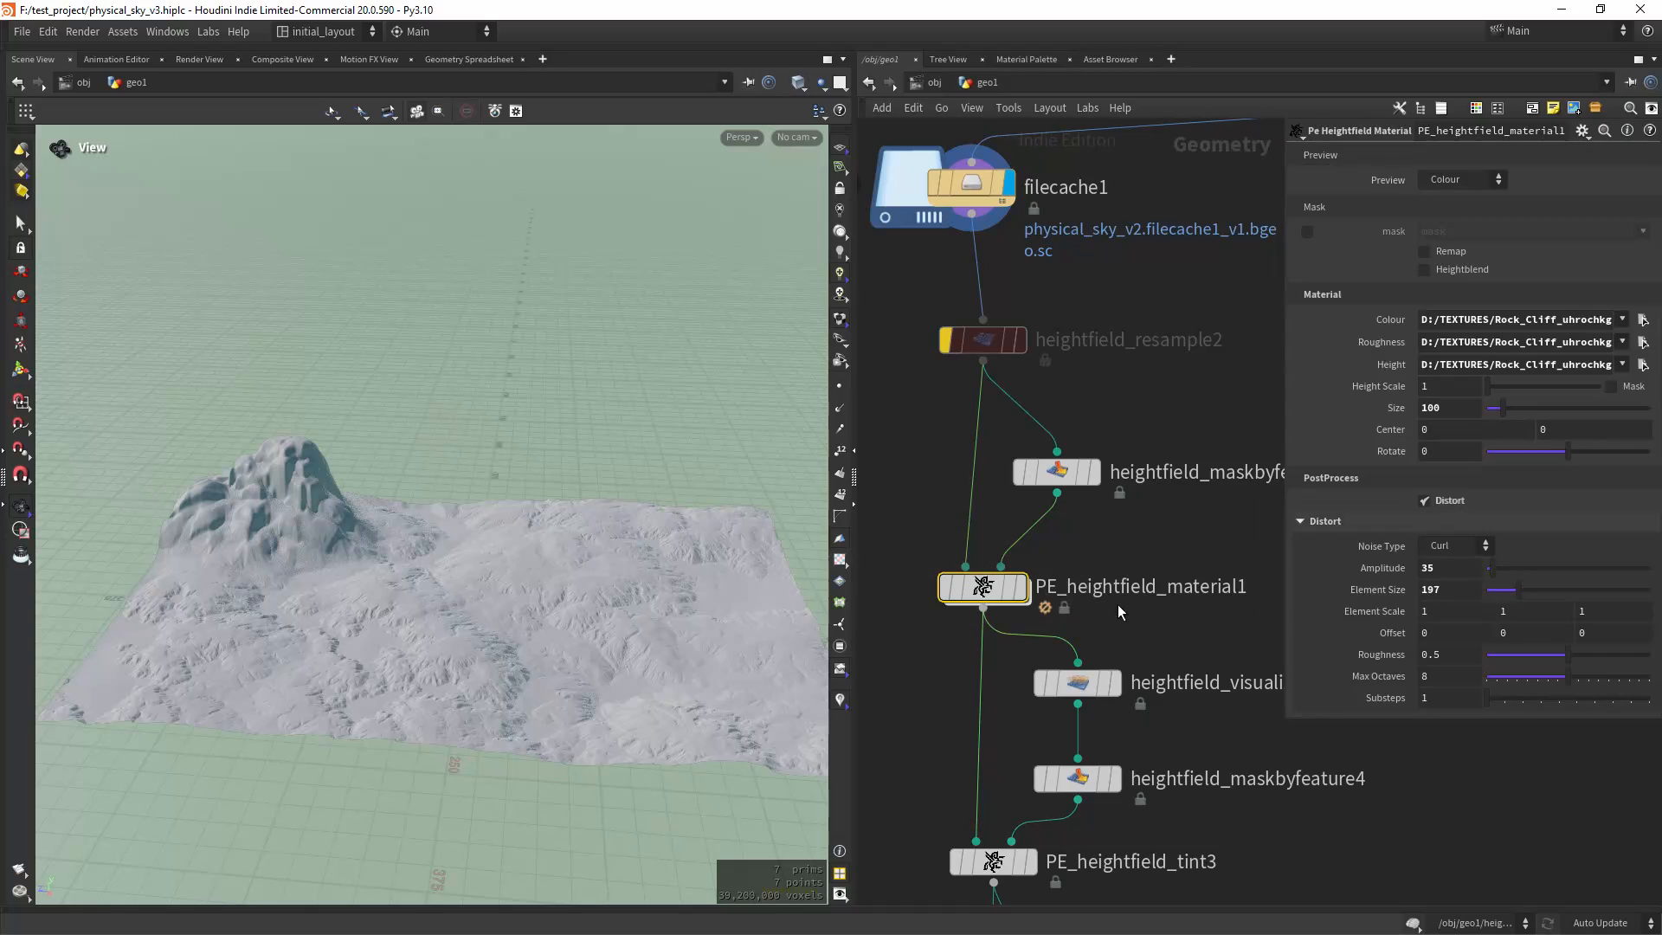
pyautogui.moveTo(1125, 450)
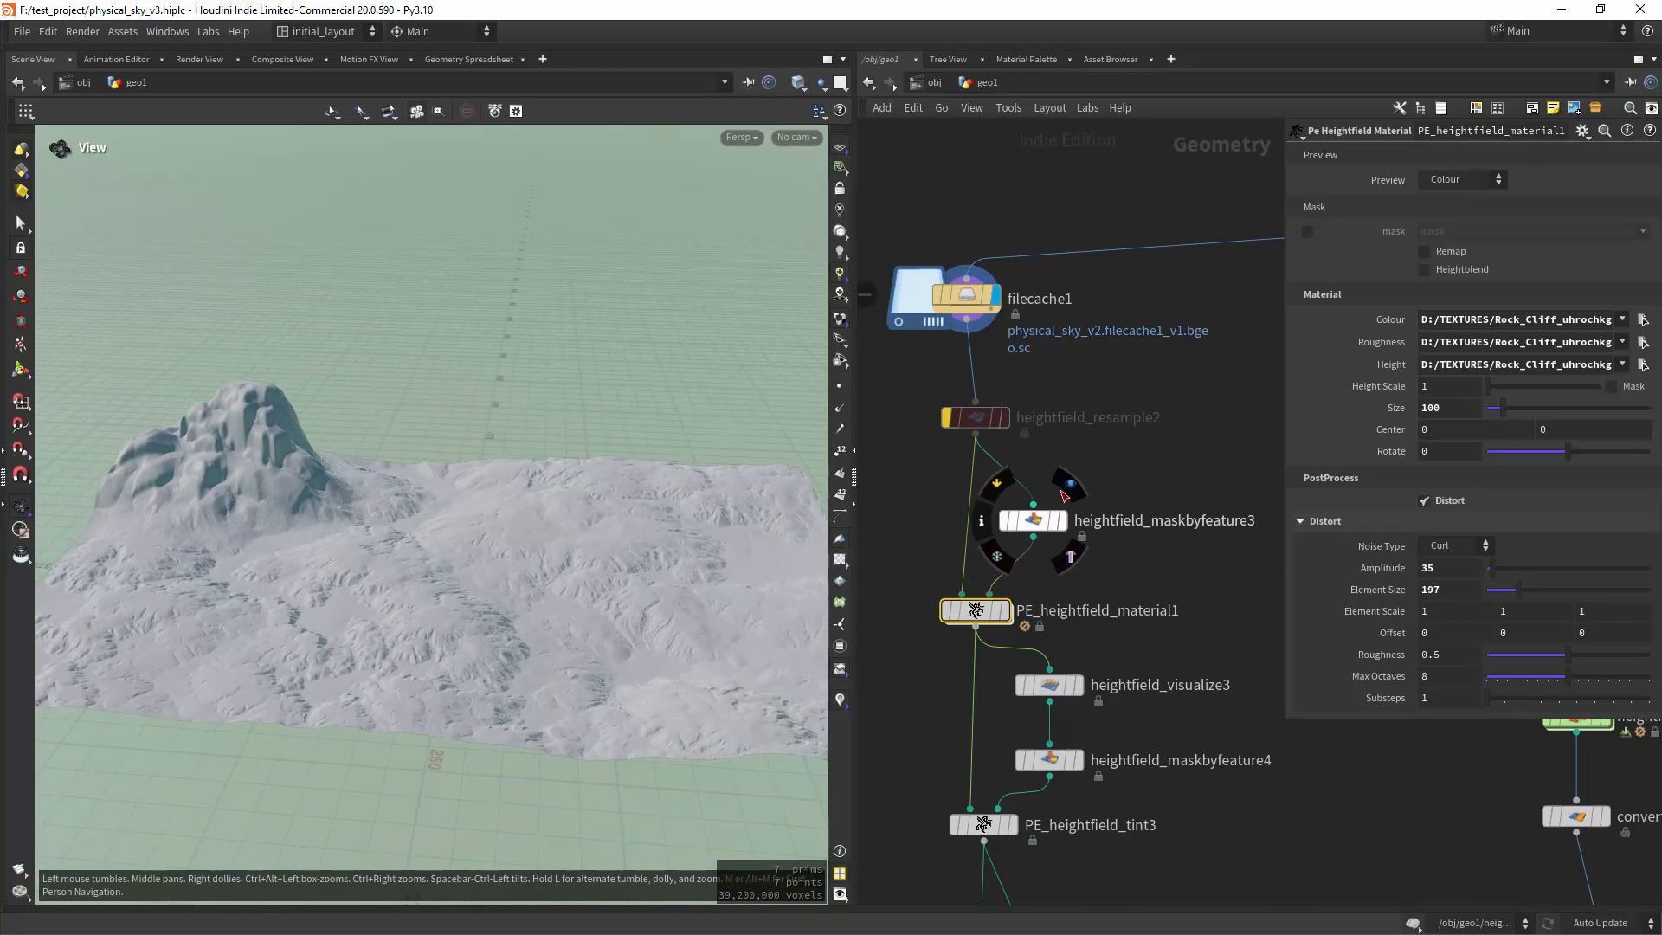
pyautogui.click(1028, 519)
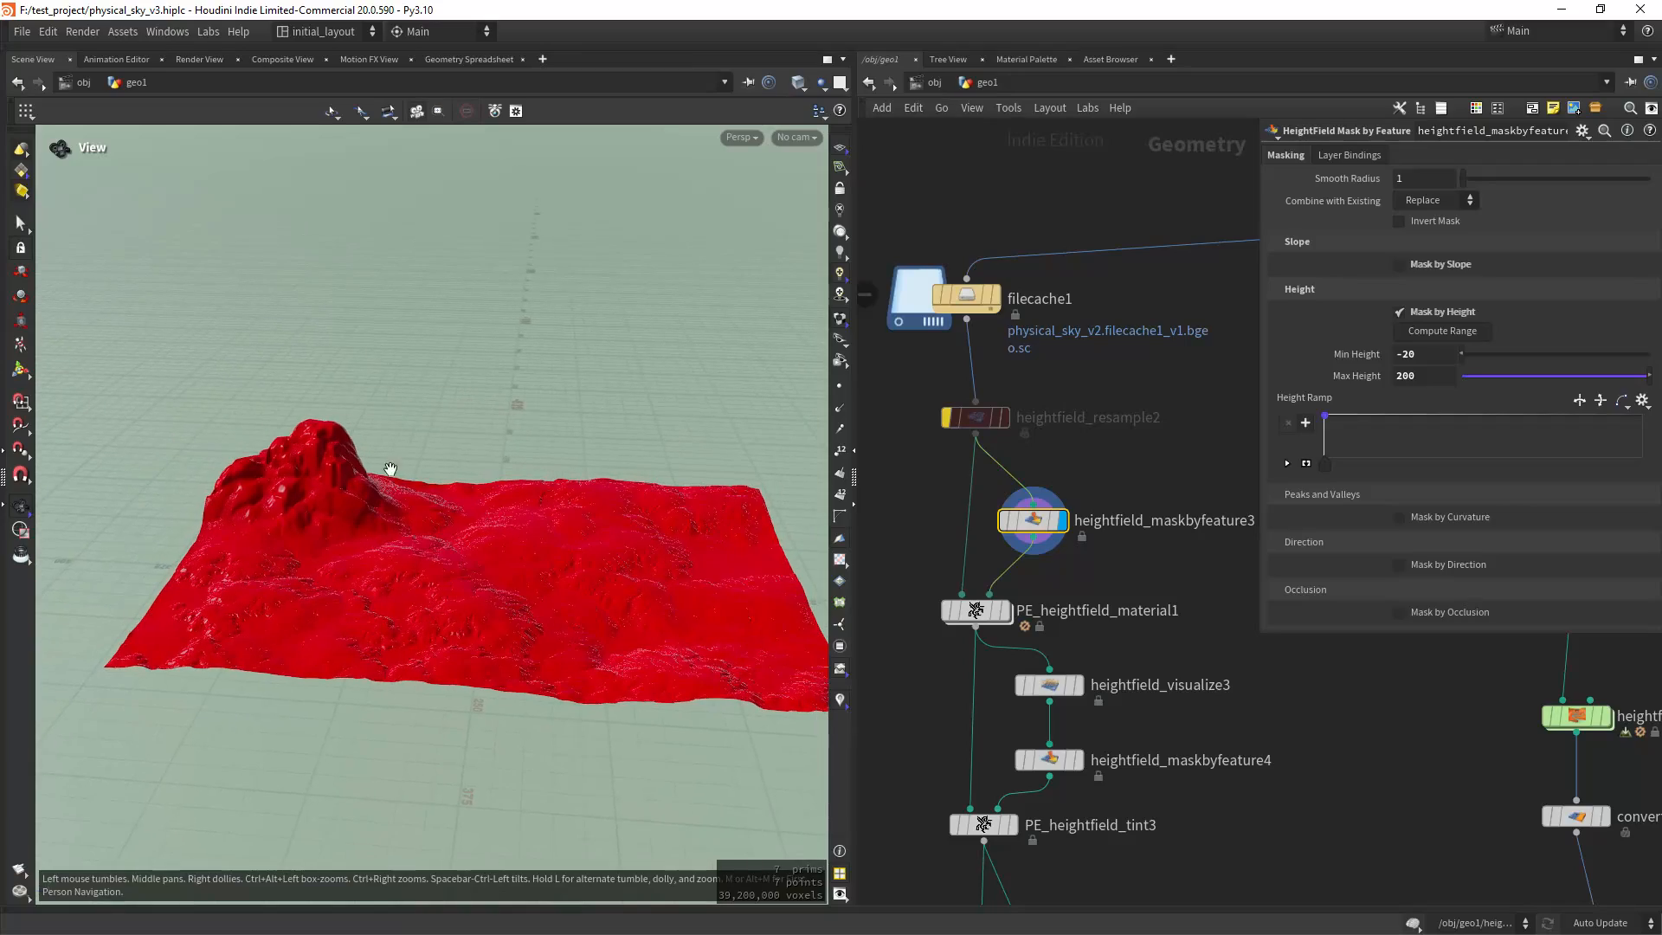
pyautogui.click(975, 610)
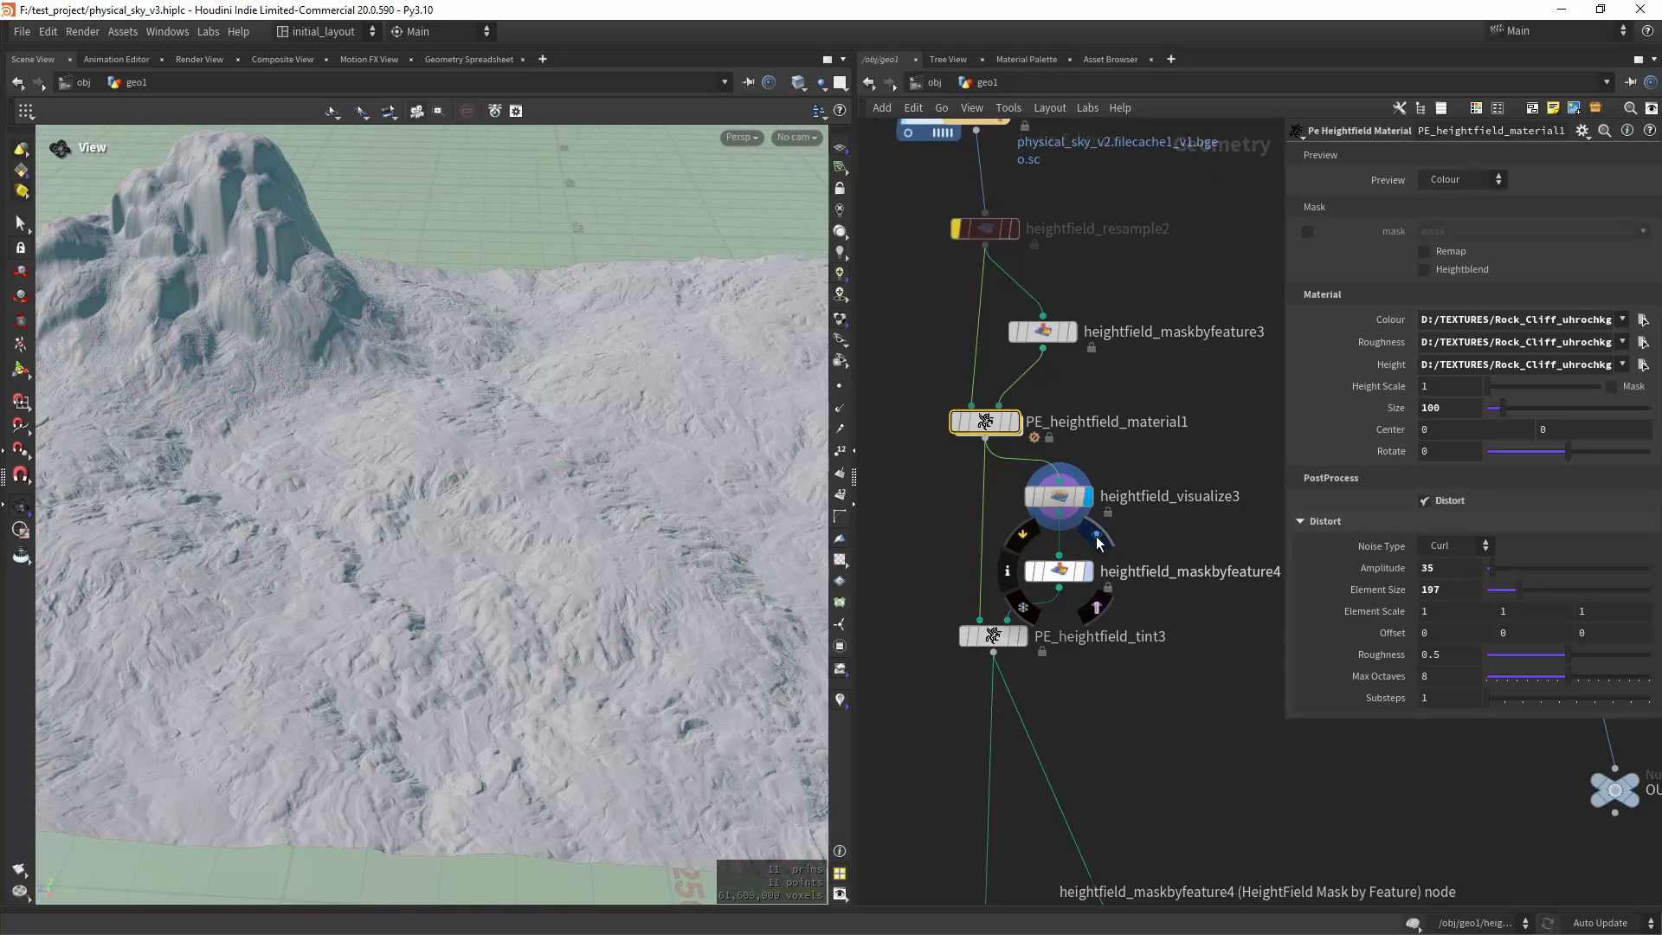
# Inspect heightfield_maskbyfeature4's occlusion settings and display the tinted rock result.
pyautogui.click(1056, 570)
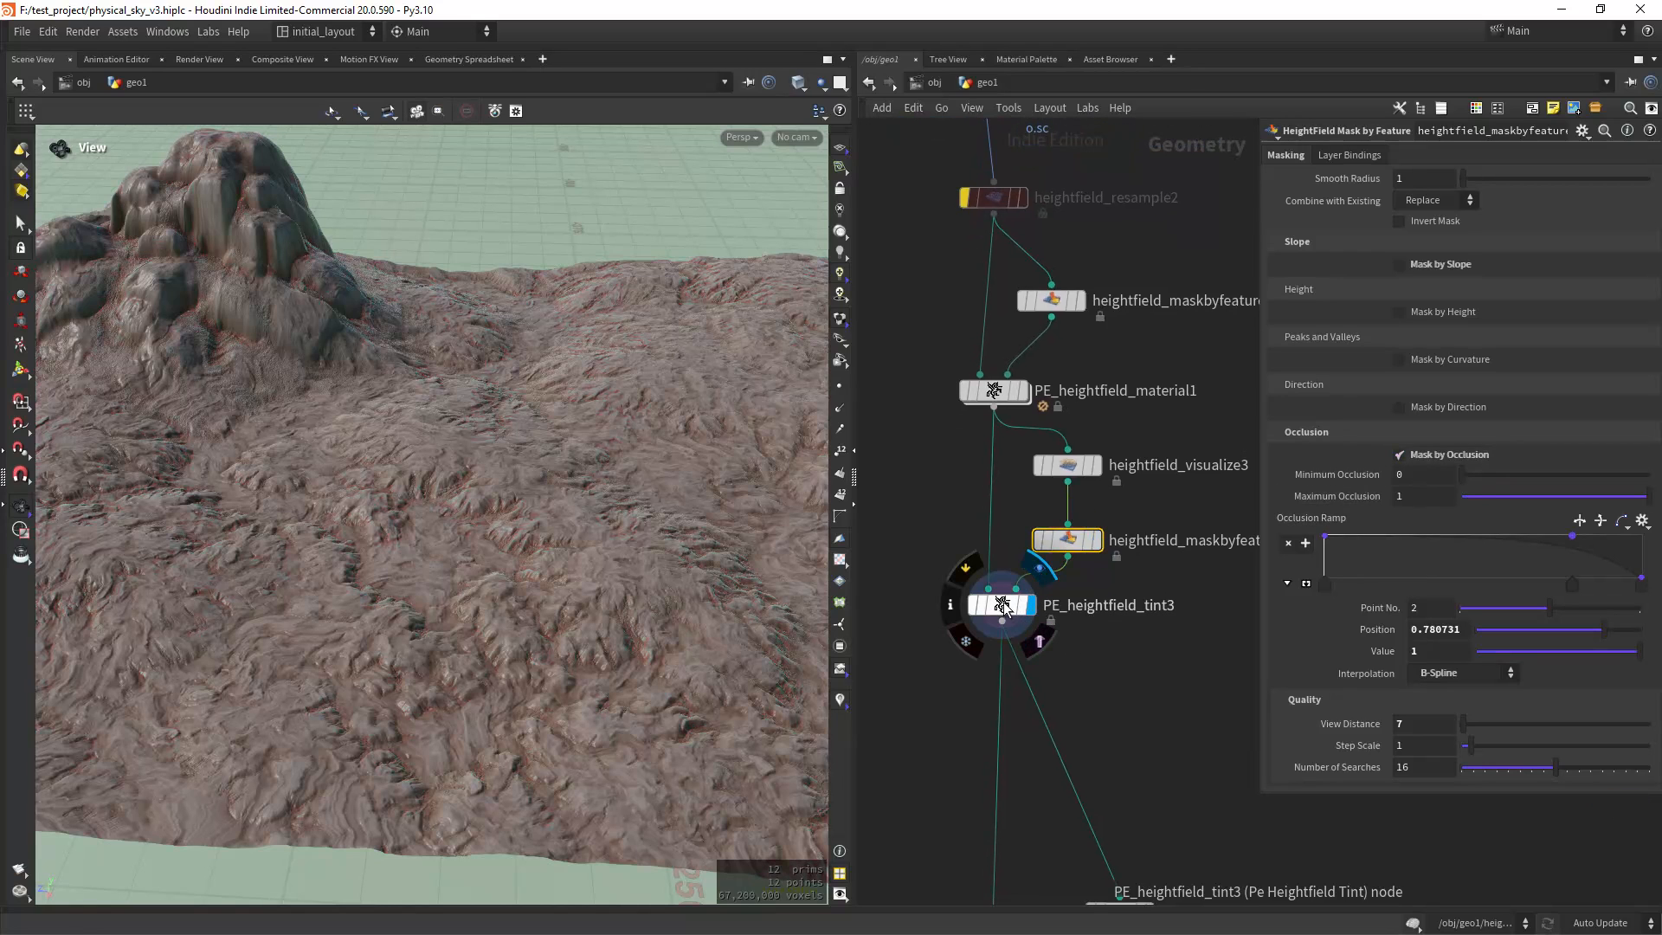
pyautogui.click(1001, 604)
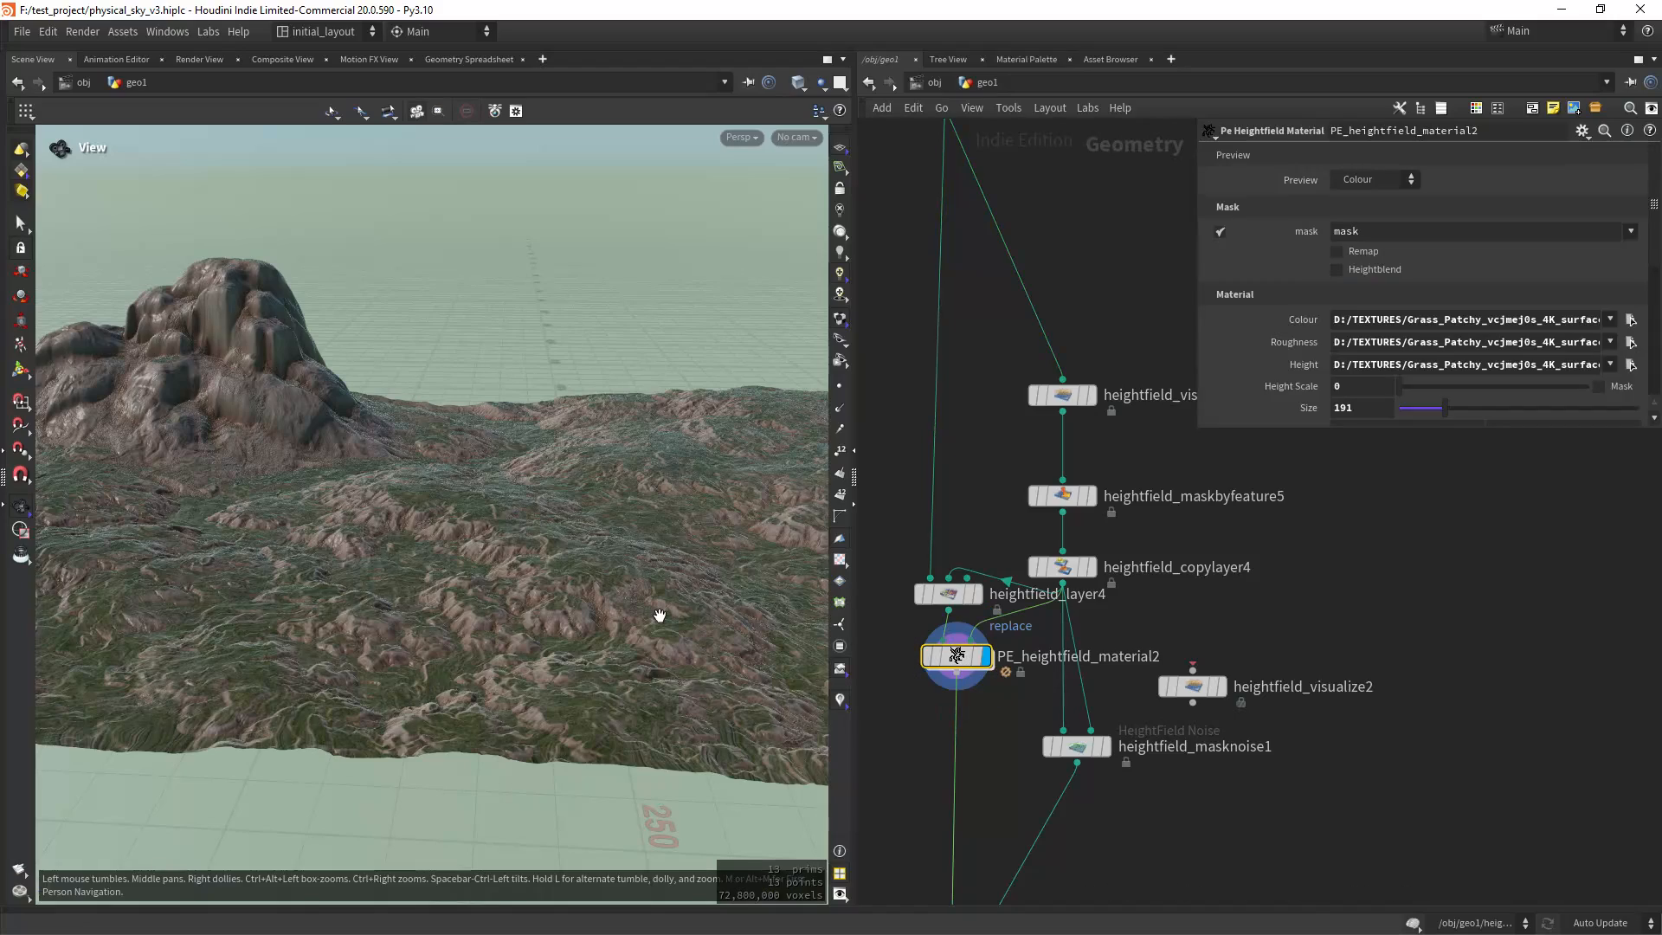
# Review the grass material's curl-noise Distort settings while looking over the grassy terrain.
pyautogui.moveTo(660, 616); pyautogui.dragTo(602, 612)
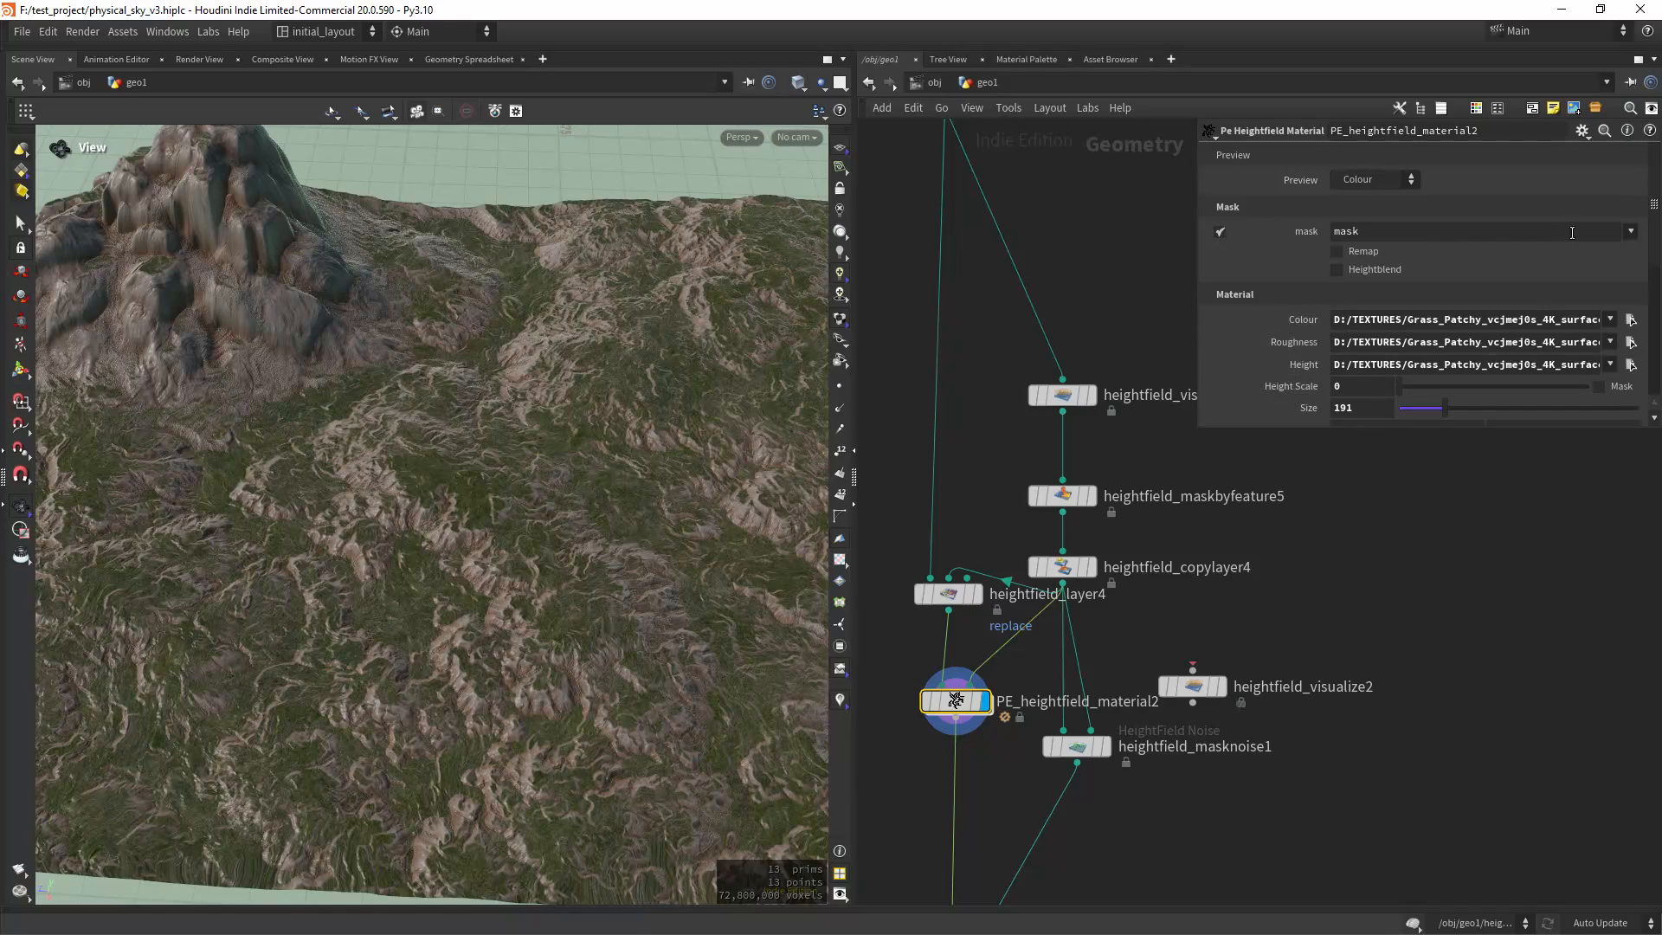
pyautogui.scroll(-3)
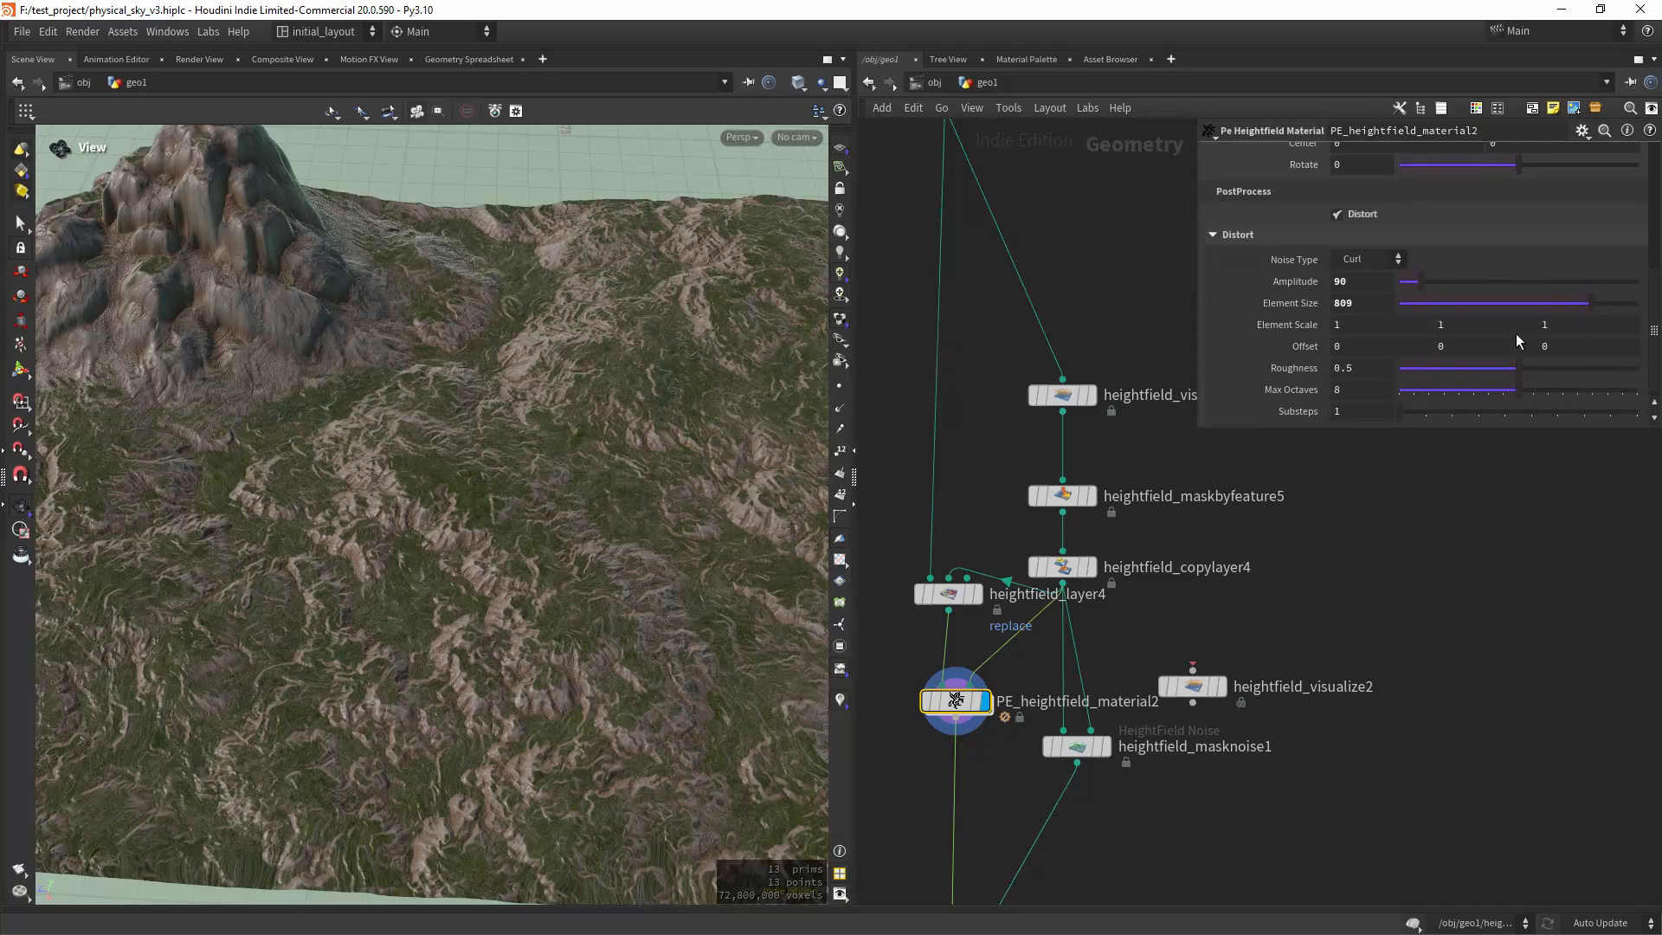
pyautogui.moveTo(652, 618)
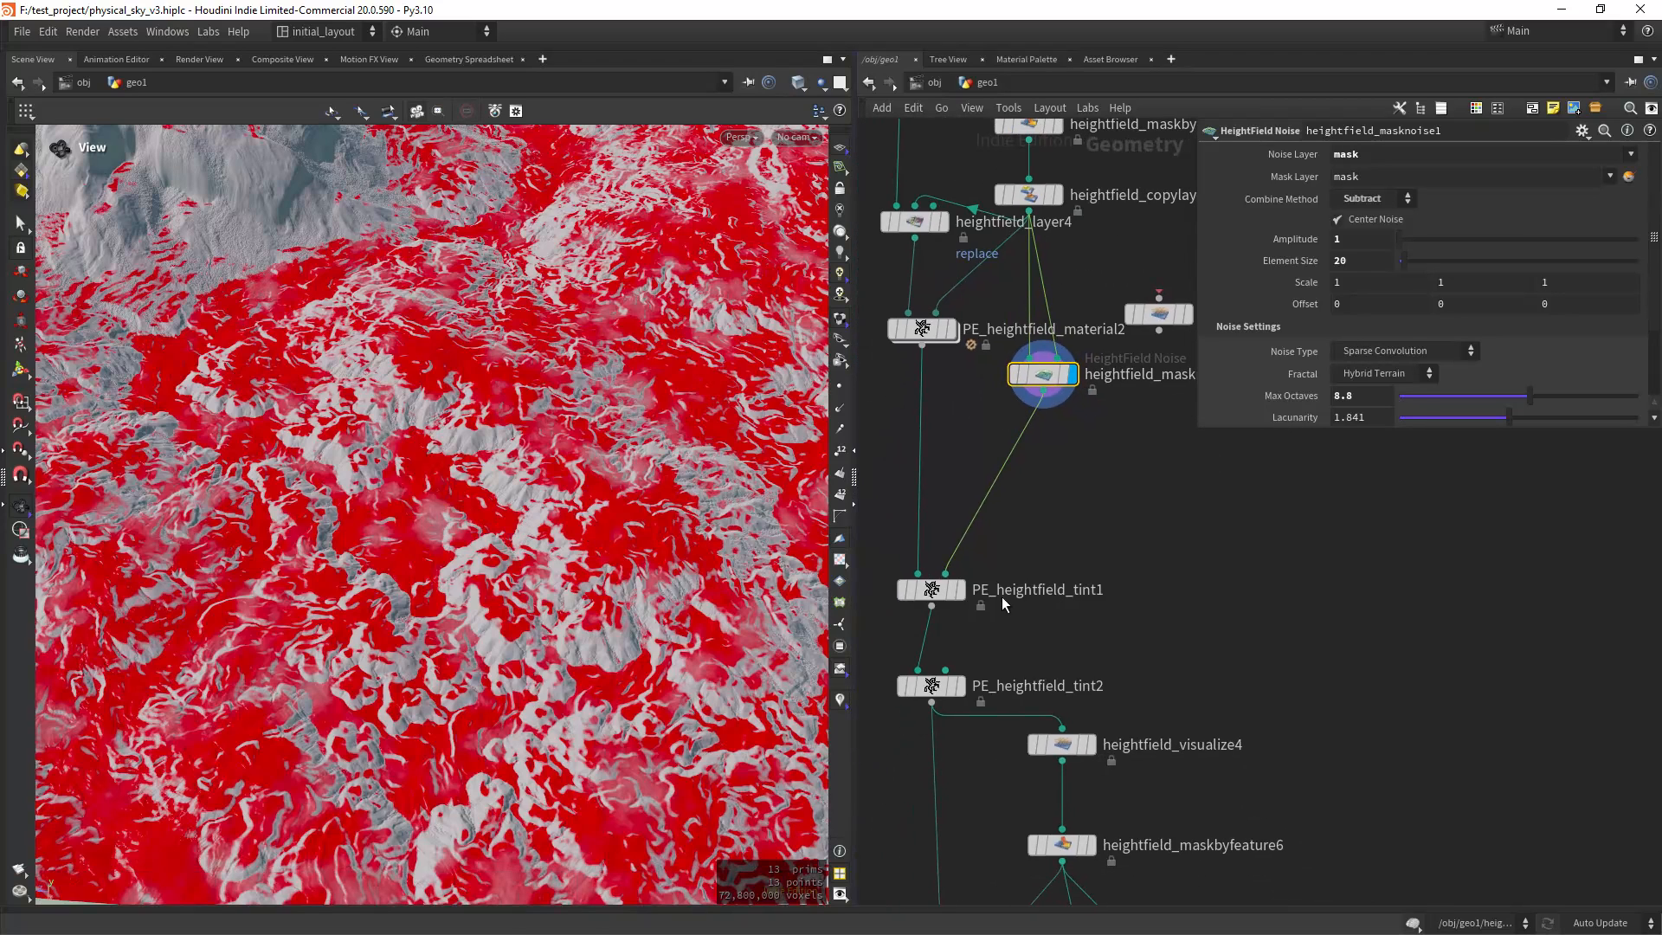
# Inspect the PE_heightfield_tint1 gradient settings and tumble across the tinted grass.
pyautogui.click(950, 588)
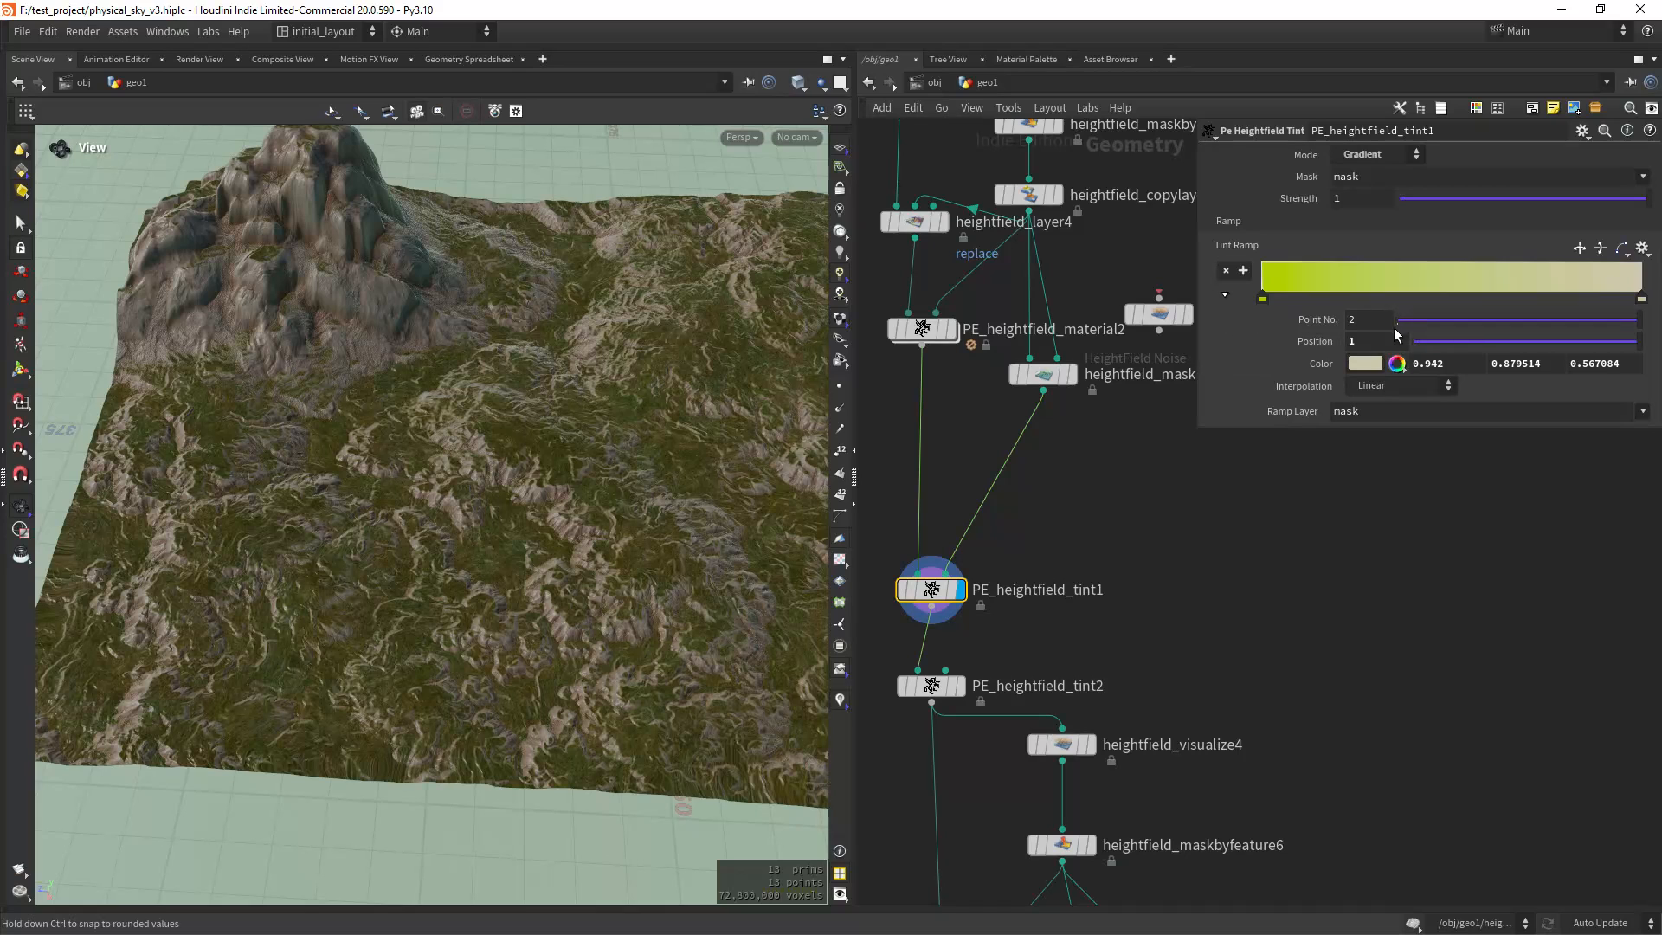
pyautogui.moveTo(1308, 416)
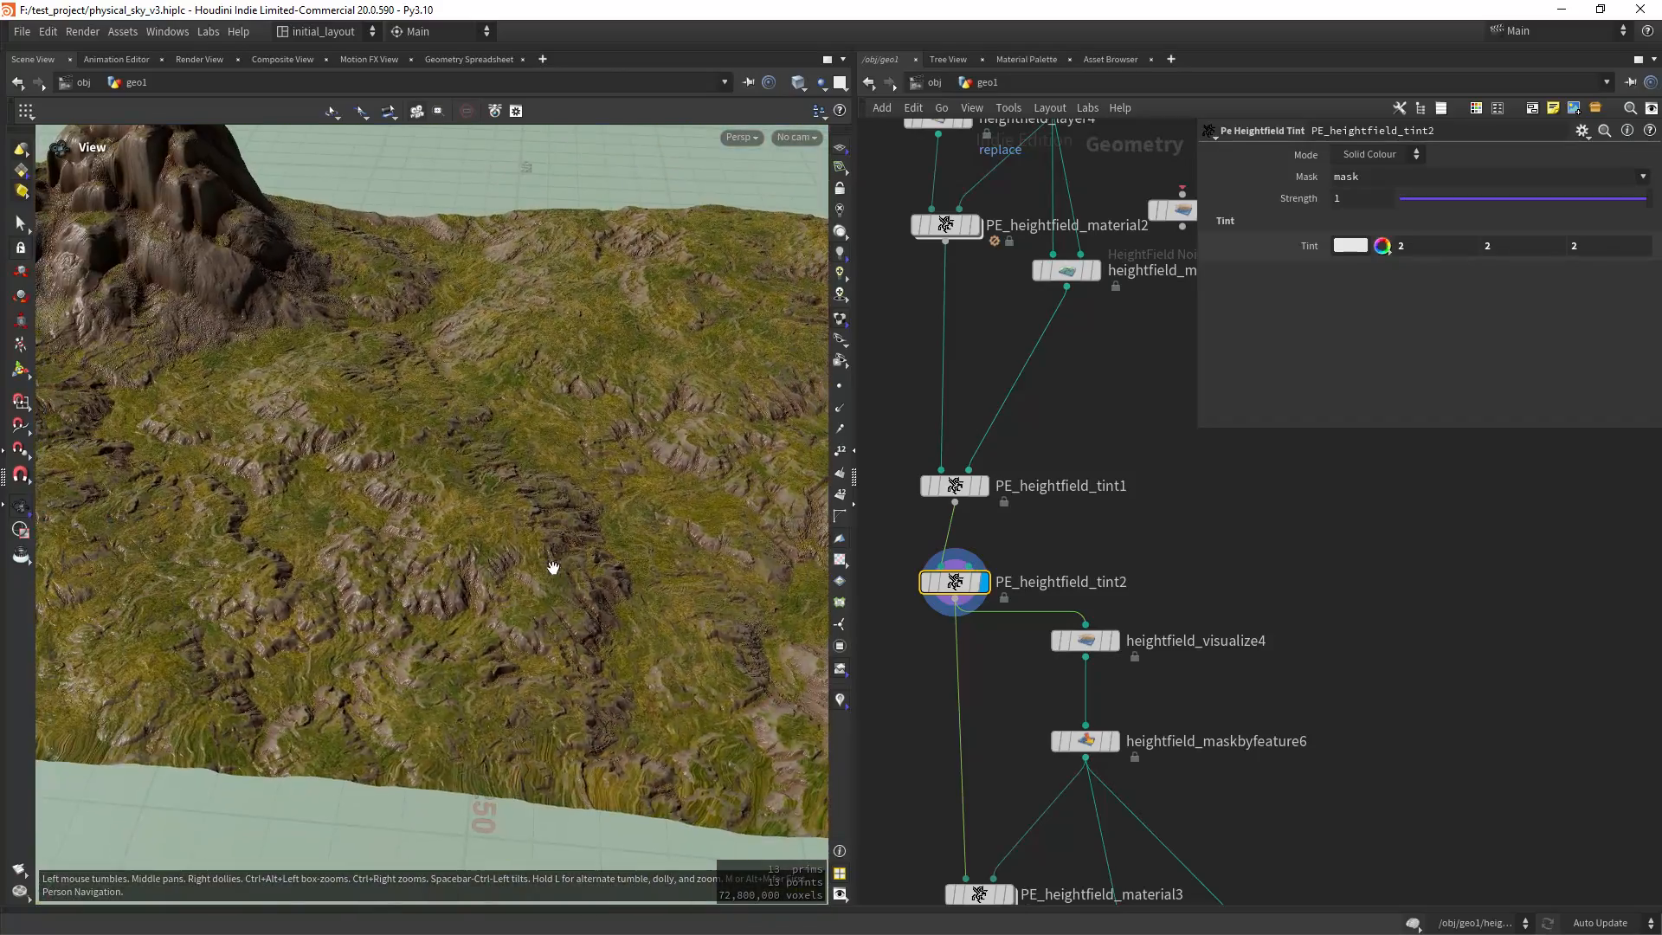
pyautogui.moveTo(550, 567); pyautogui.dragTo(580, 532)
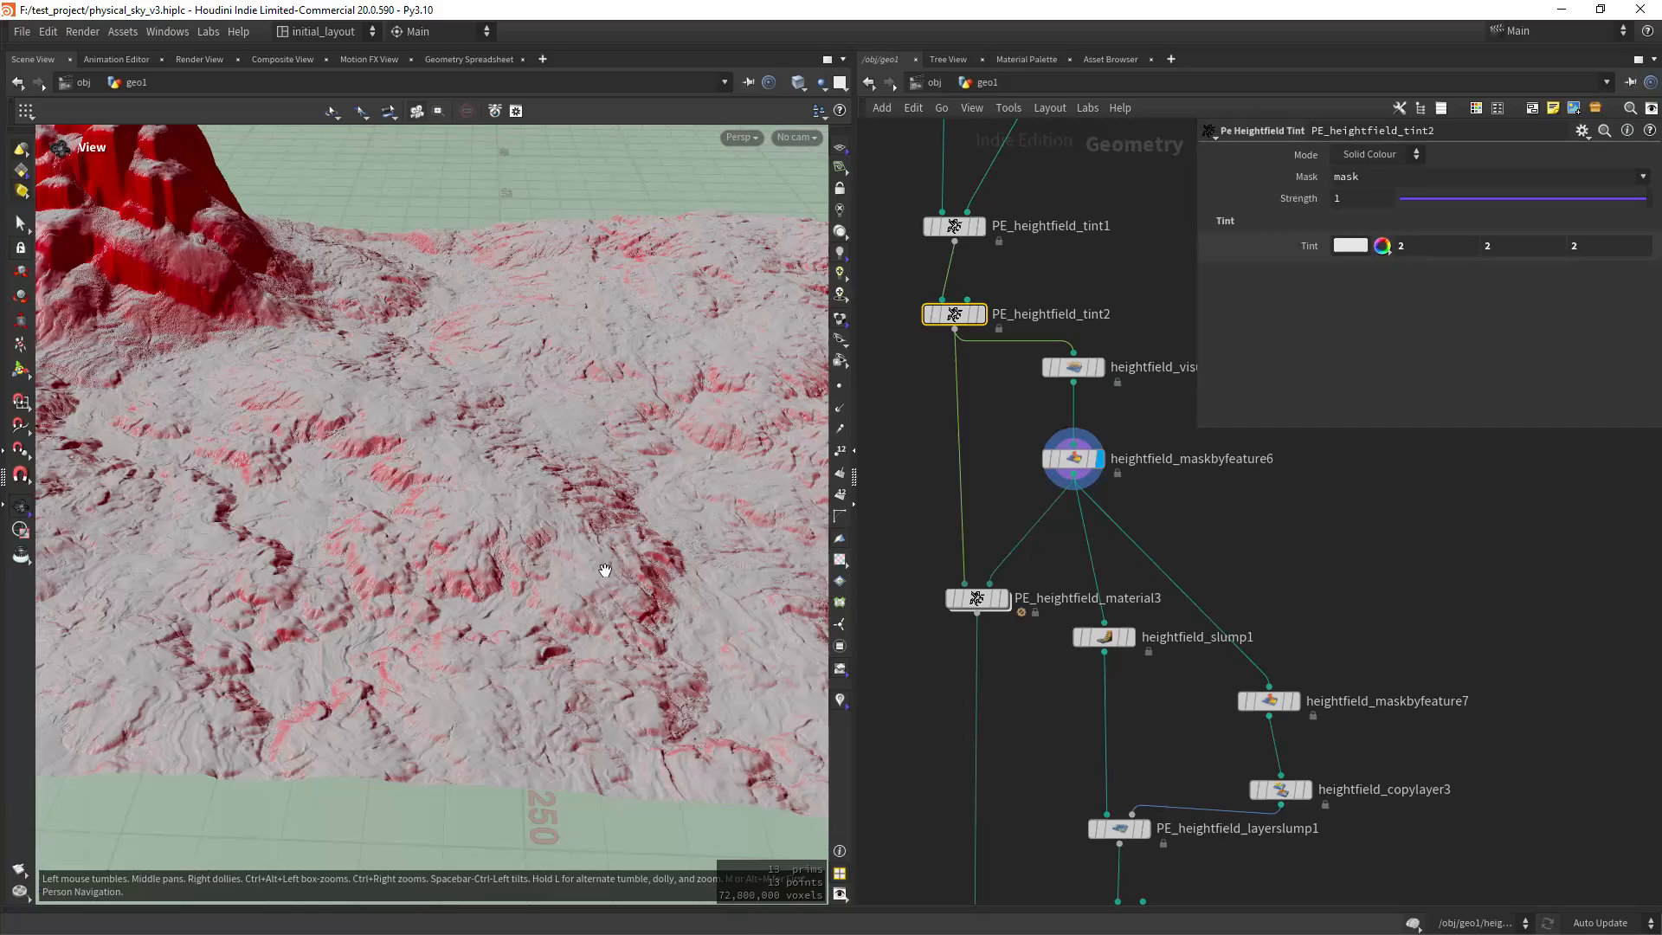
# Display PE_heightfield_material3 to preview the terrain after the third material layer.
pyautogui.moveTo(606, 569); pyautogui.dragTo(566, 521)
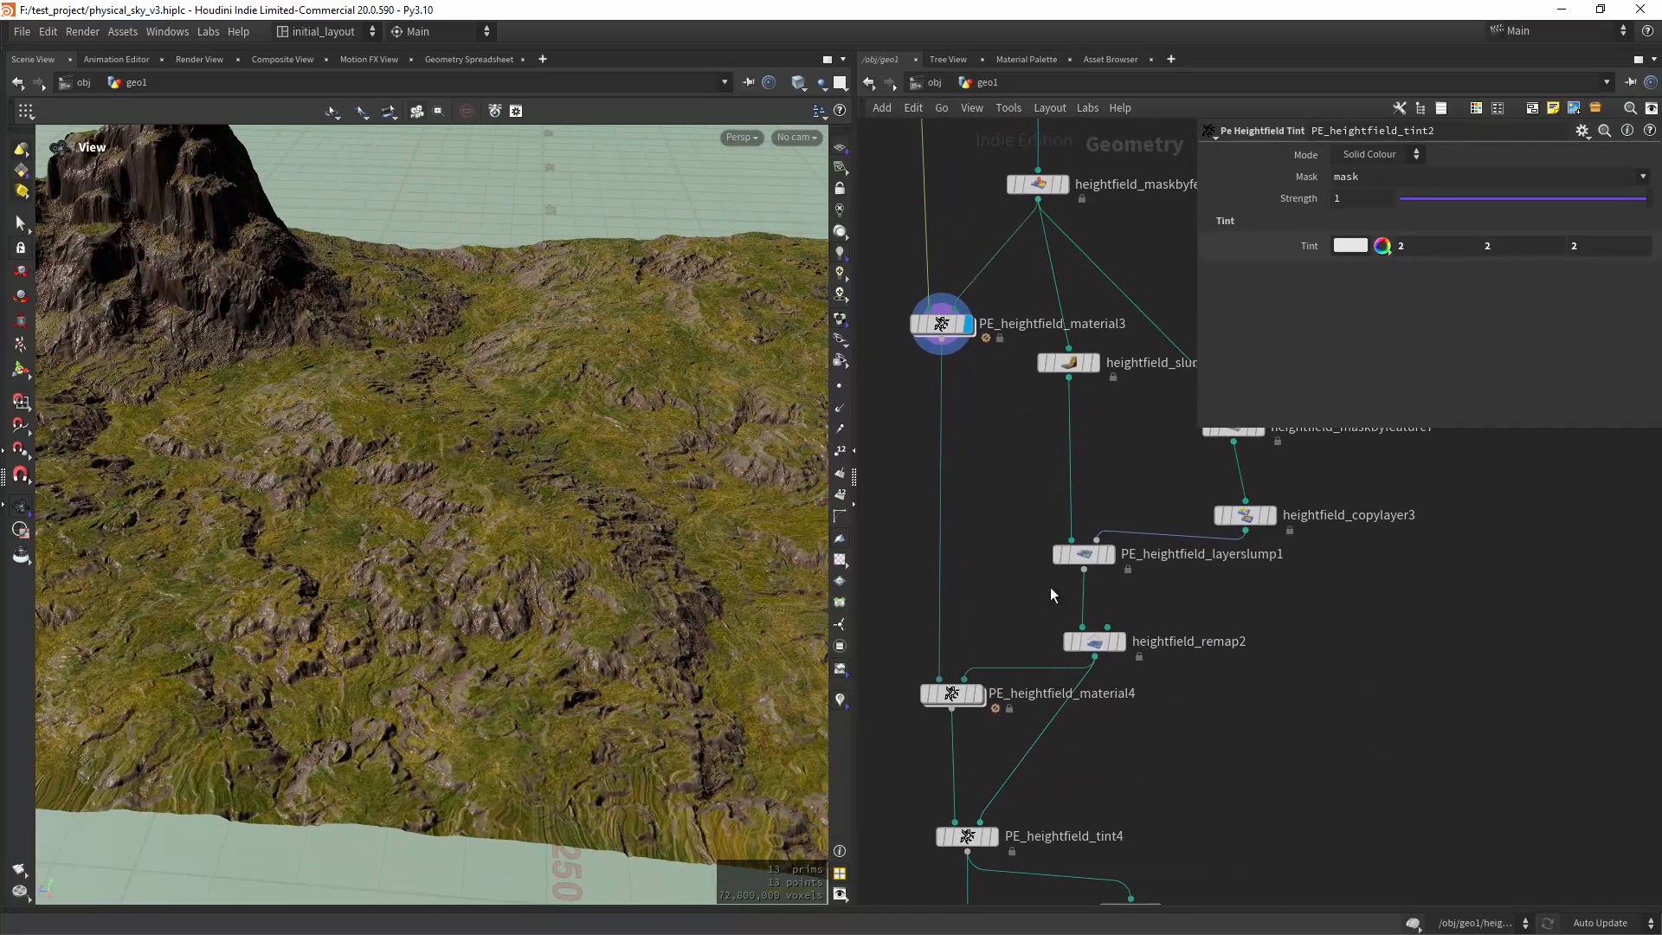
pyautogui.click(1092, 641)
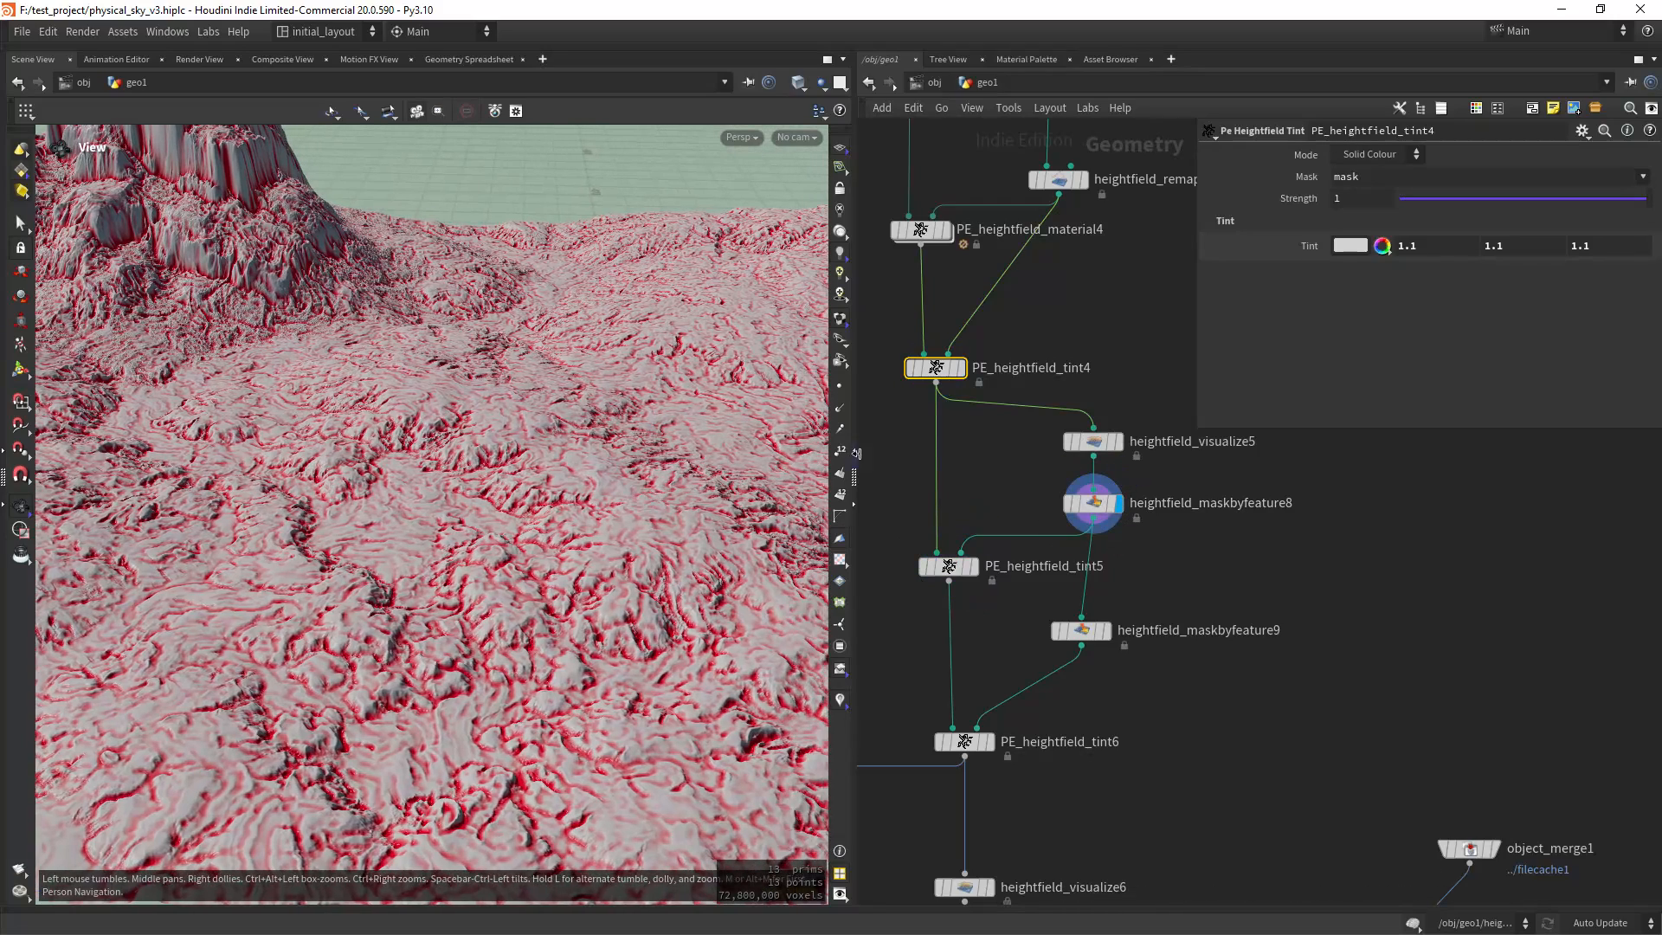
# Check the heightfield_maskbyfeature8 crevice mask, then settle PE_heightfield_tint6 Strength at 0.266.
pyautogui.click(1092, 502)
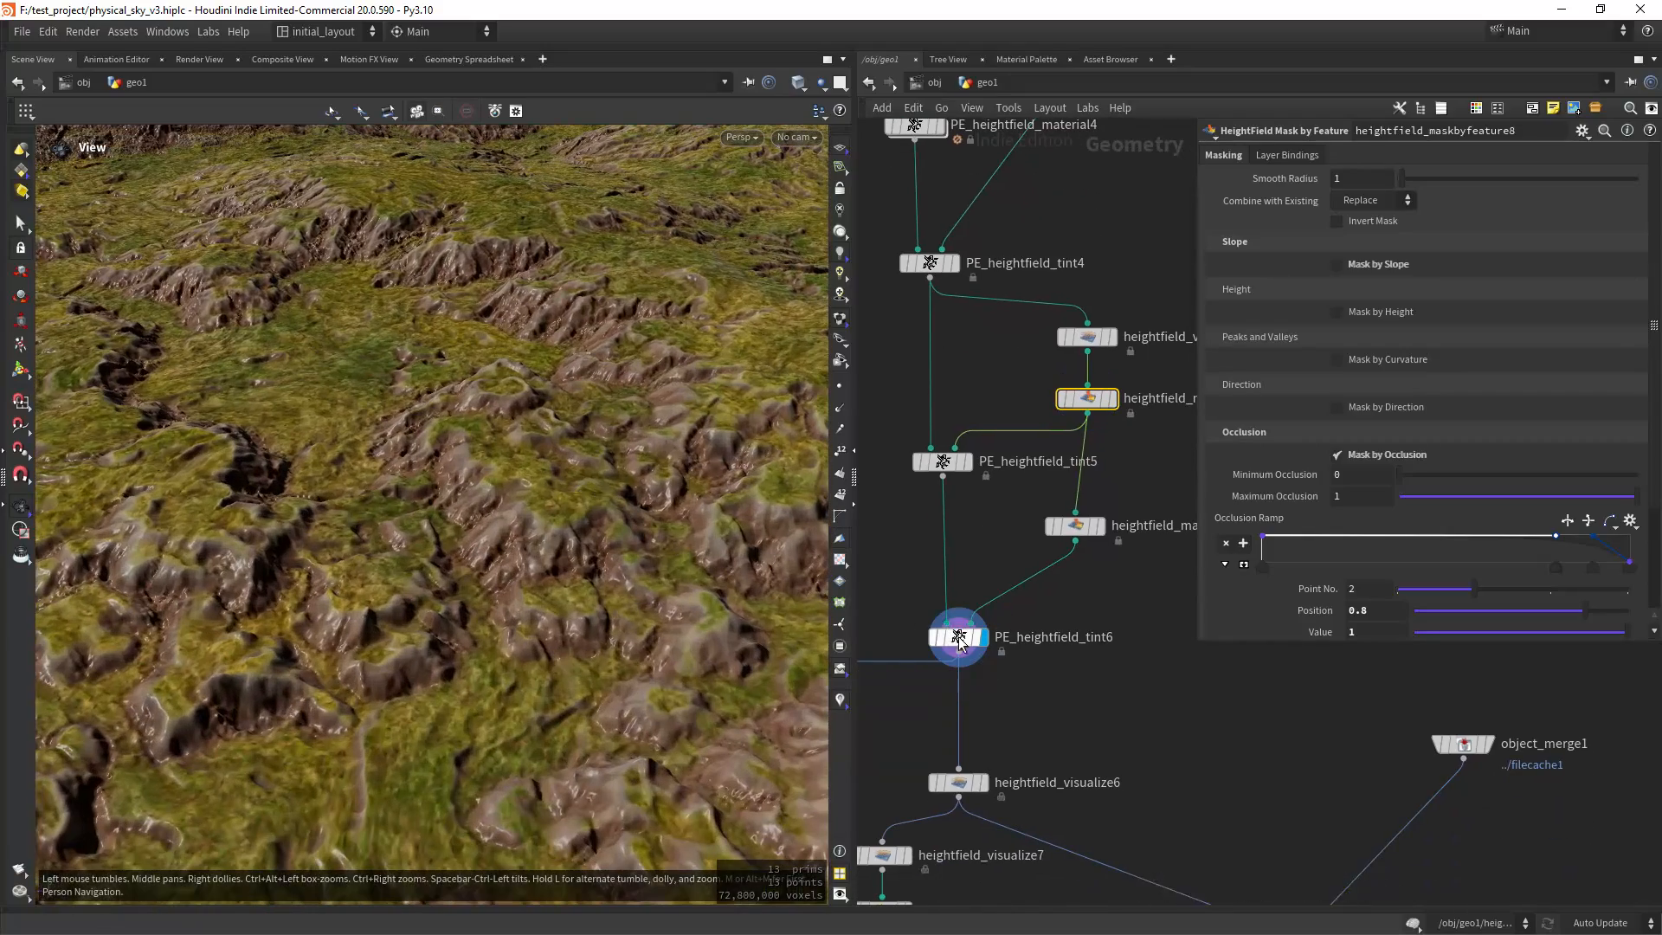
pyautogui.click(957, 636)
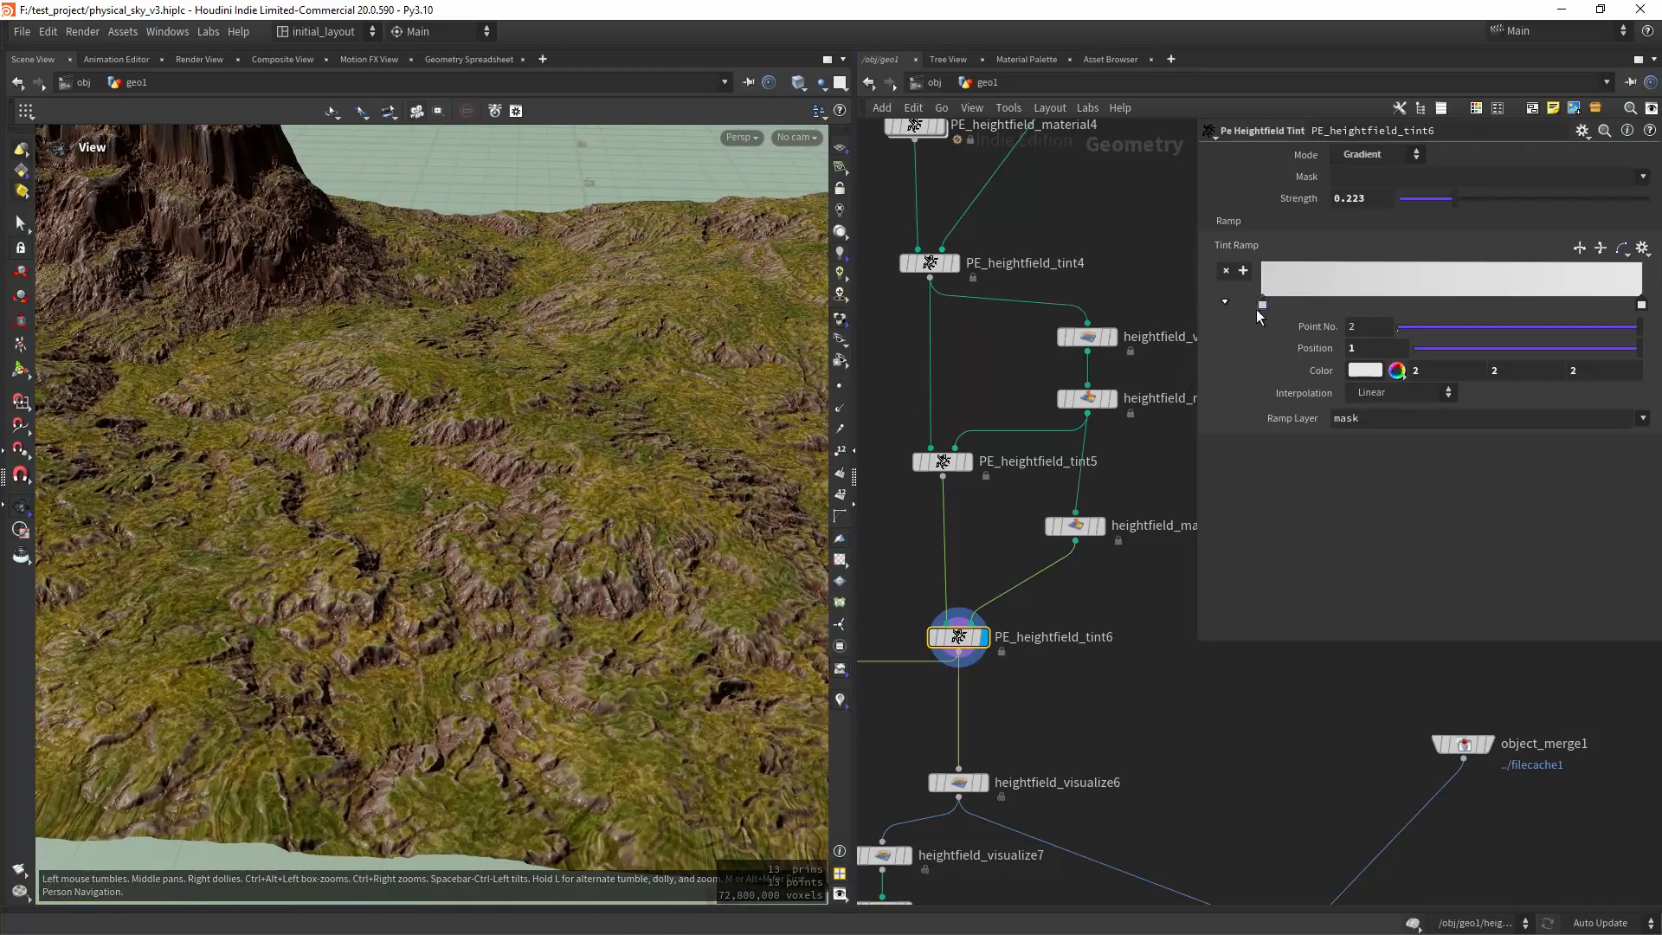
pyautogui.moveTo(1424, 197); pyautogui.dragTo(1478, 198)
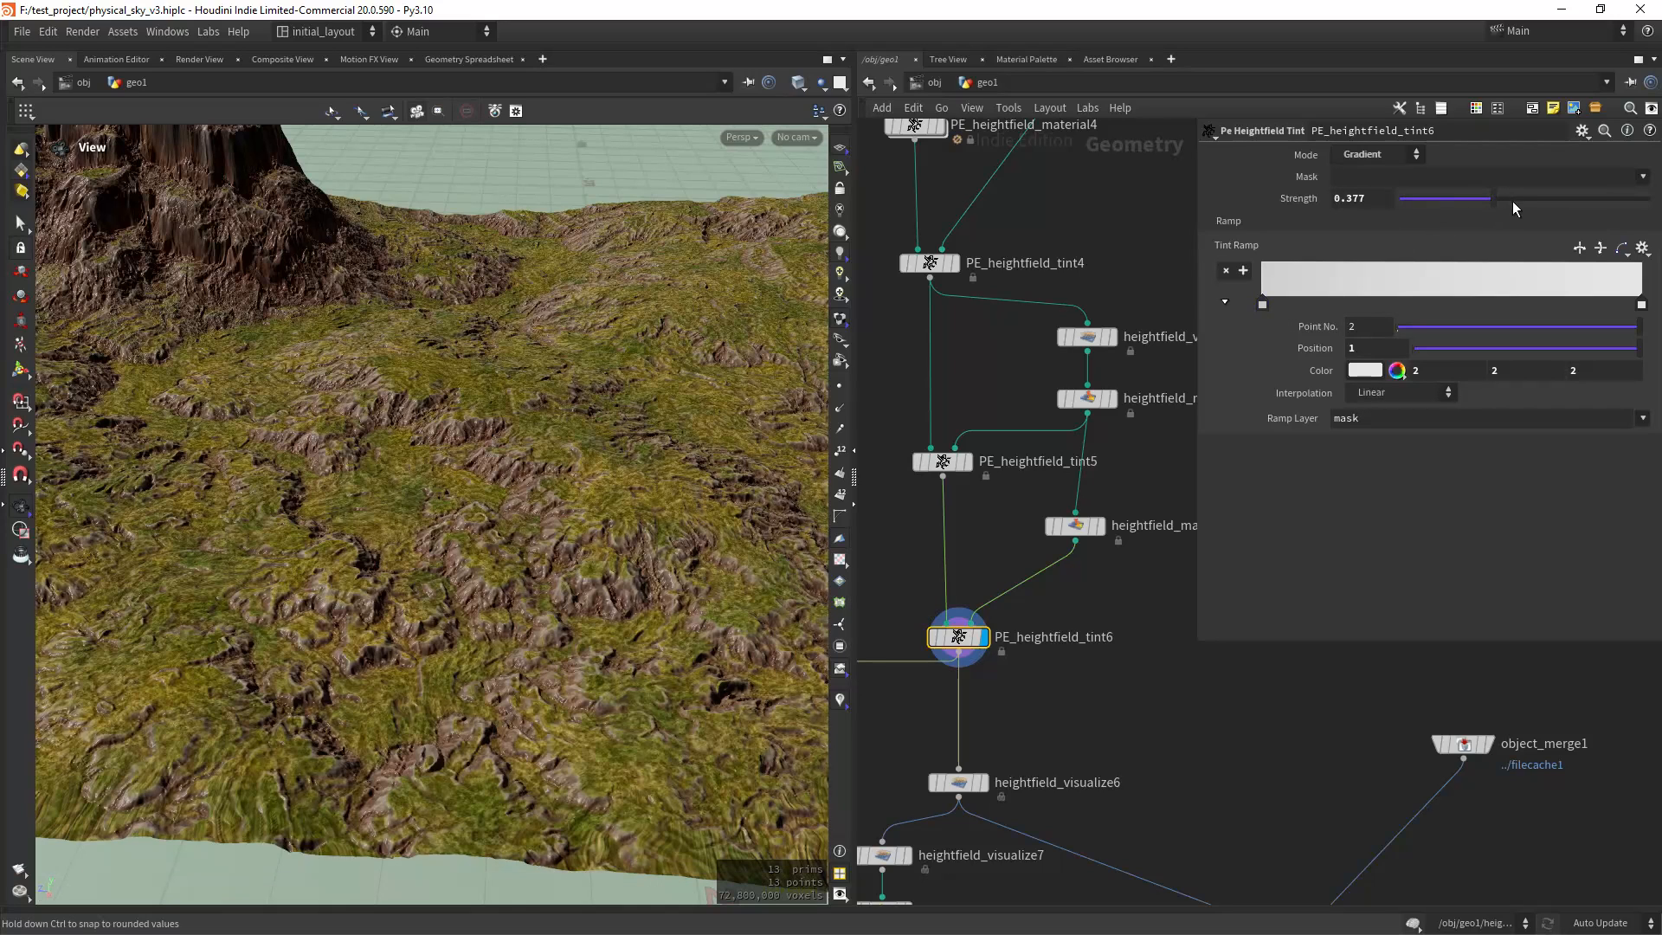
pyautogui.moveTo(1443, 198); pyautogui.dragTo(1493, 197)
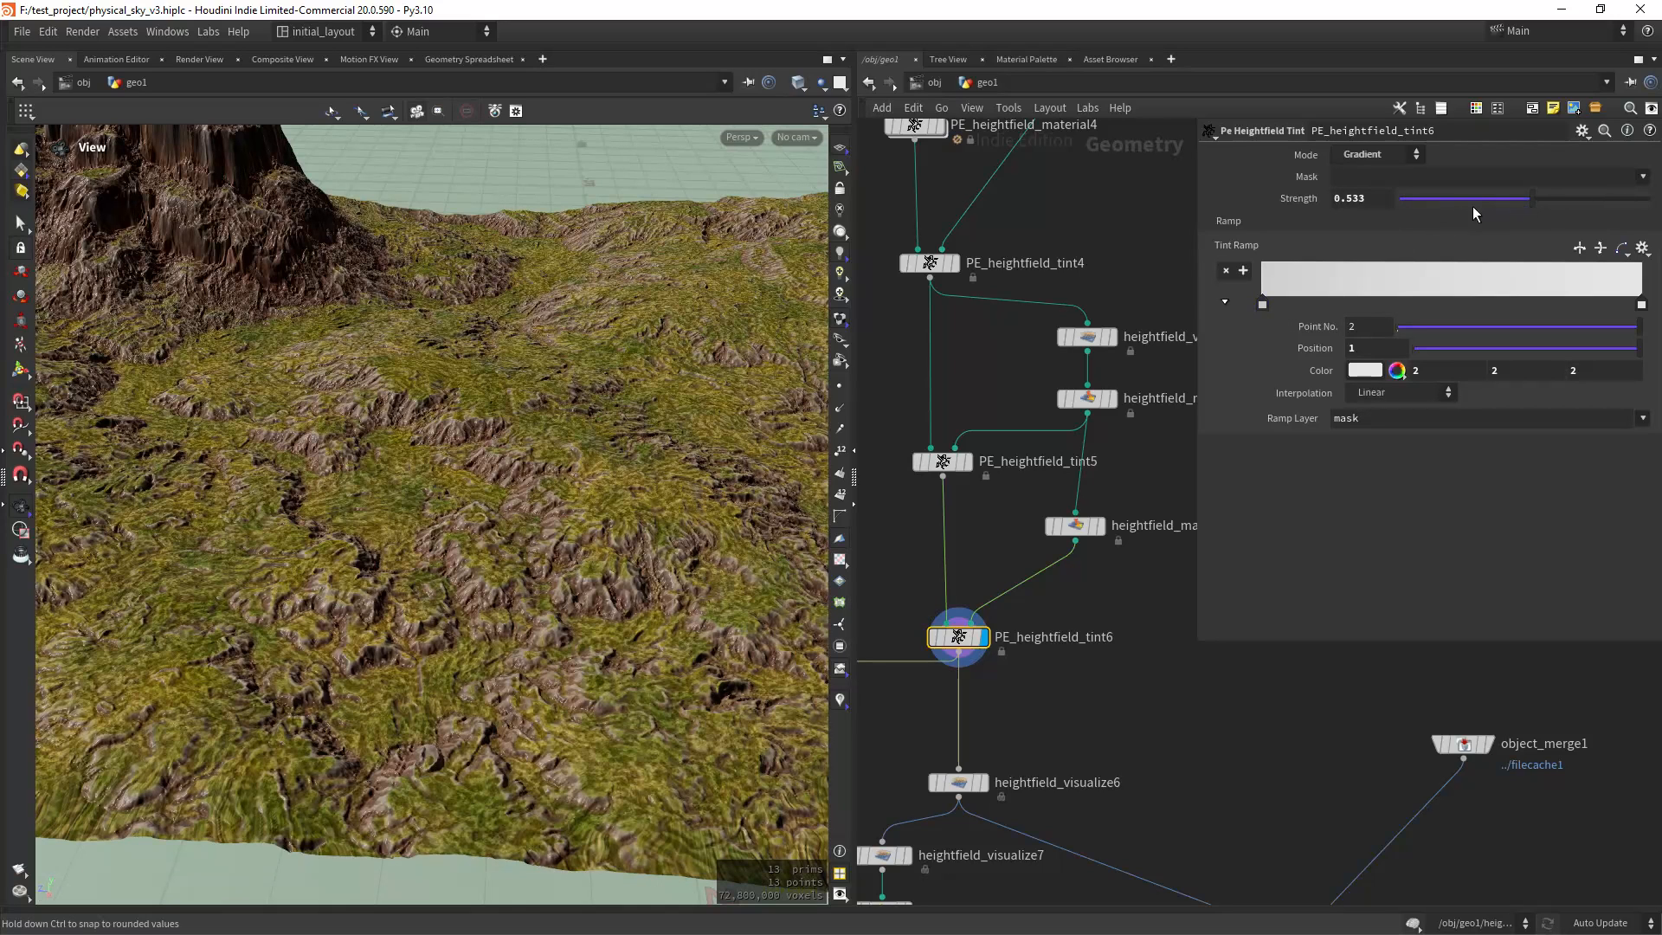
pyautogui.moveTo(1494, 199); pyautogui.dragTo(1442, 199)
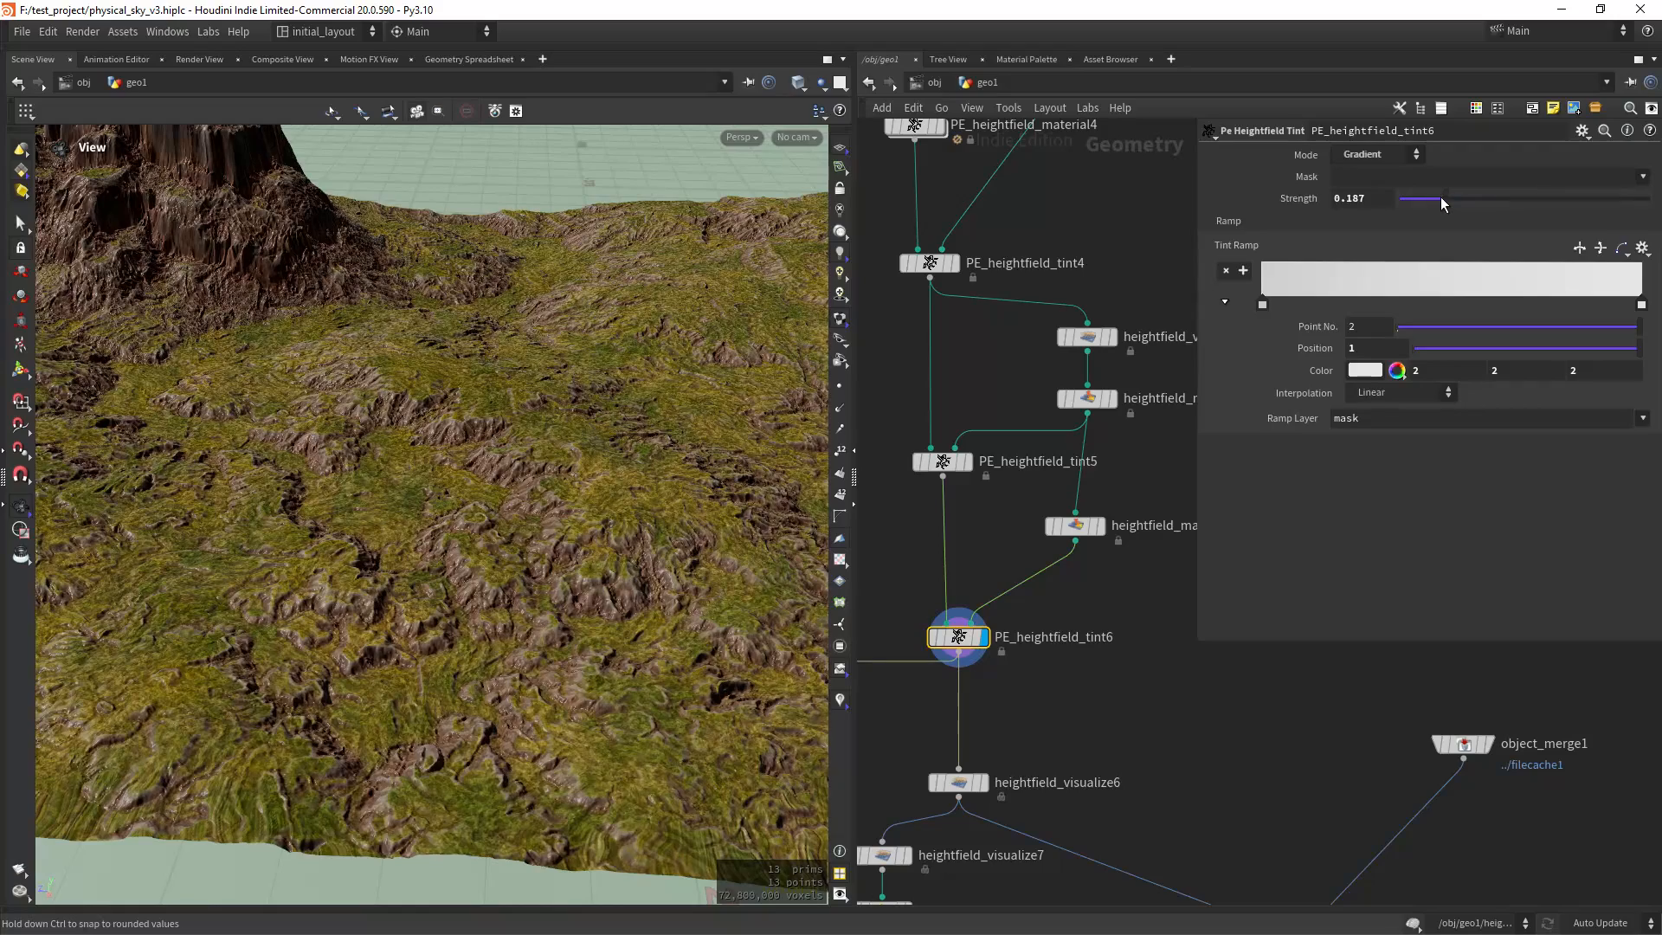
pyautogui.moveTo(1419, 198); pyautogui.dragTo(1433, 197)
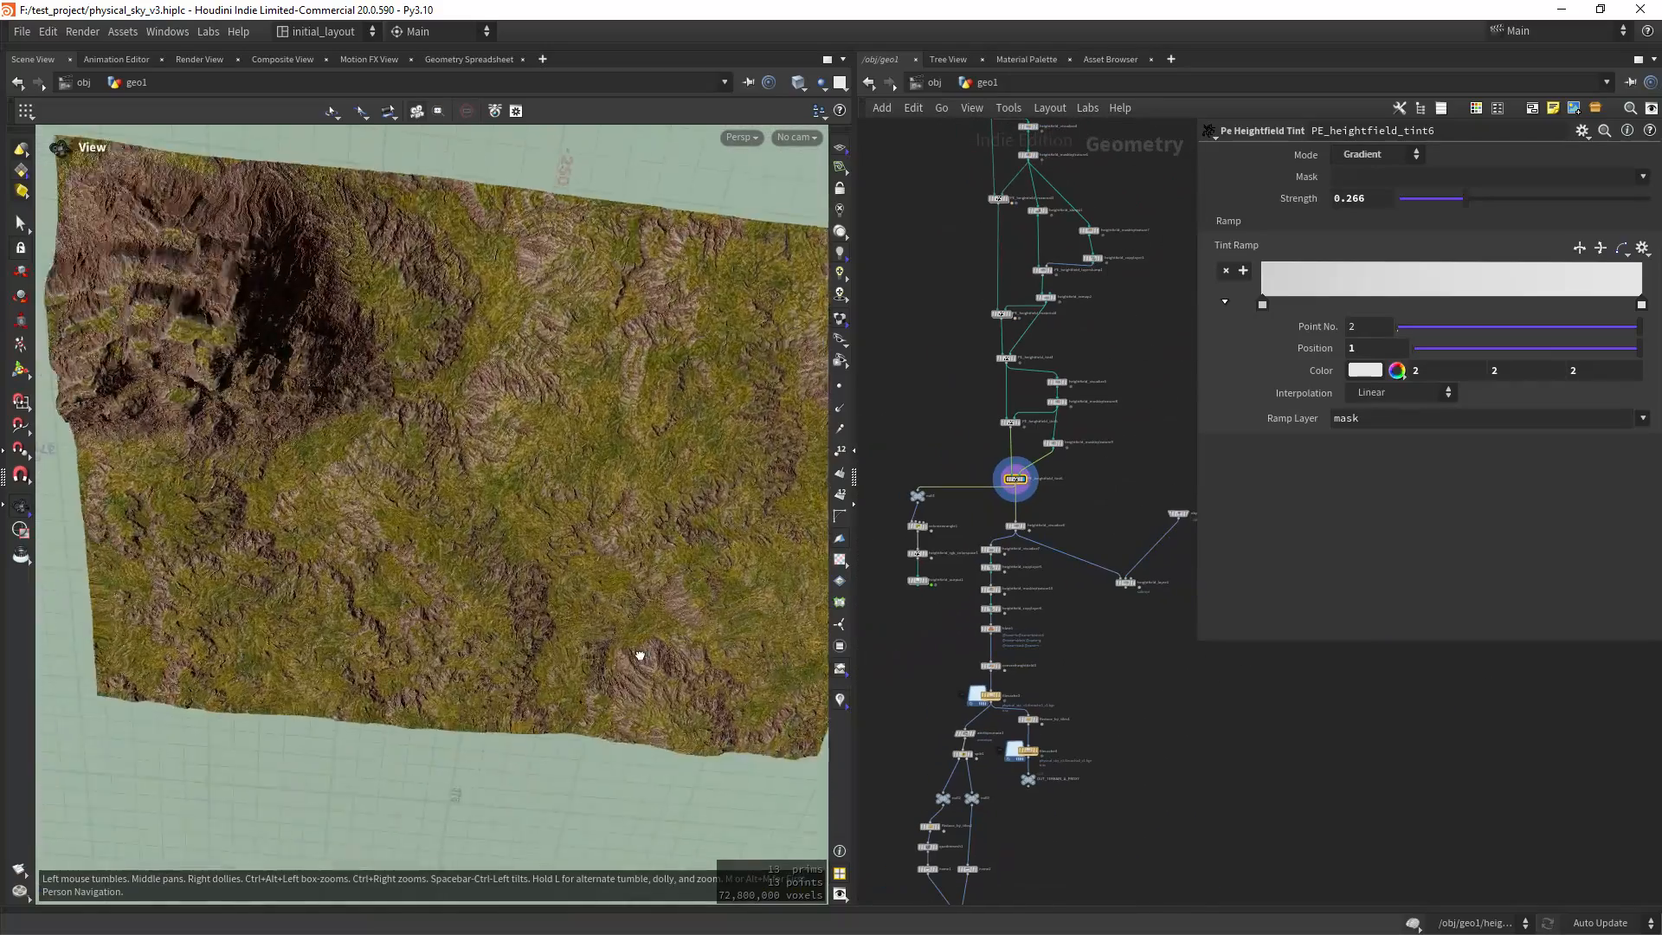
# Bring the cliff split/quadremesh branch into view and orbit closer around the remeshed mountain.
pyautogui.moveTo(635, 654); pyautogui.dragTo(578, 530)
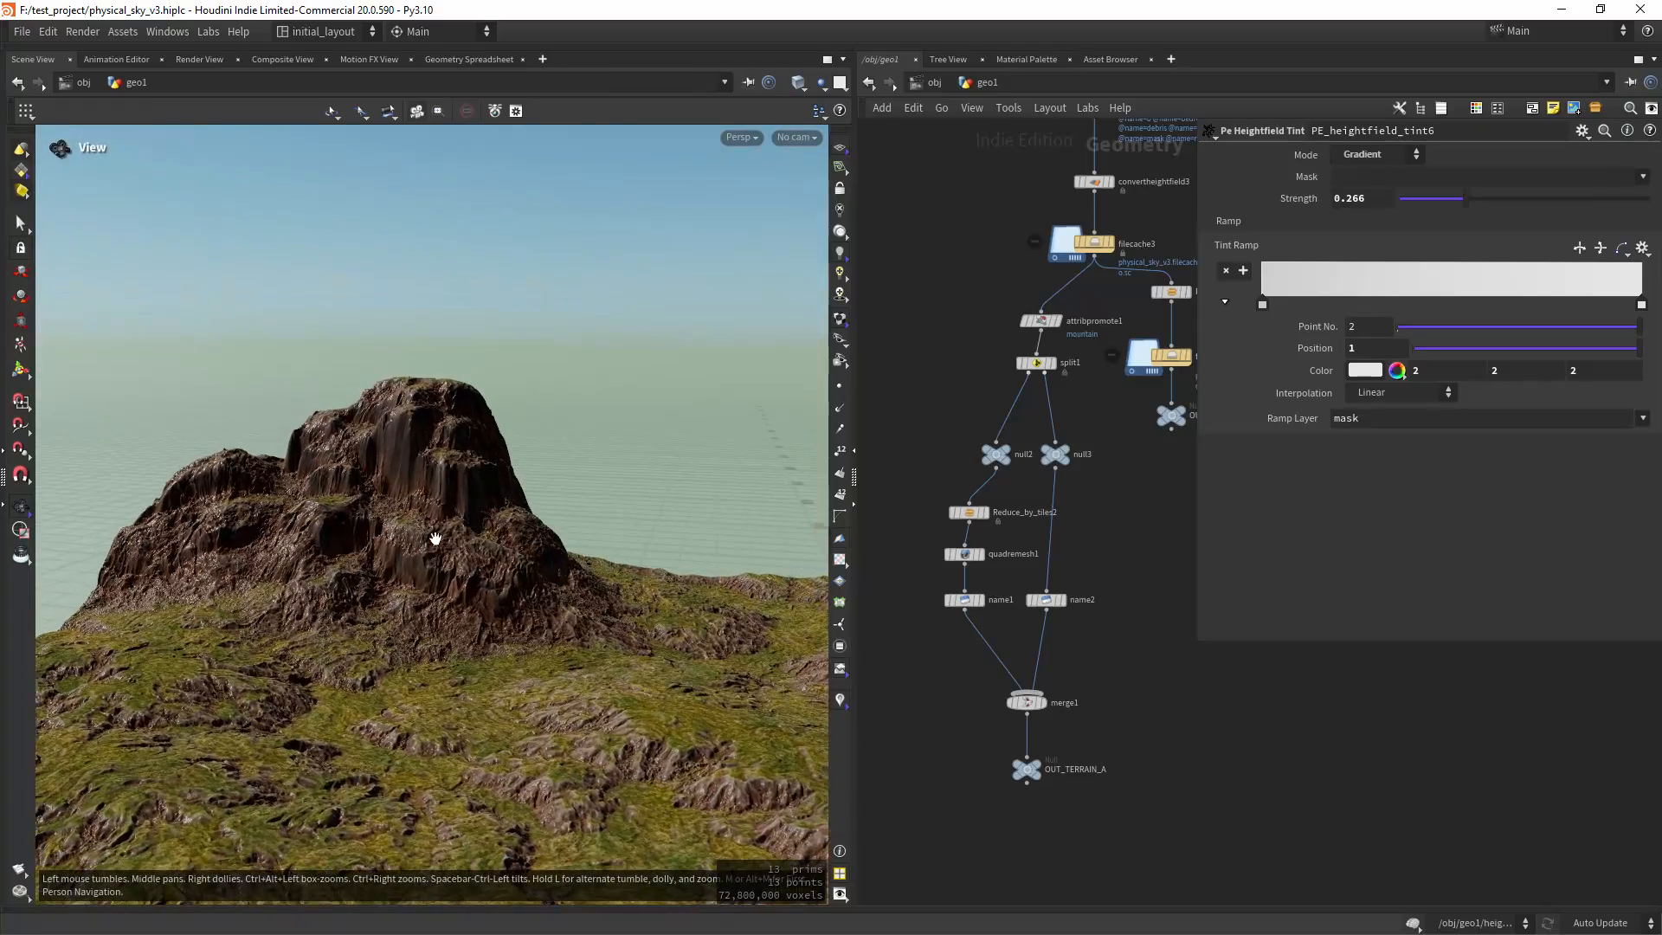
pyautogui.moveTo(434, 534); pyautogui.dragTo(483, 524)
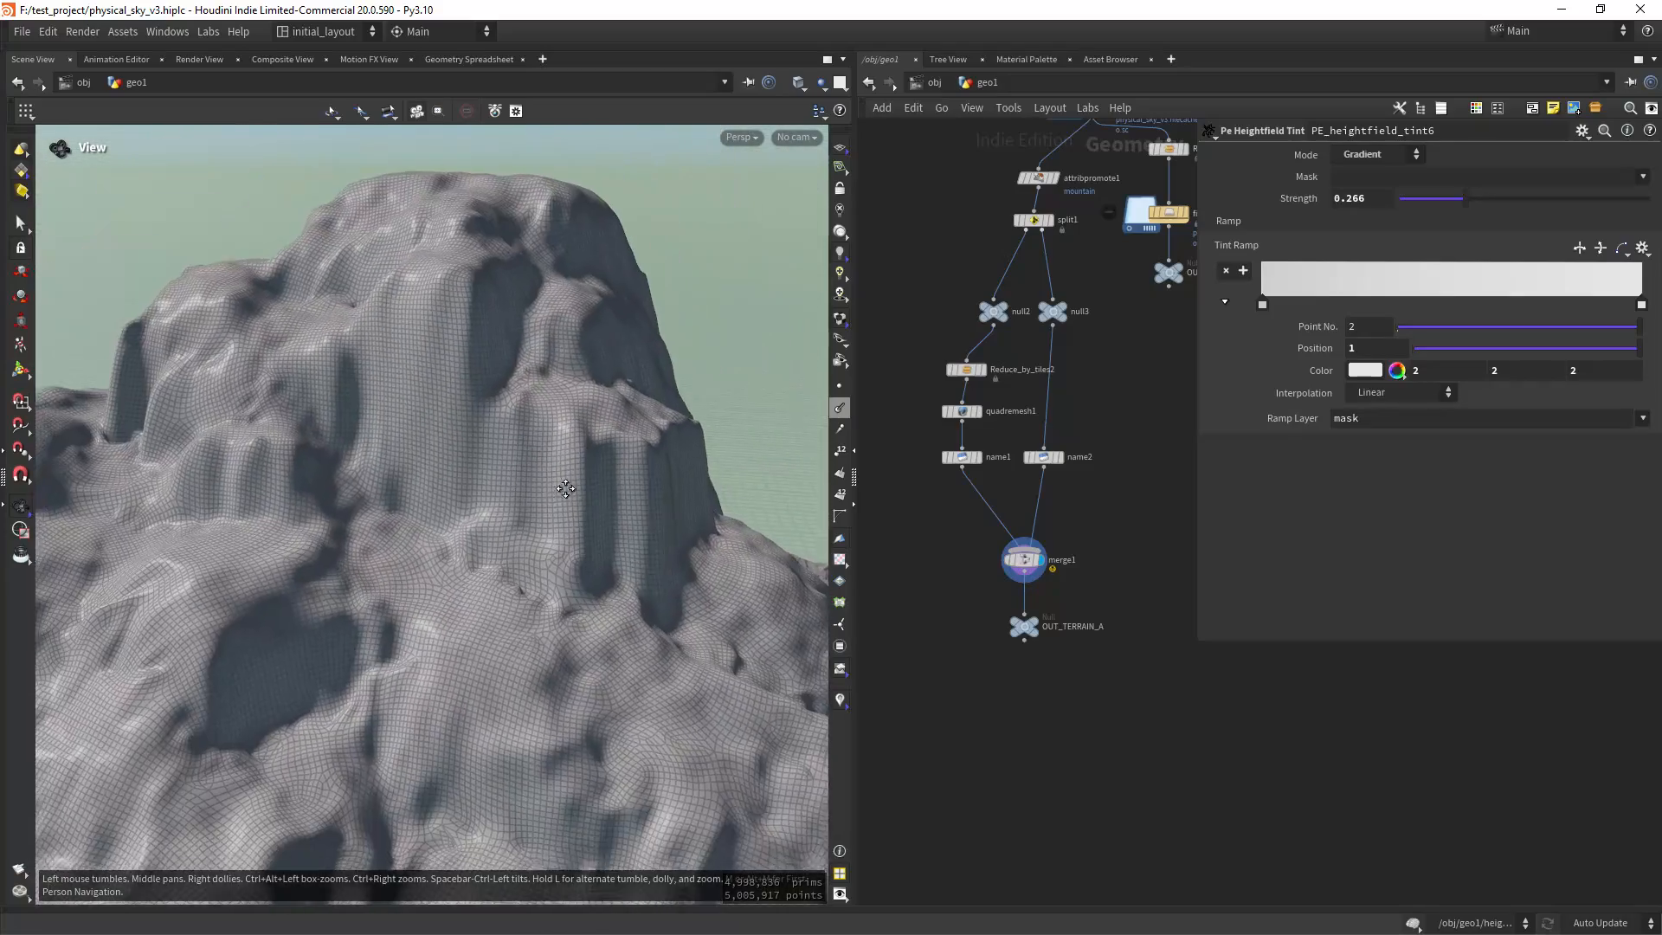
# Review Reduce_by_tiles2 and the name1 node labelling the mountain 'cliff', orbiting the final cliff output.
pyautogui.moveTo(564, 488); pyautogui.dragTo(588, 476)
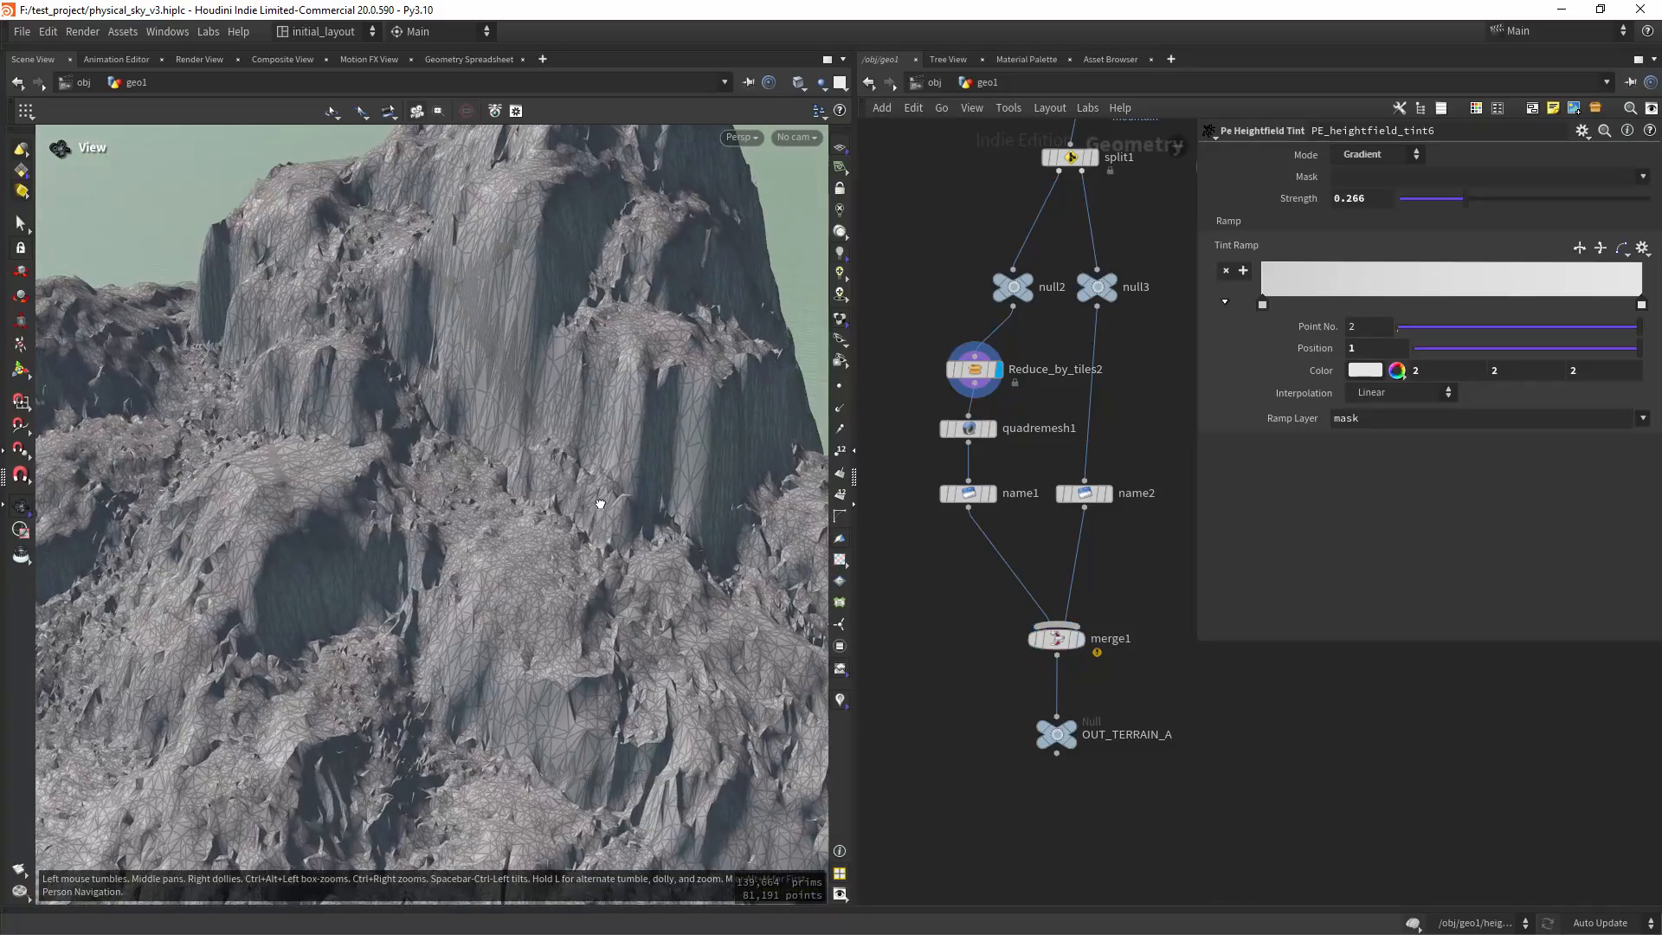
pyautogui.click(971, 369)
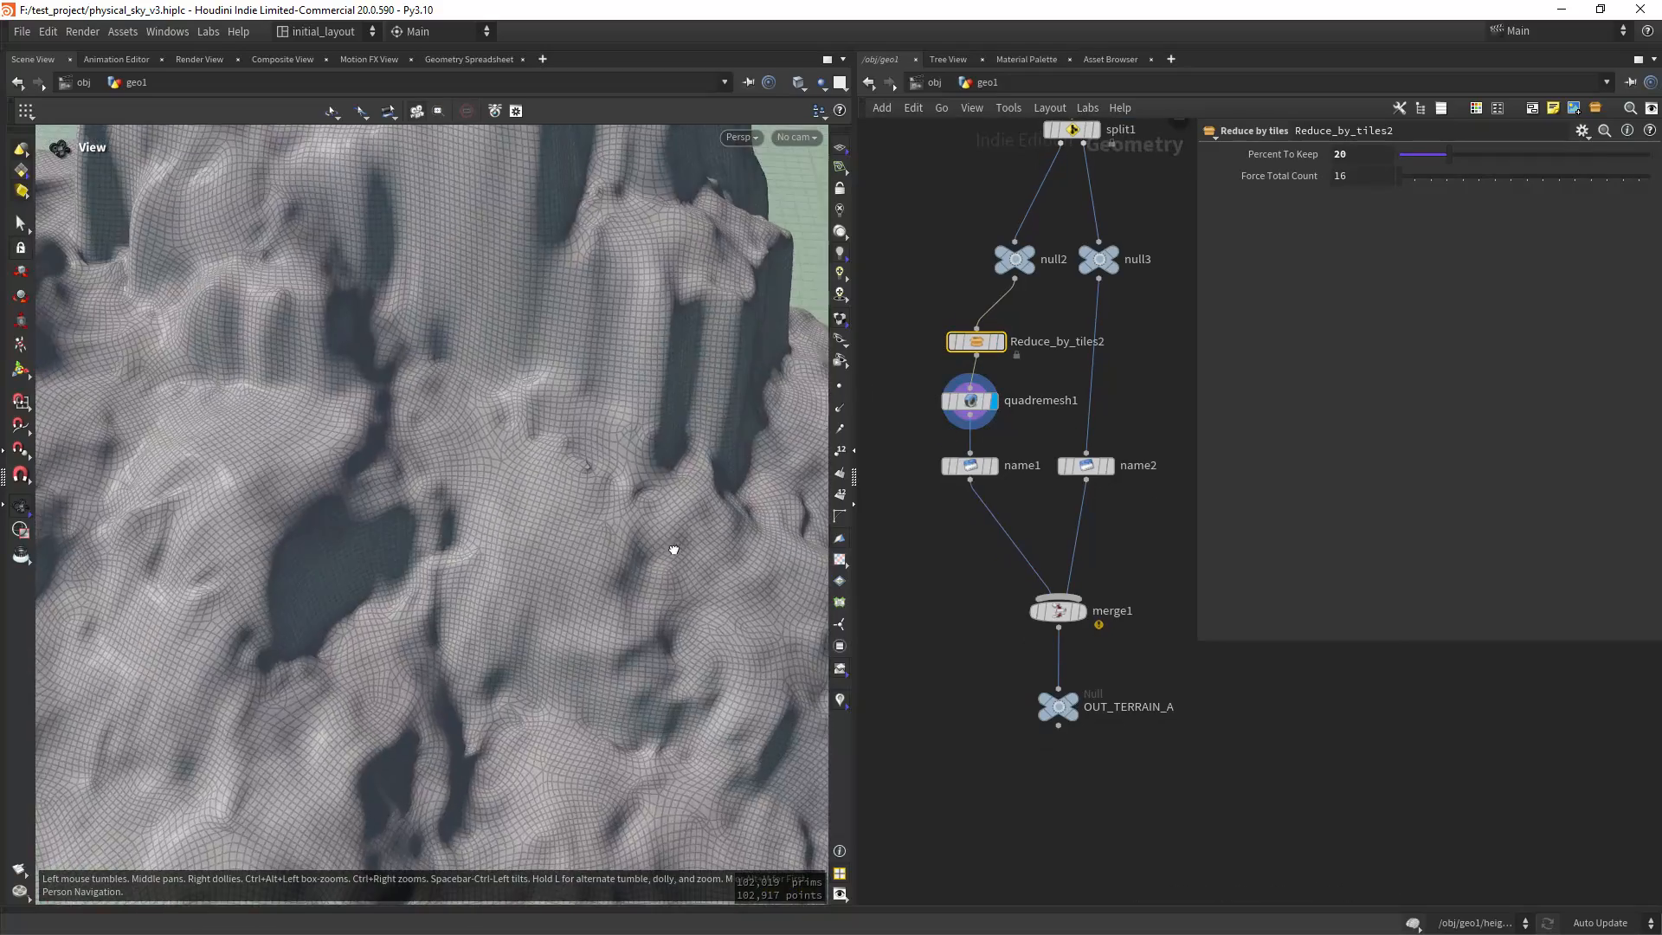
pyautogui.moveTo(673, 549); pyautogui.dragTo(564, 599)
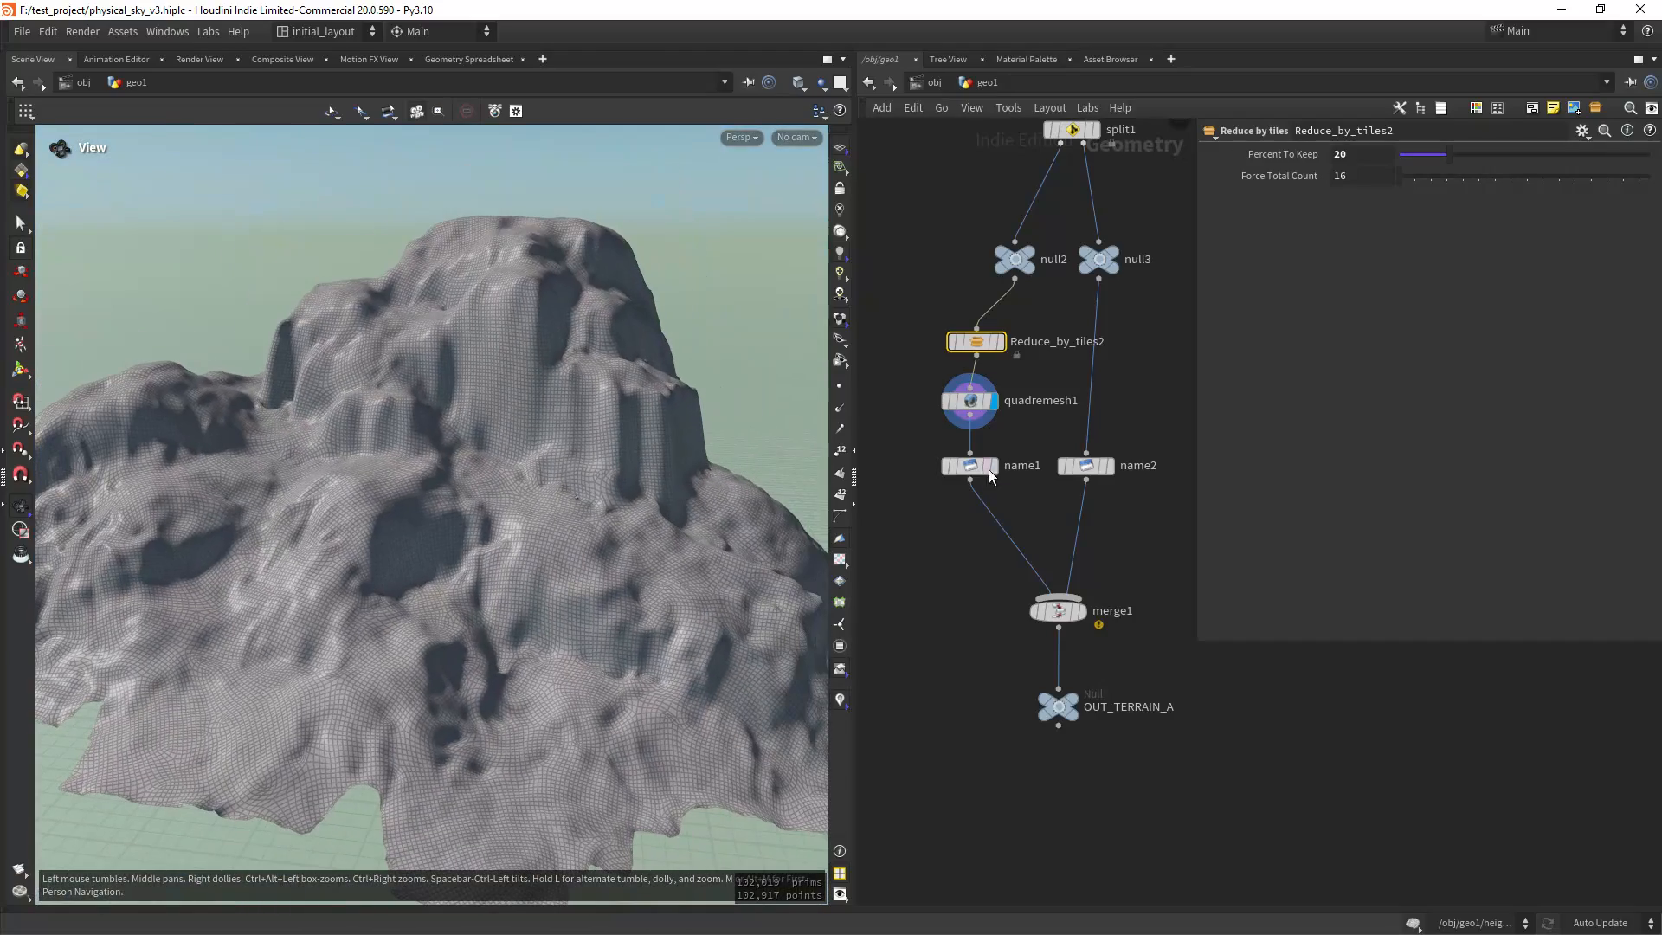
pyautogui.click(967, 466)
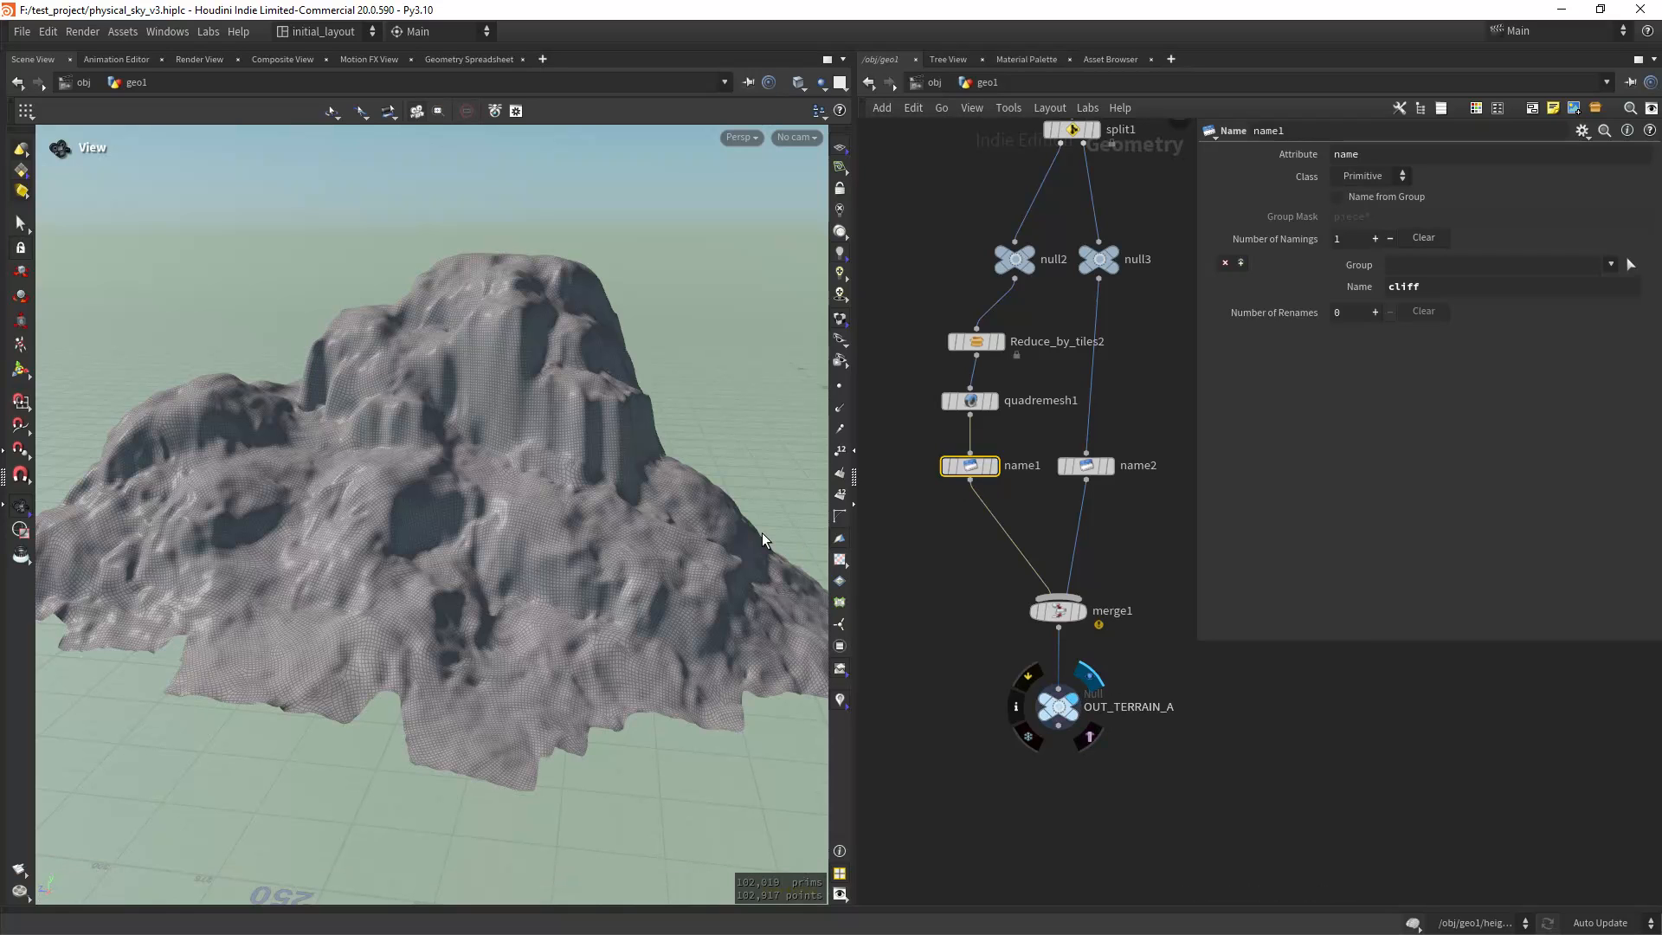
pyautogui.moveTo(706, 414)
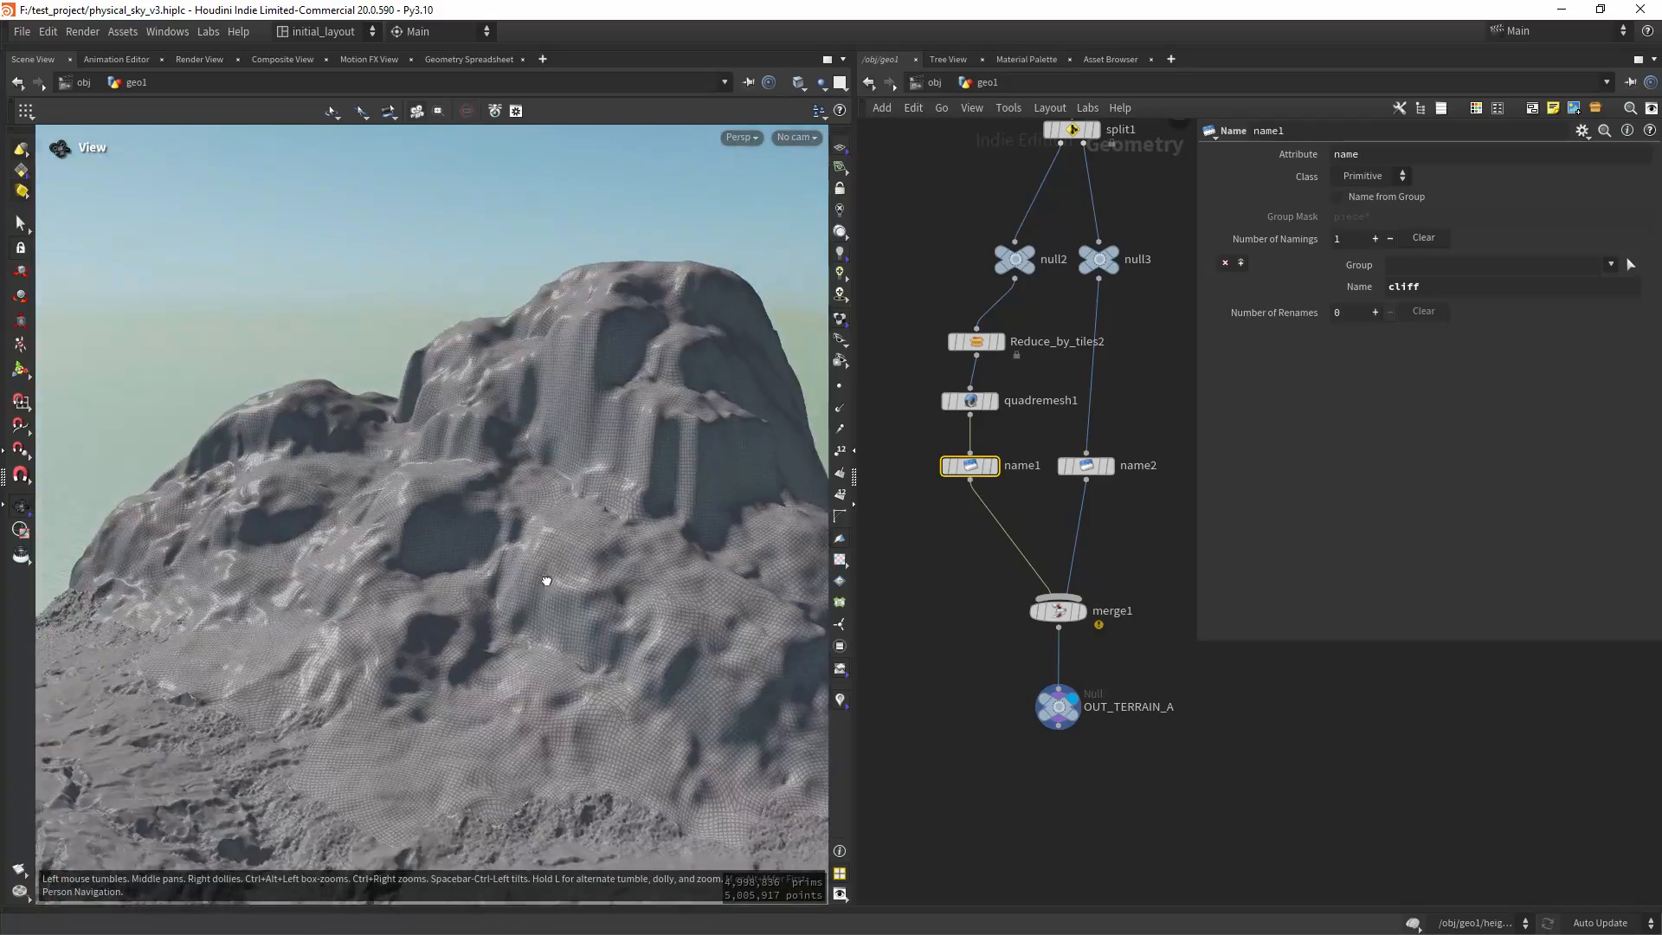
pyautogui.moveTo(545, 580); pyautogui.dragTo(520, 573)
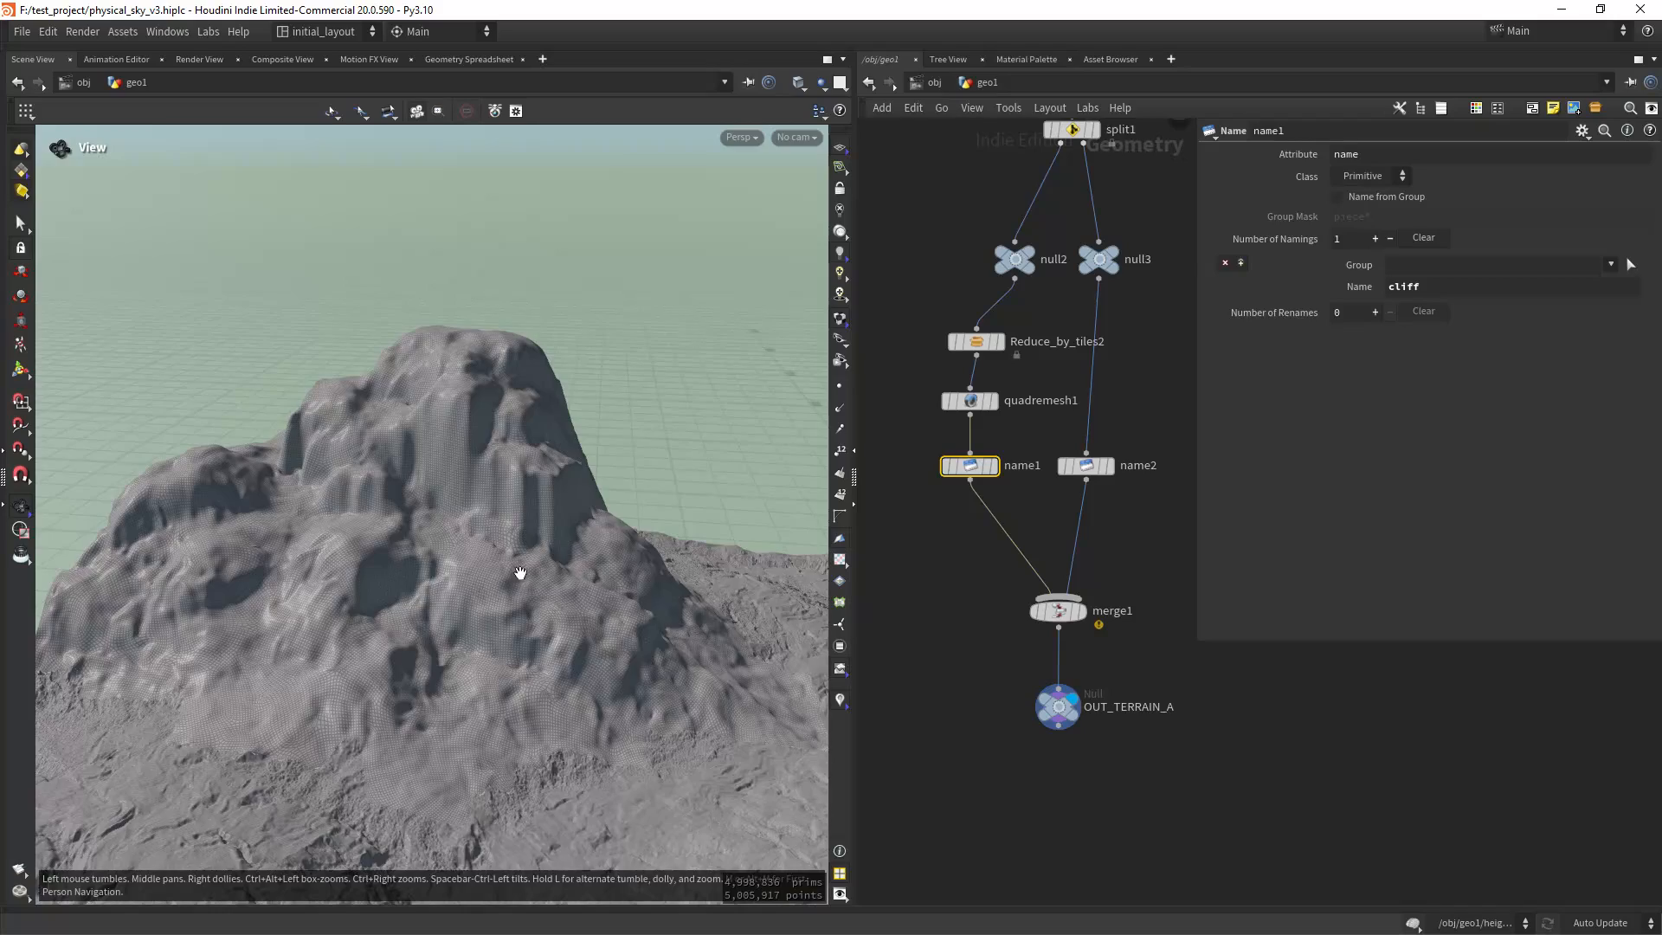